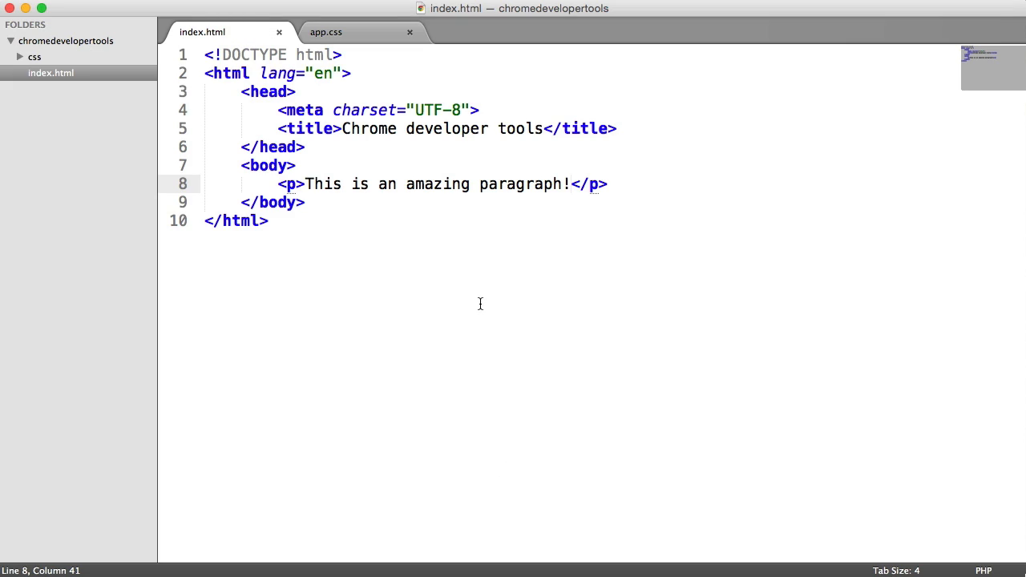
Step: Look at app.css in the css folder, then return to index.html after the title element
key("cmd+a")
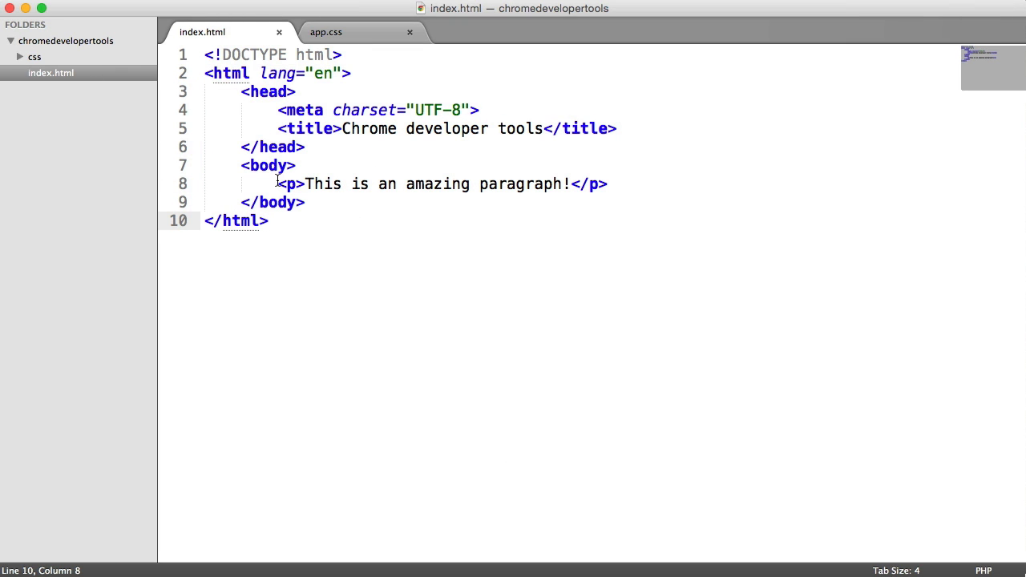
left_click(607, 184)
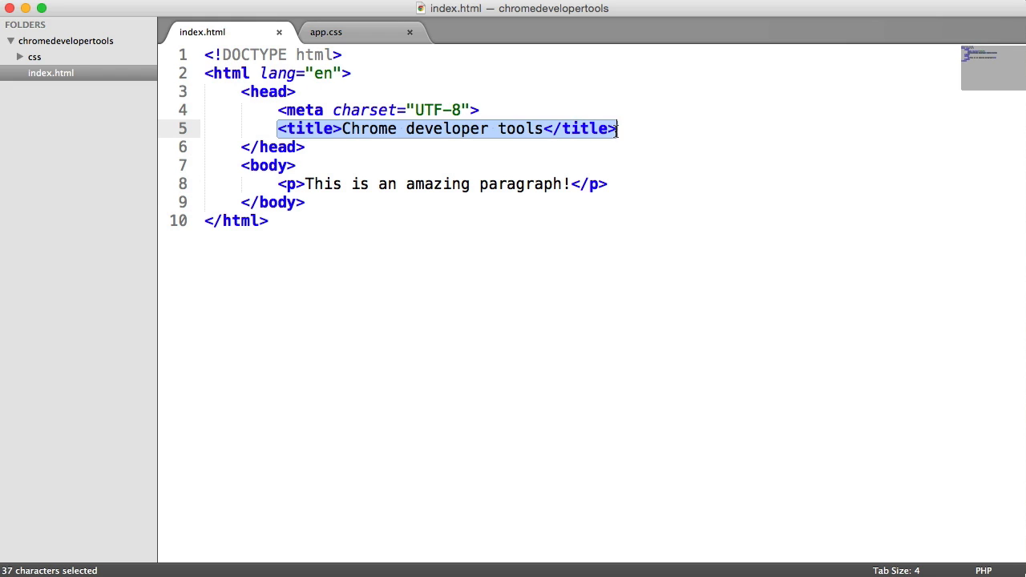
left_click(34, 56)
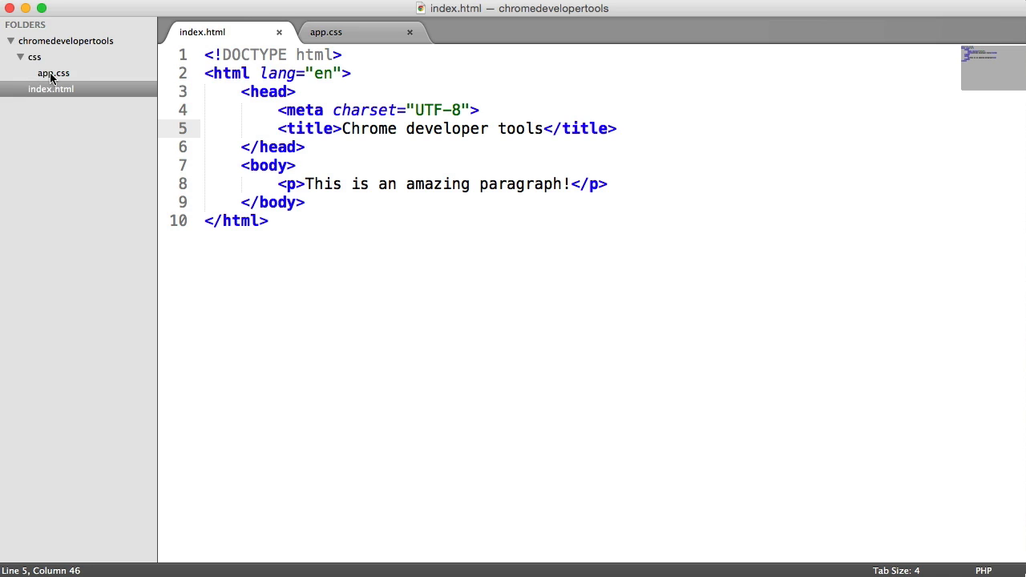
left_click(325, 32)
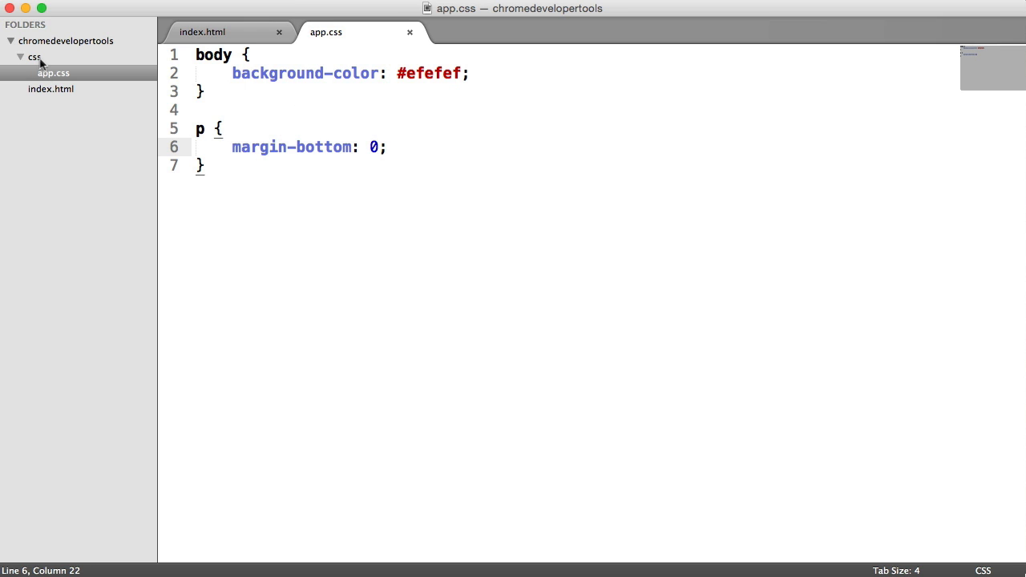
left_click(202, 32)
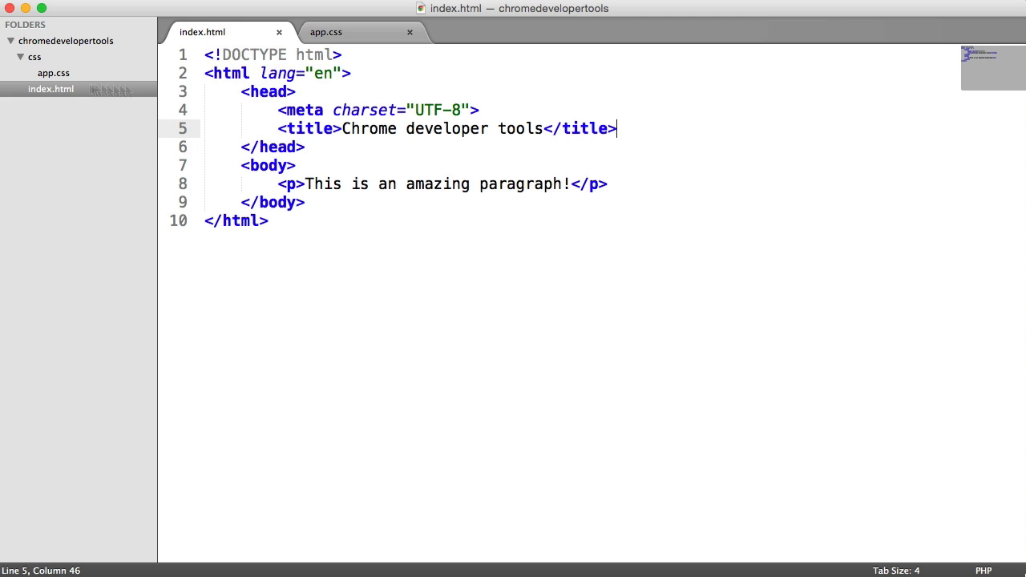
Step: Type <link rel="stylesheet" href="css/app.css"> on a new line in the head
type("lin")
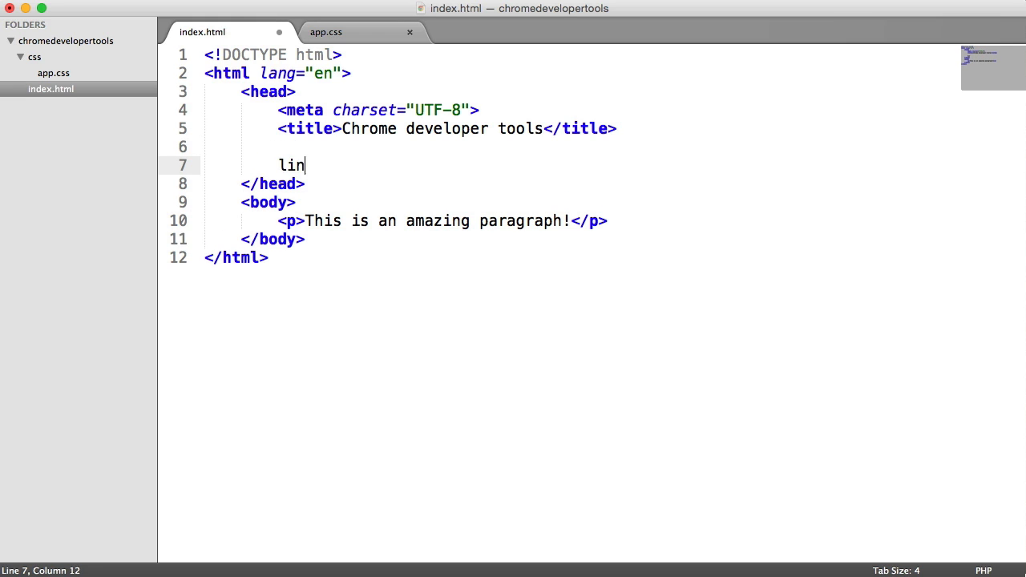
type("k rel=\"stylesheet\" href=\"css/\">")
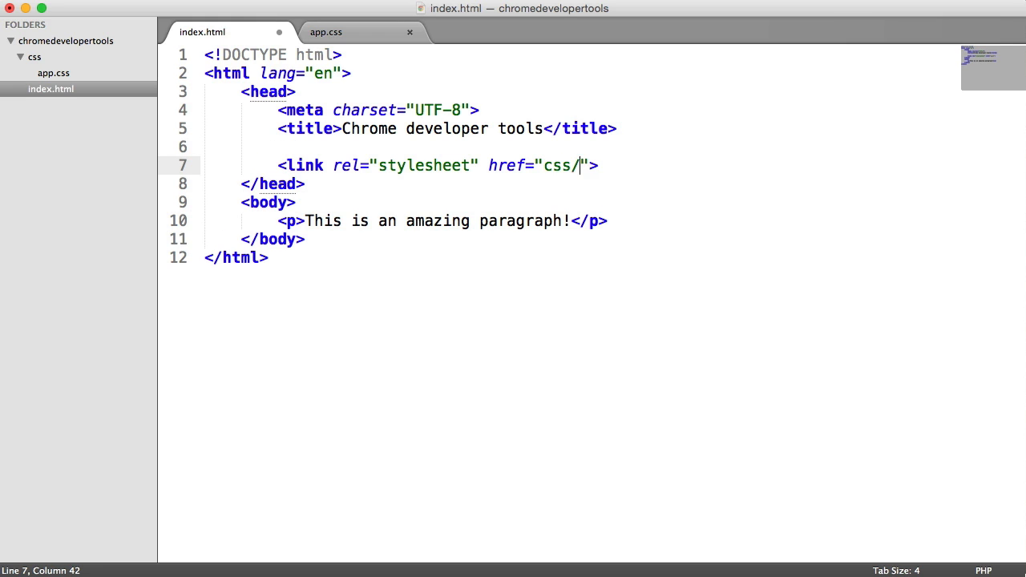
type("app.css")
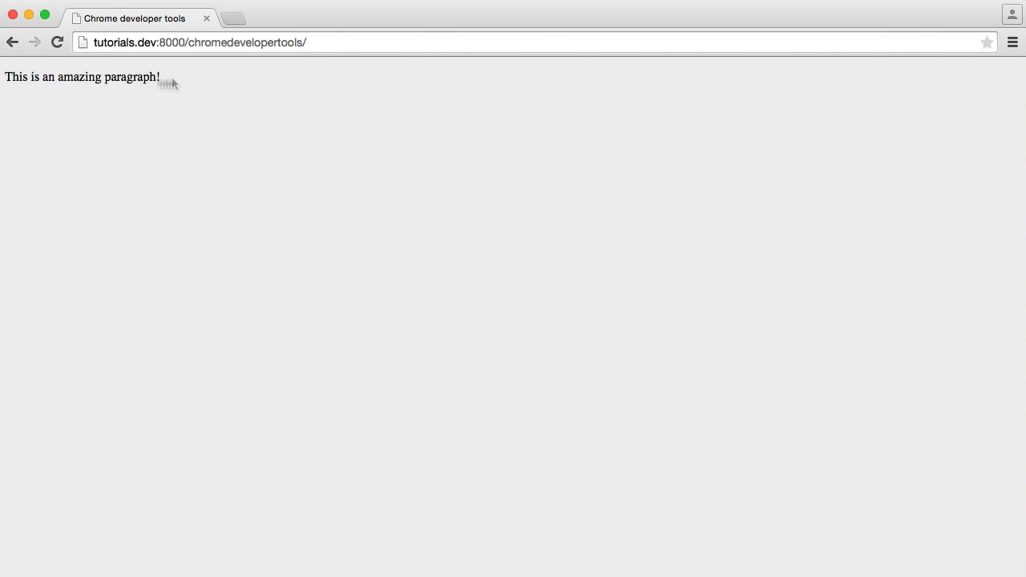
mouse_move(297, 292)
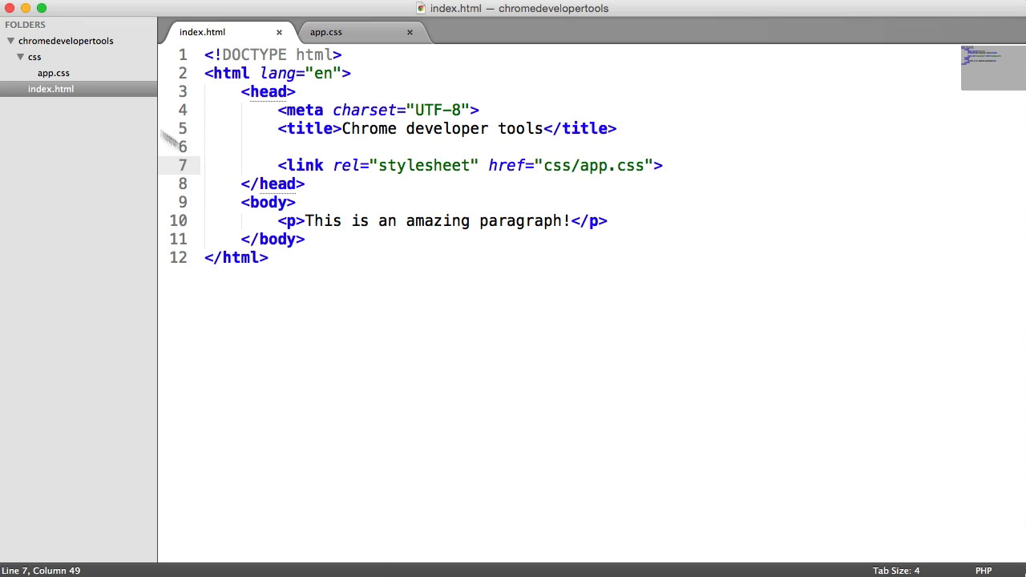
left_click(324, 32)
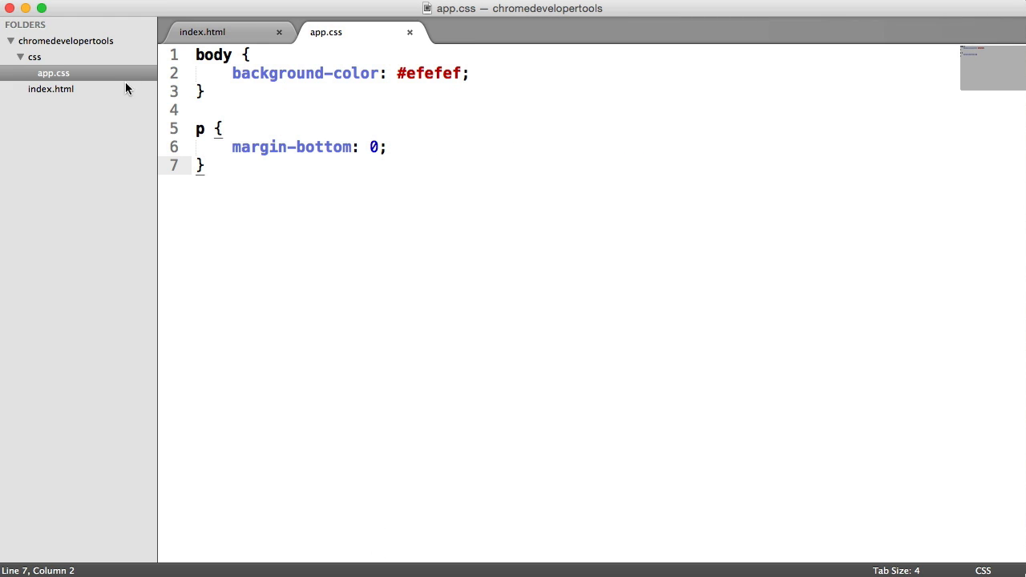
left_click(202, 33)
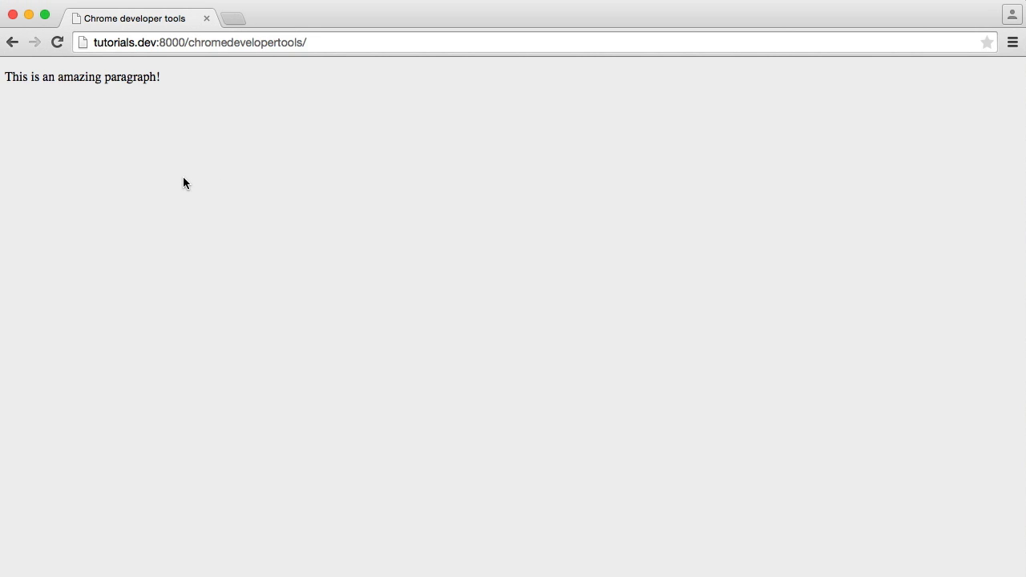
mouse_move(193, 133)
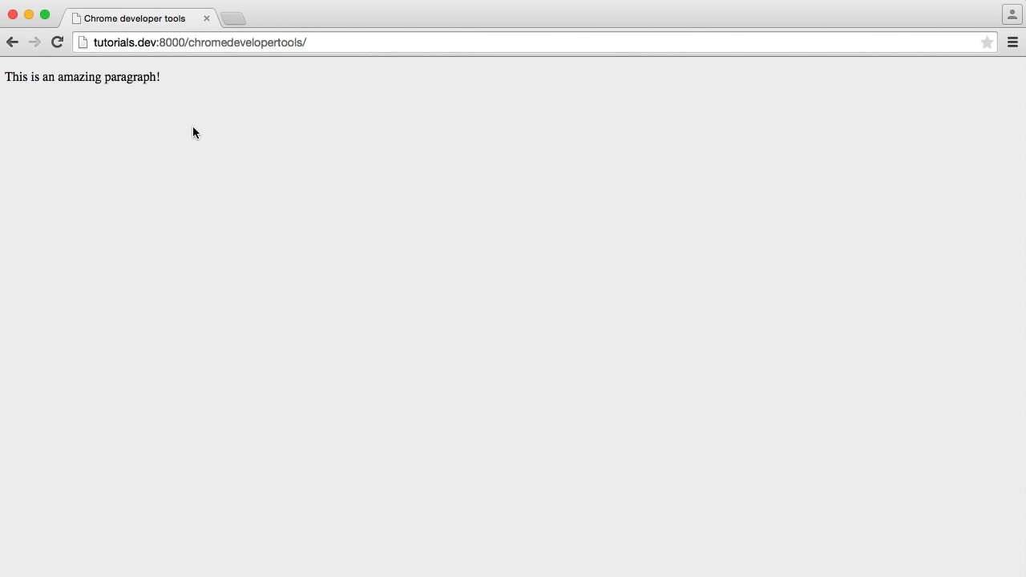
mouse_move(196, 134)
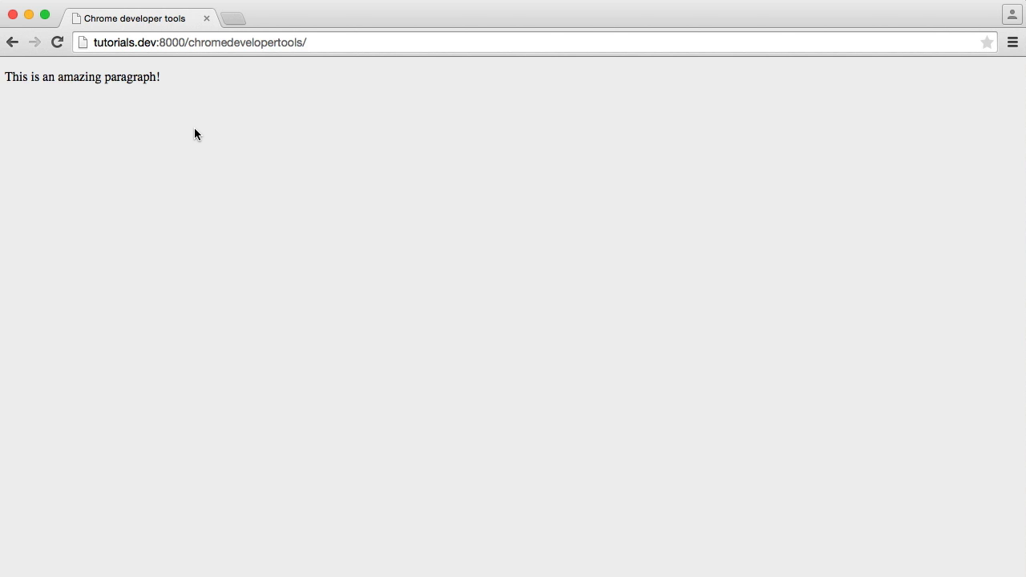
mouse_move(192, 123)
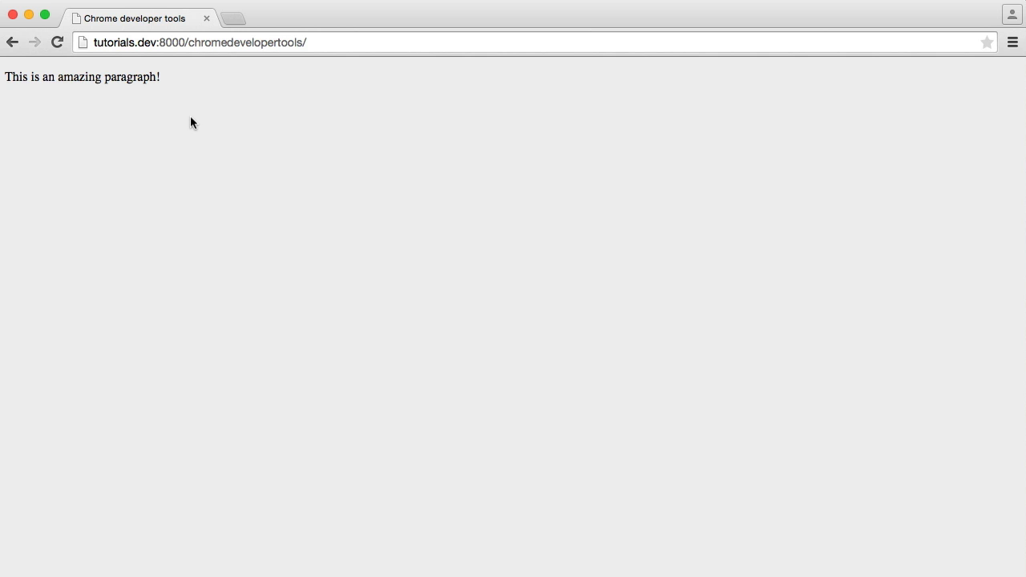
Step: Inspect the page from its context menu to open DevTools on the Elements panel
right_click(192, 123)
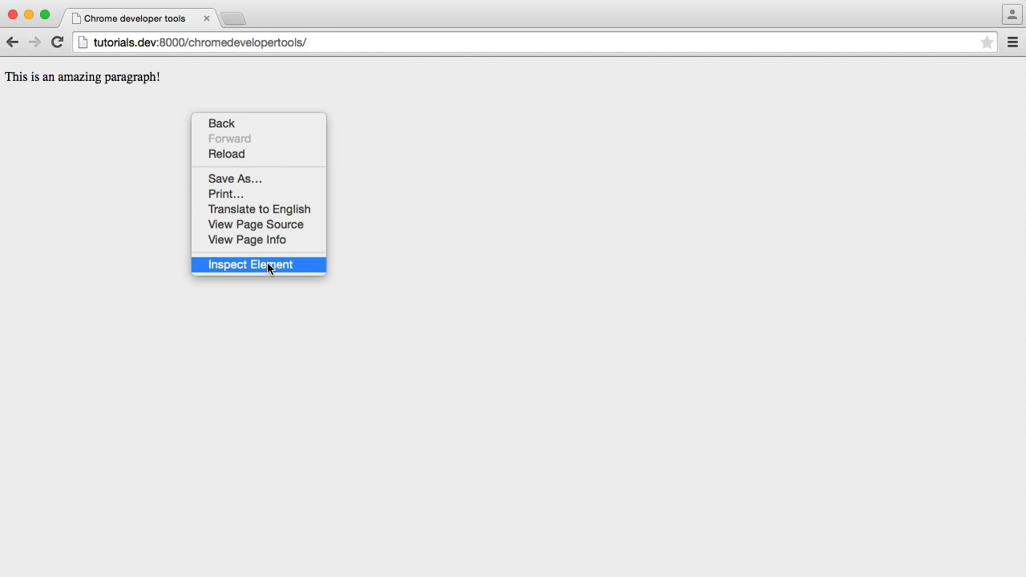
left_click(250, 265)
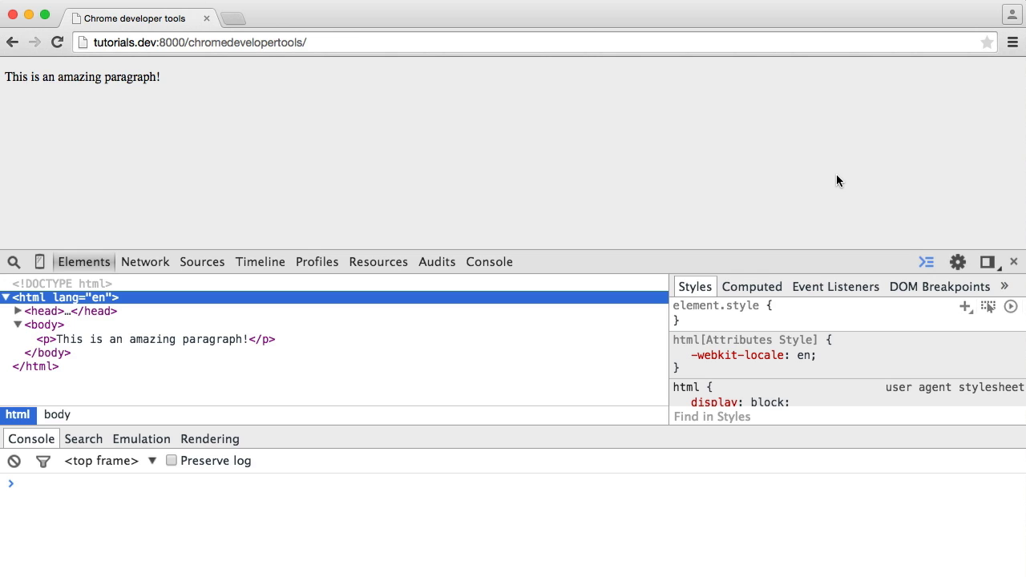
mouse_move(225, 149)
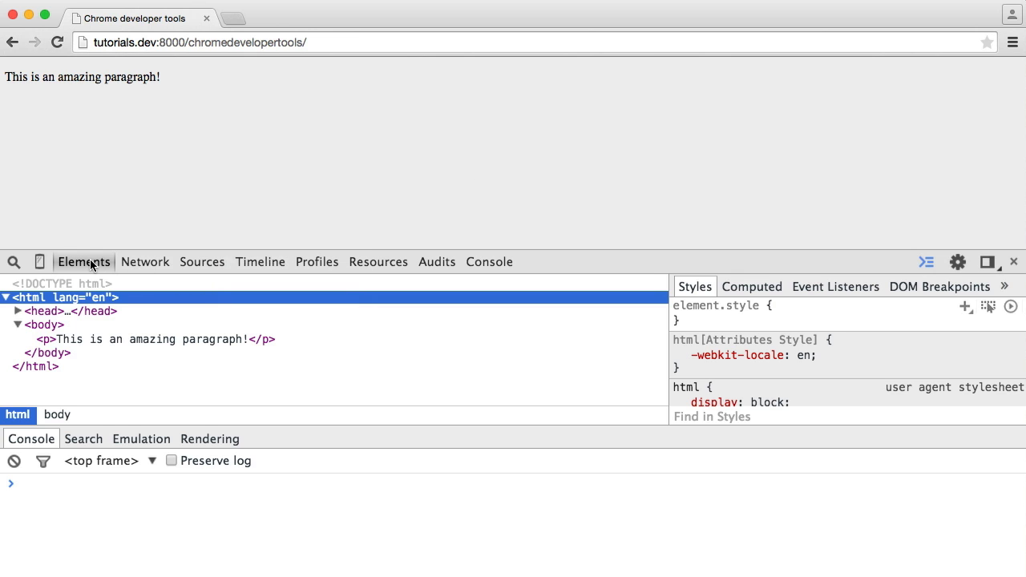
mouse_move(40, 325)
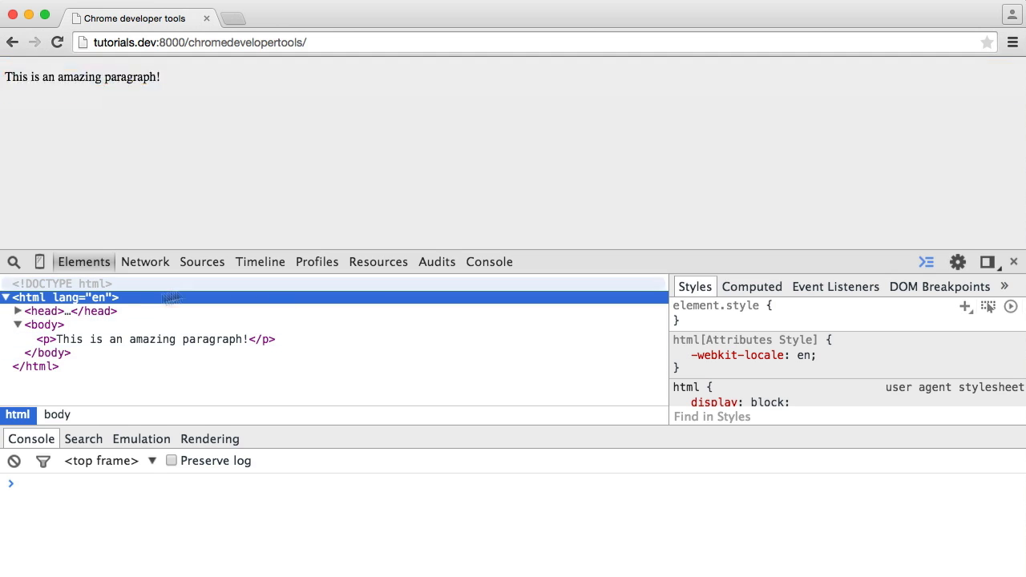
mouse_move(45, 325)
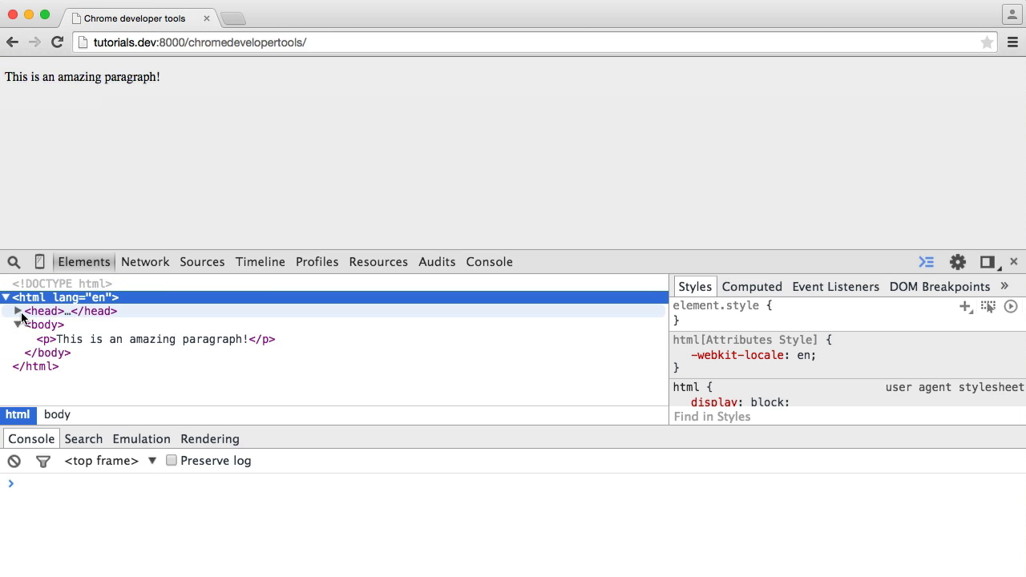
Step: Expand the head node to view the stylesheet link, then collapse it again
left_click(17, 311)
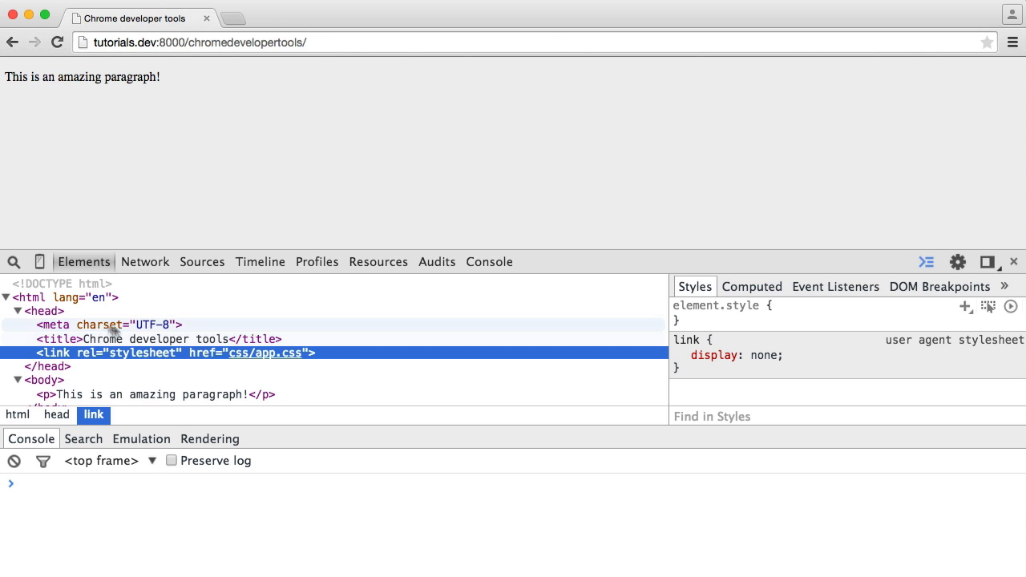
left_click(16, 311)
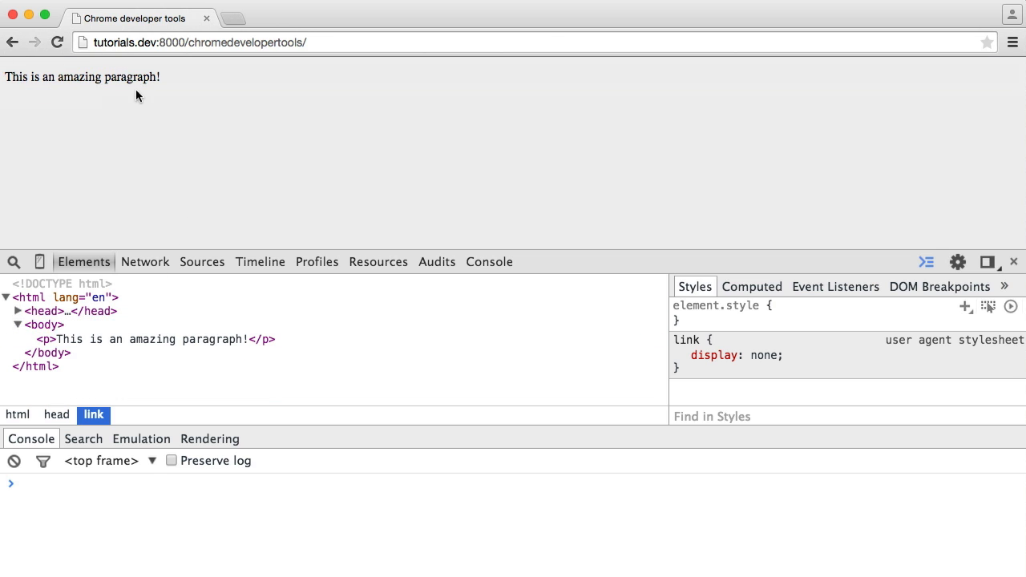
mouse_move(198, 311)
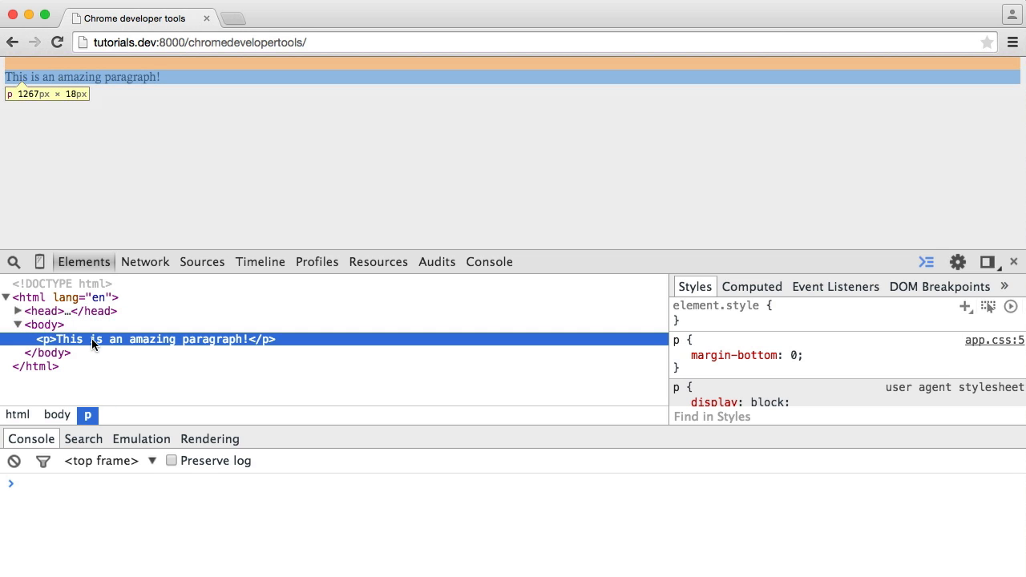
mouse_move(190, 346)
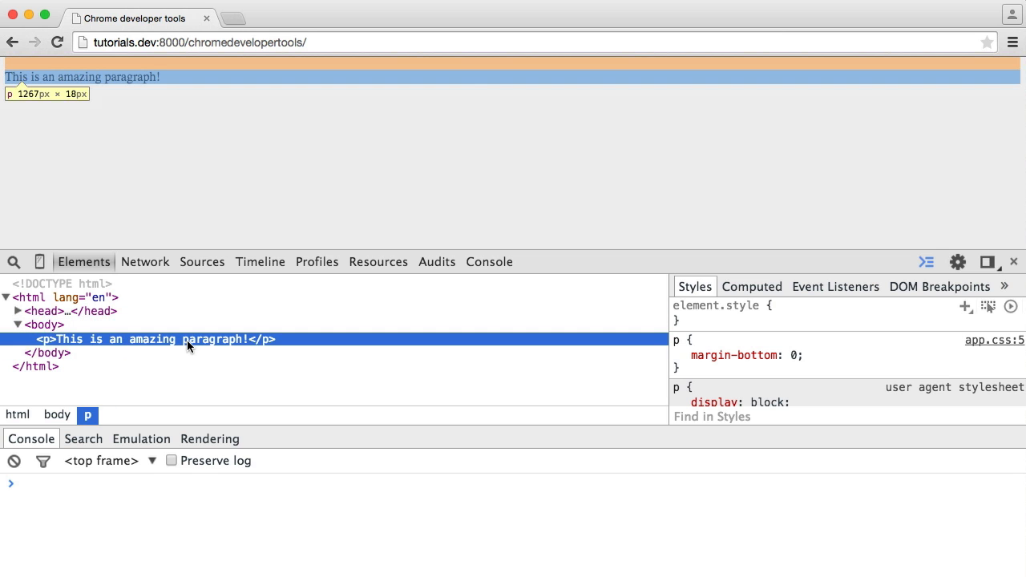
left_click(679, 355)
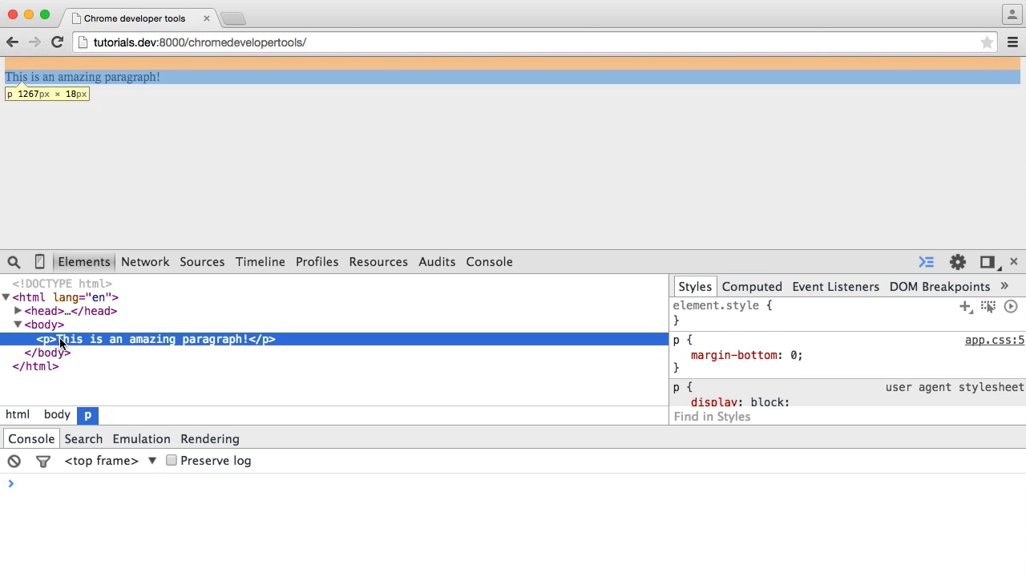
mouse_move(135, 345)
type("!")
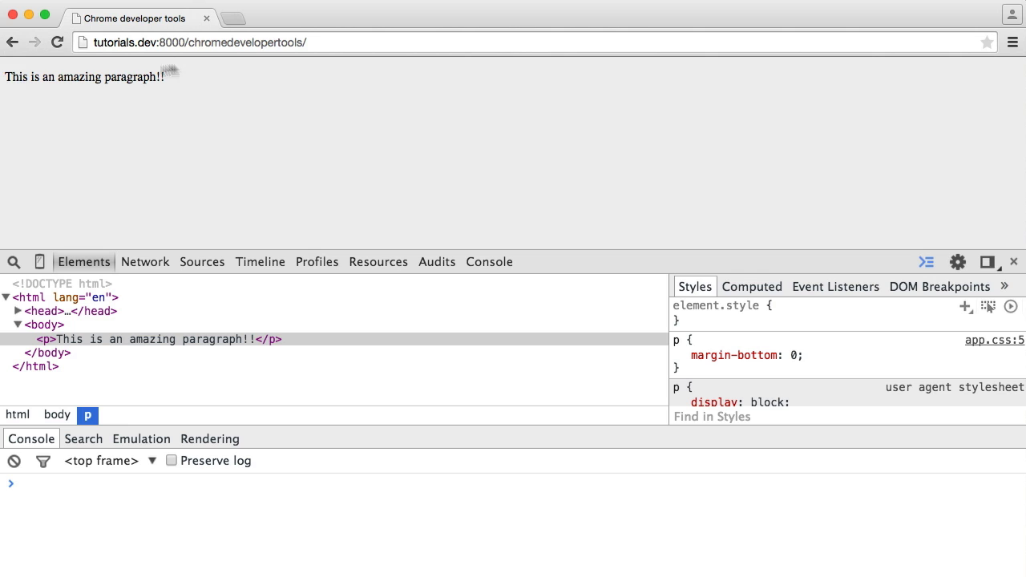
mouse_move(295, 114)
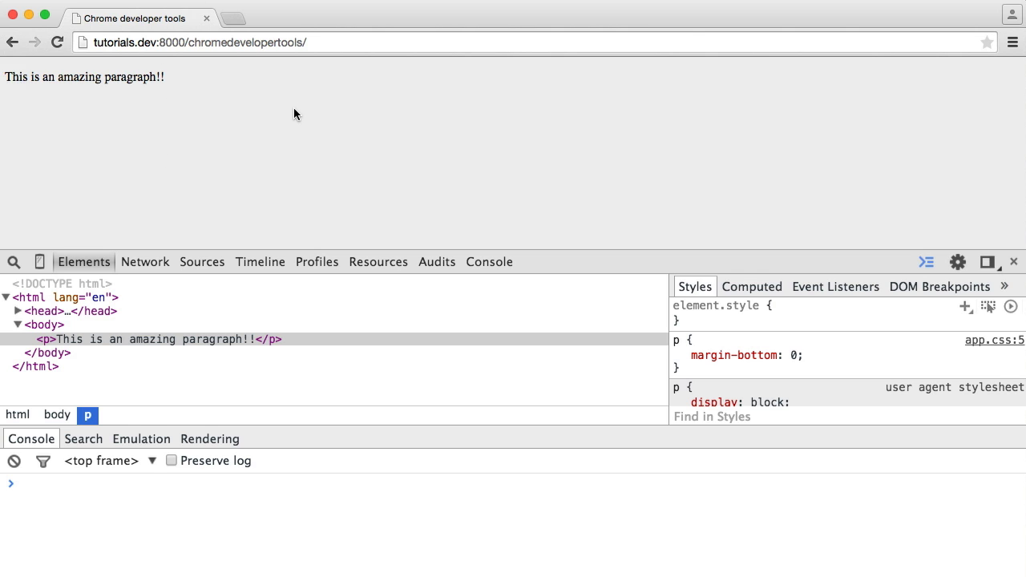
mouse_move(152, 339)
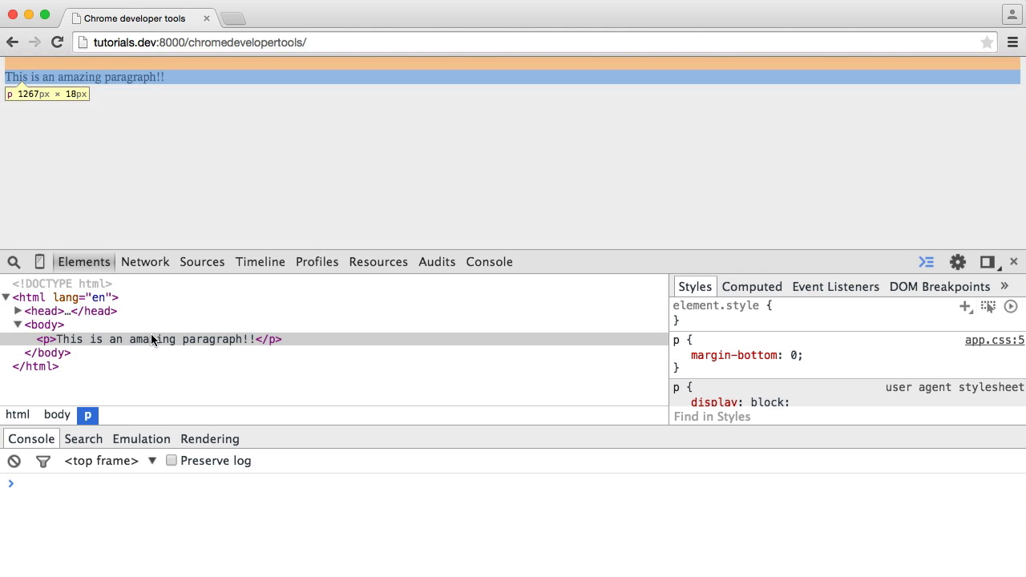
left_click(161, 339)
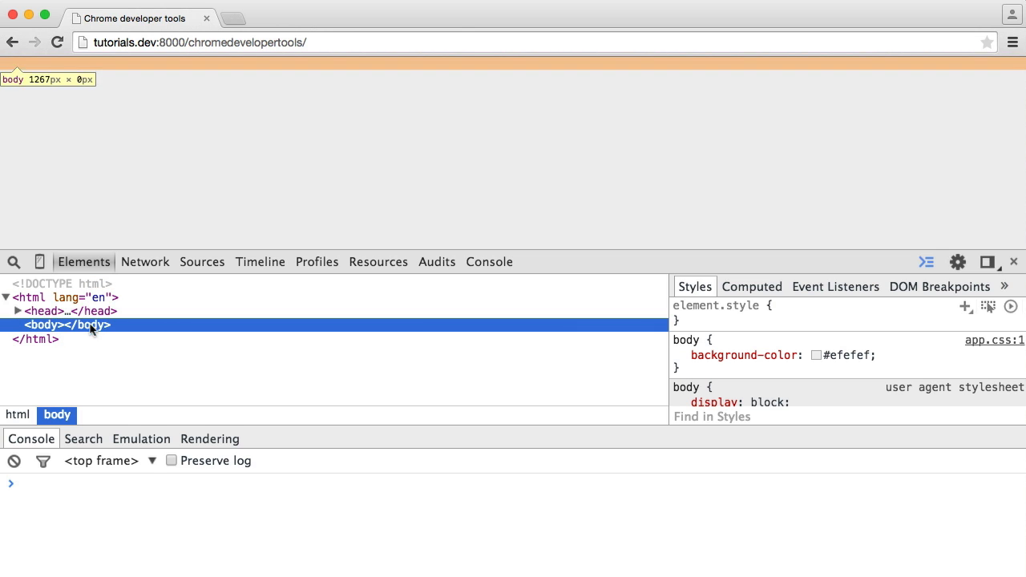
left_click(57, 43)
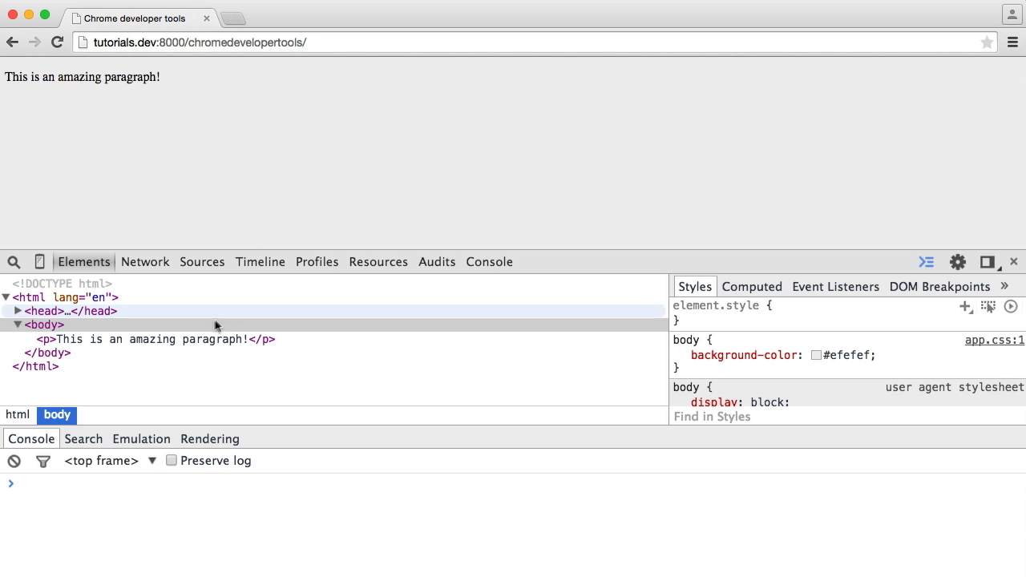
Step: Edit the paragraph as HTML, adding <span>Hello</span> before the closing </p>
right_click(105, 339)
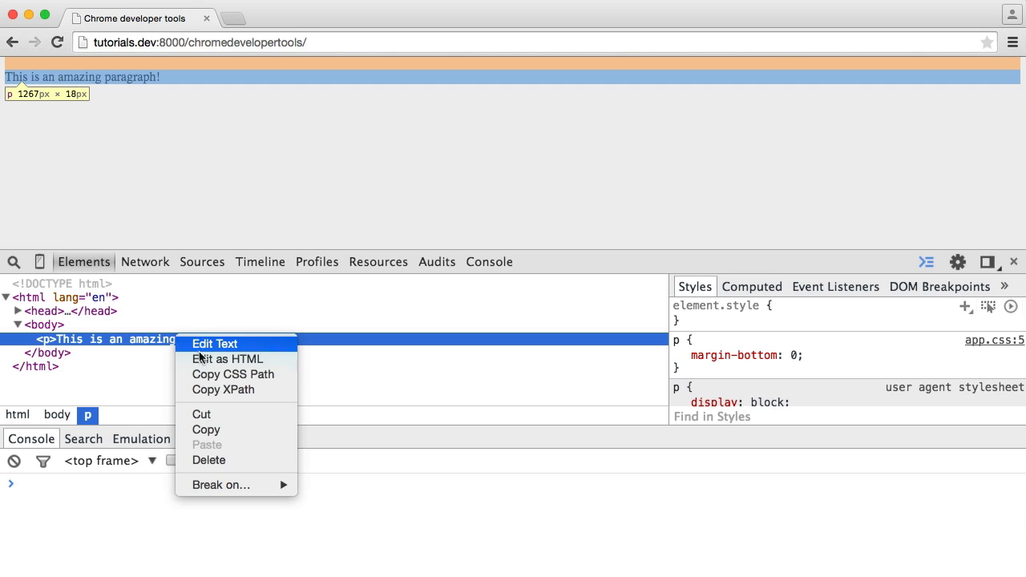
mouse_move(239, 346)
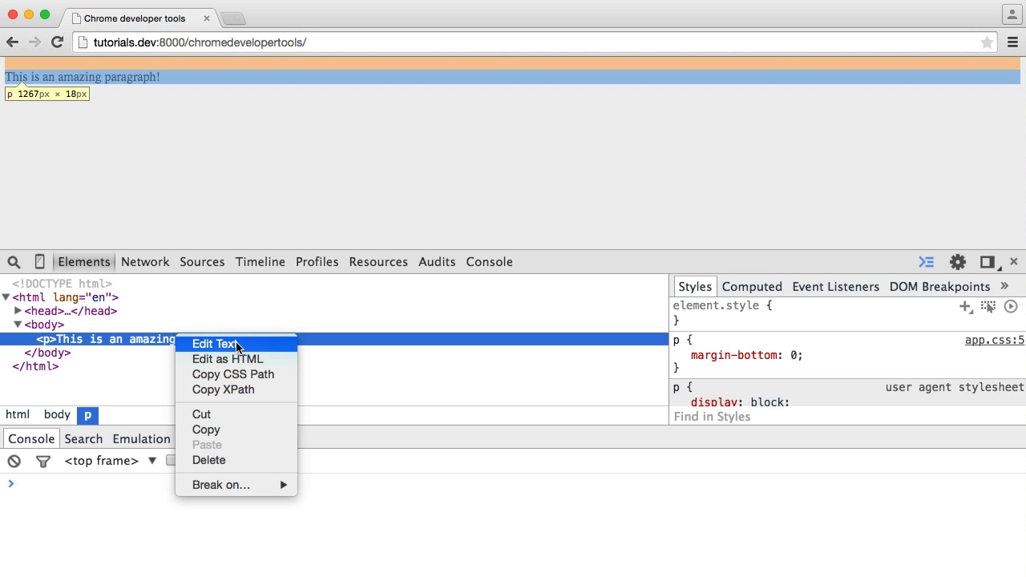
mouse_move(249, 358)
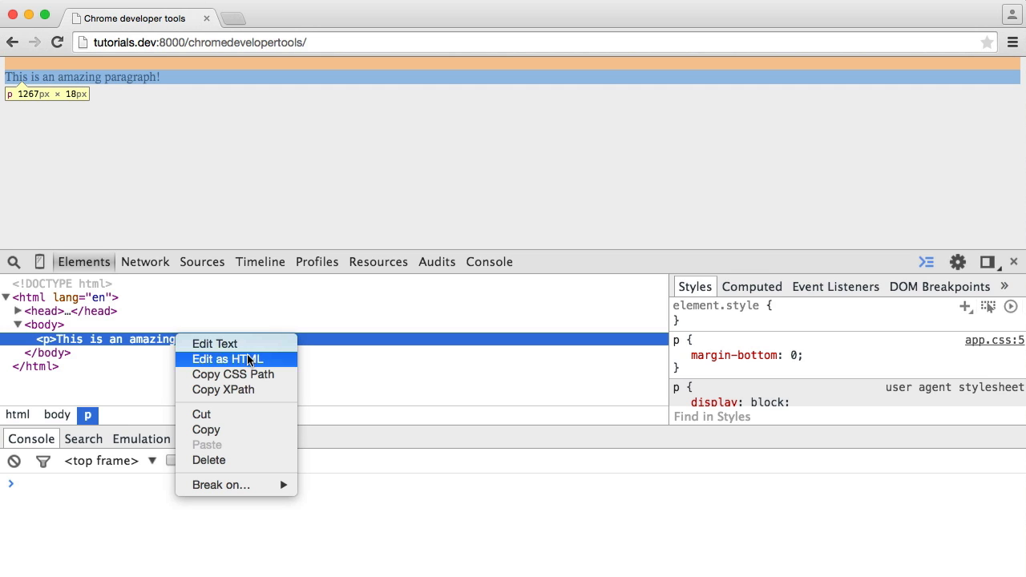
left_click(227, 358)
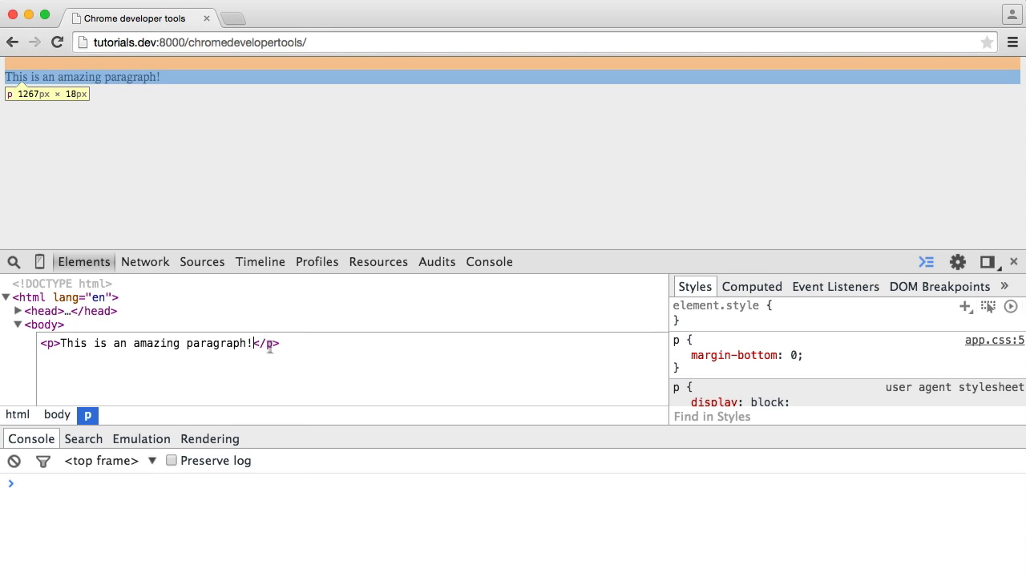
type("span></span><")
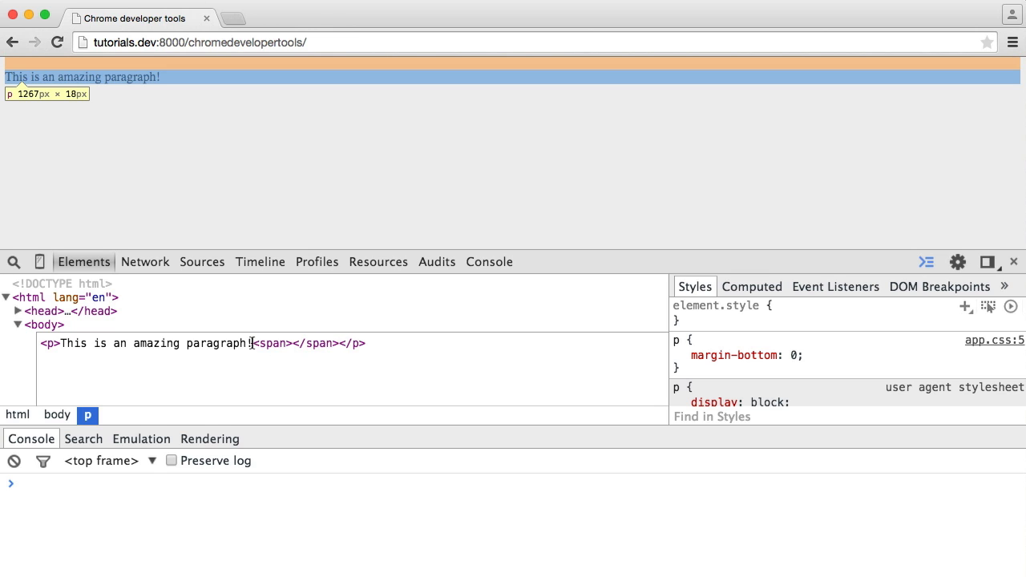
type("Hell")
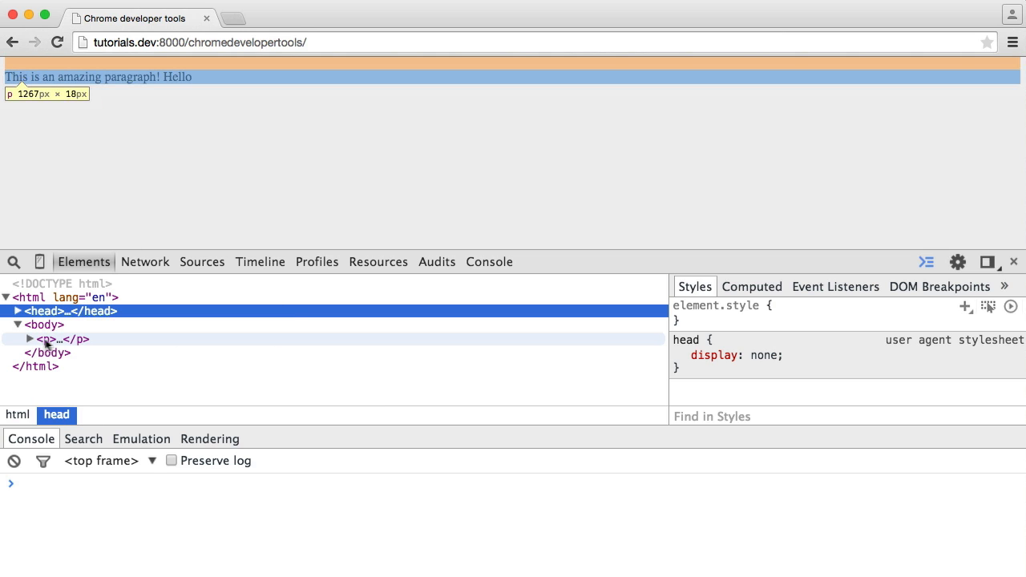
Step: Expand the p node to reveal the unstyled Hello span, then select the paragraph
left_click(30, 339)
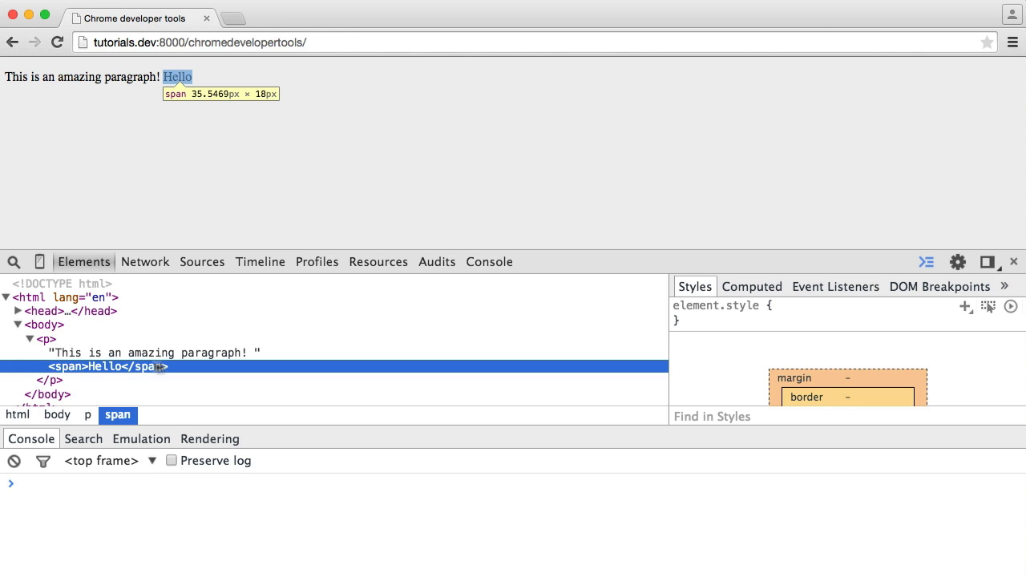
mouse_move(36, 339)
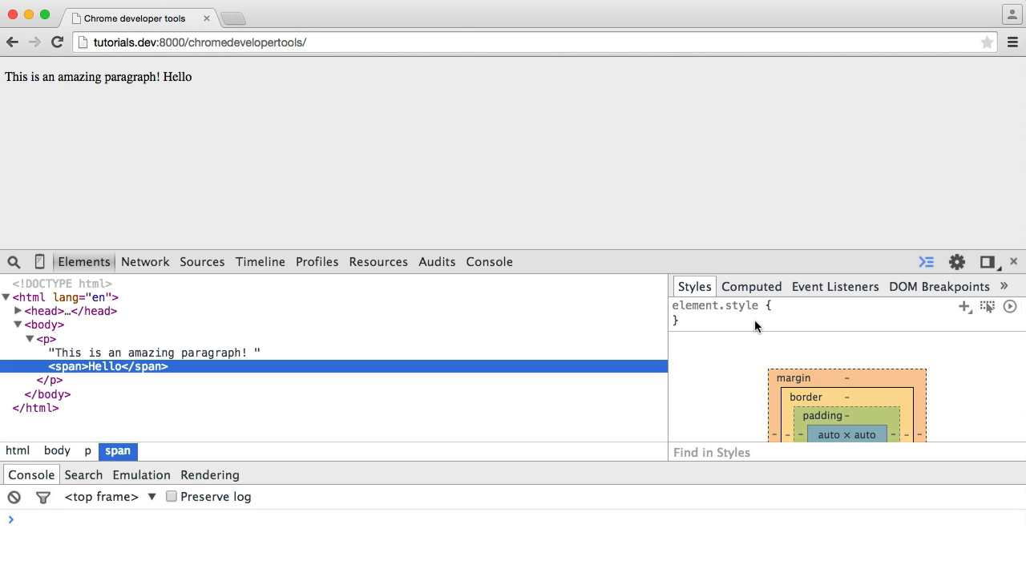
mouse_move(741, 323)
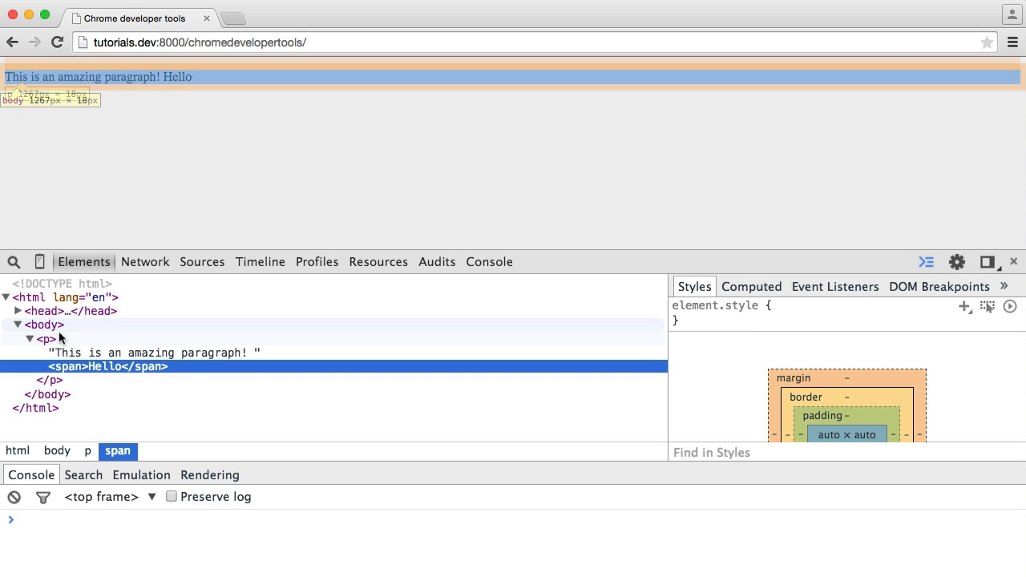
left_click(46, 339)
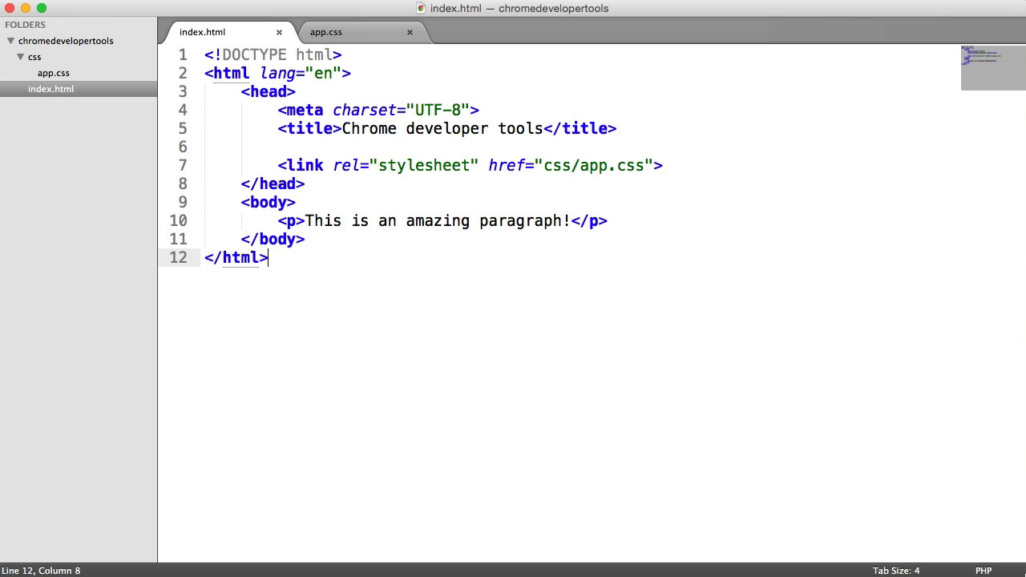
Step: Switch to the app.css tab in Sublime Text and select the p rule
left_click(325, 32)
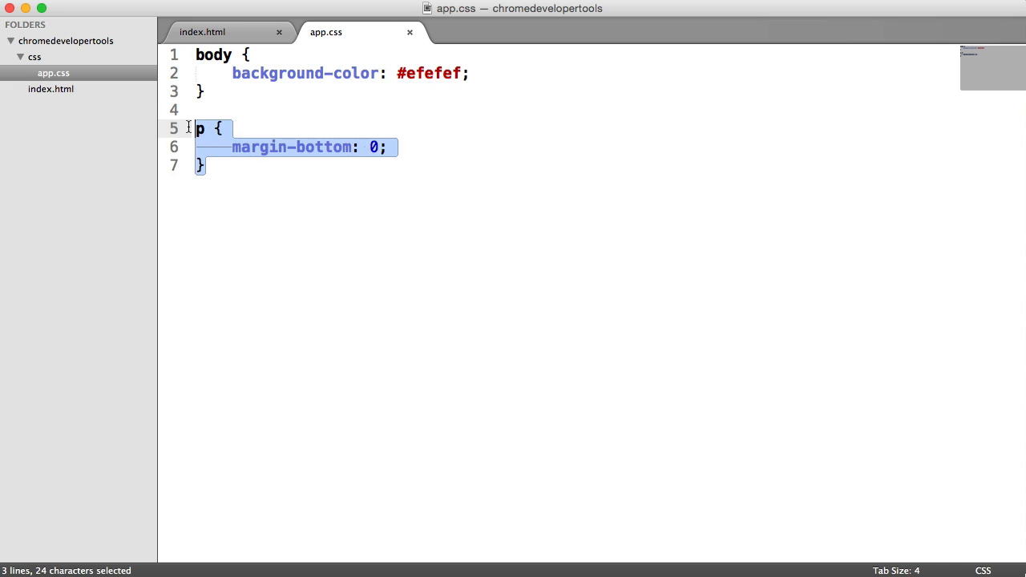
left_click(205, 165)
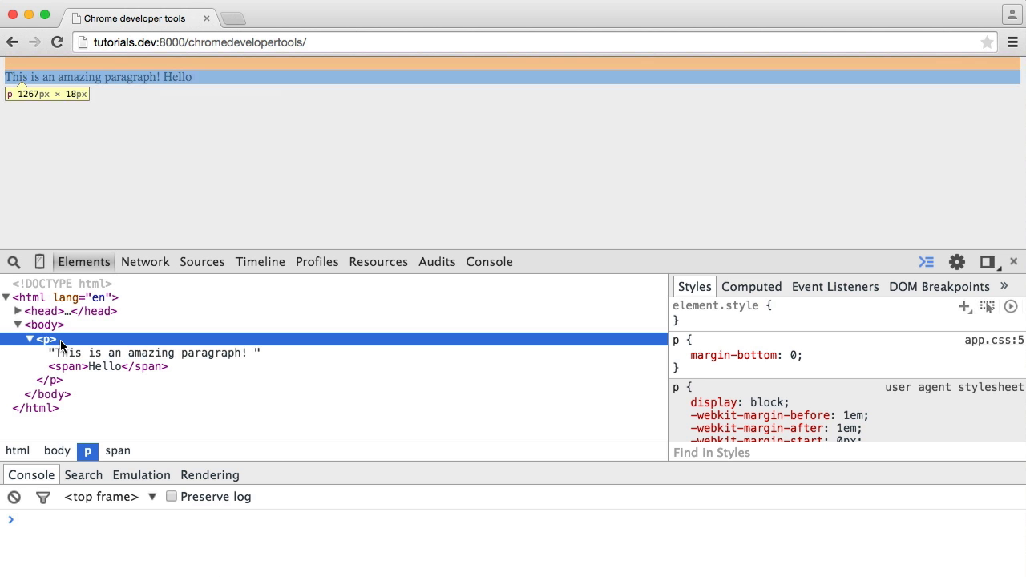
left_click(678, 355)
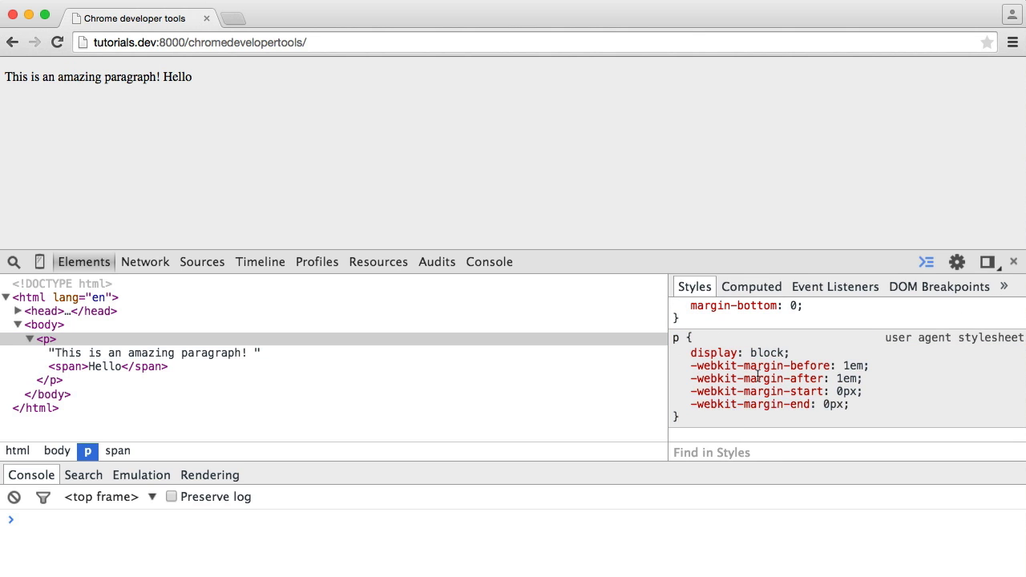
mouse_move(760, 378)
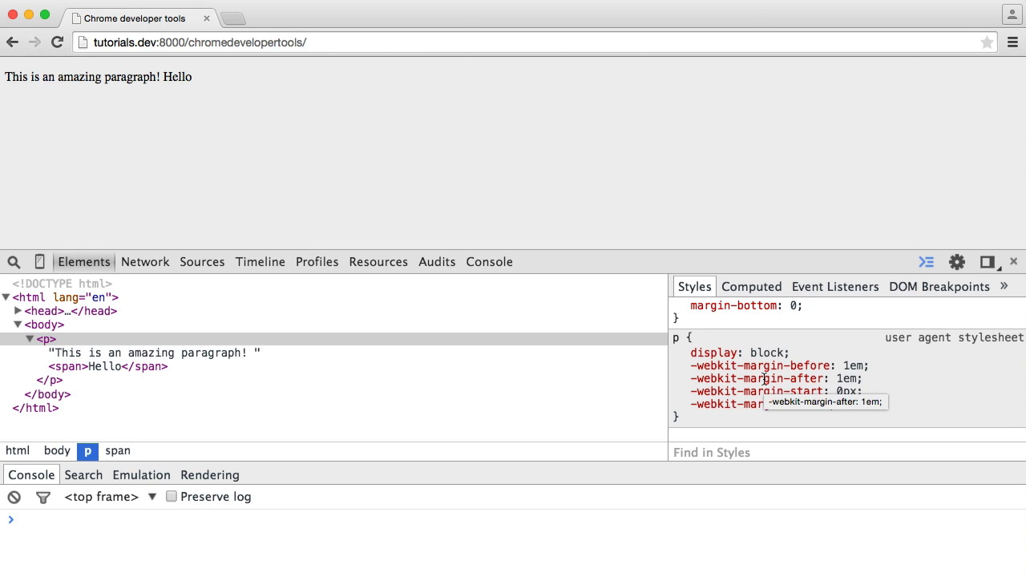
mouse_move(951, 376)
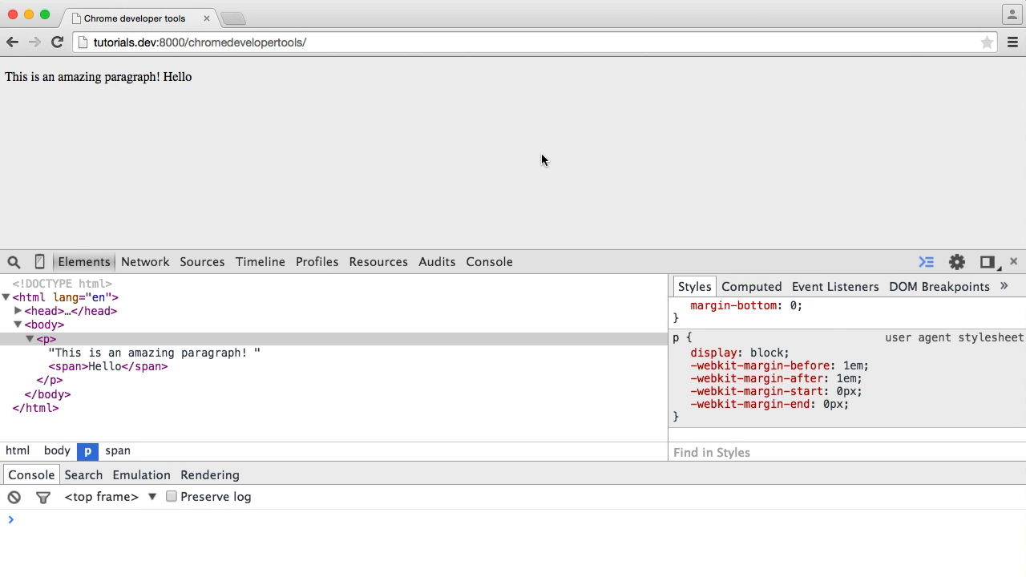
Step: View the paragraph's box model: 16px top margin, 1267 × 18 content
left_click(752, 287)
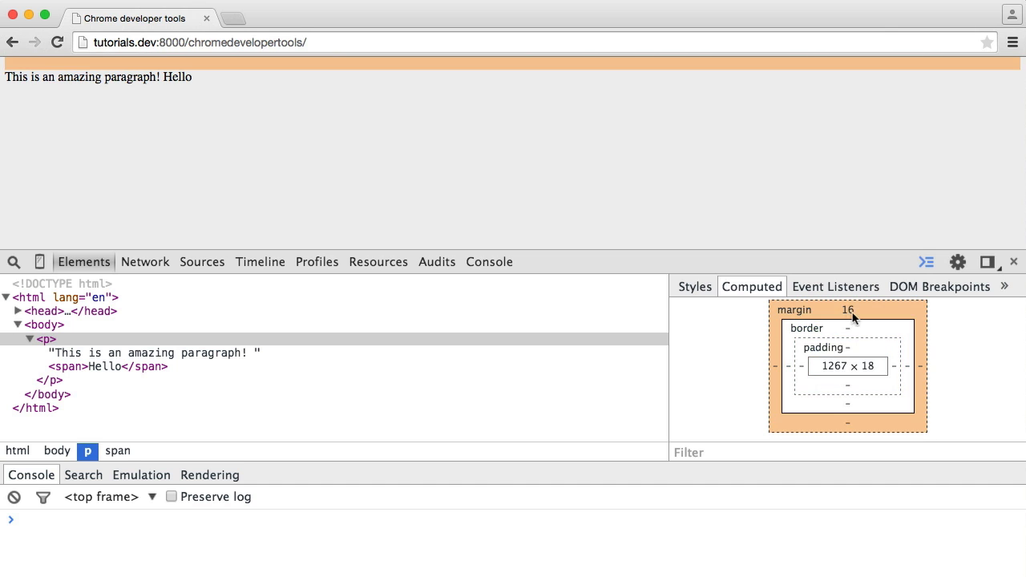
mouse_move(788, 318)
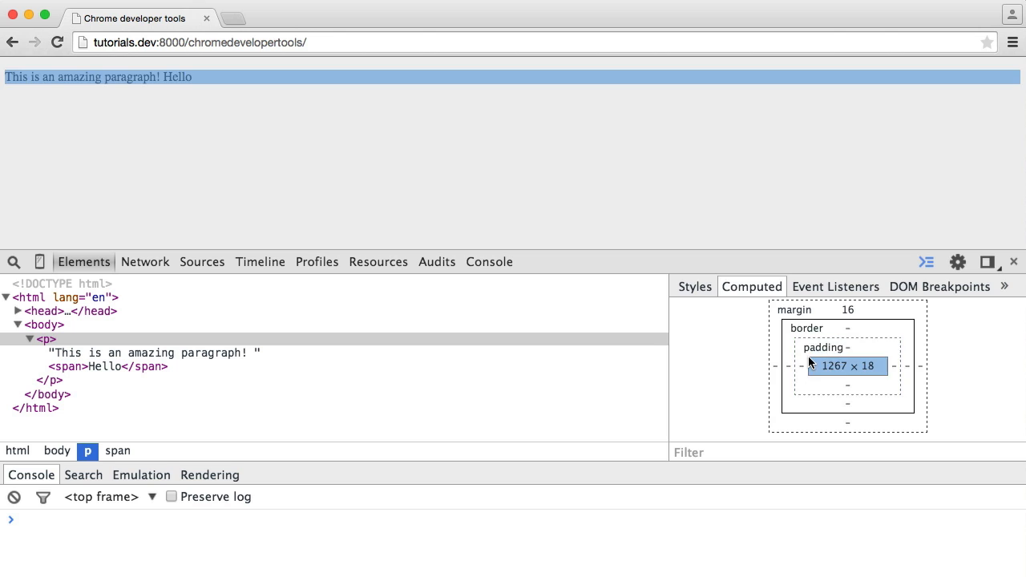
mouse_move(828, 367)
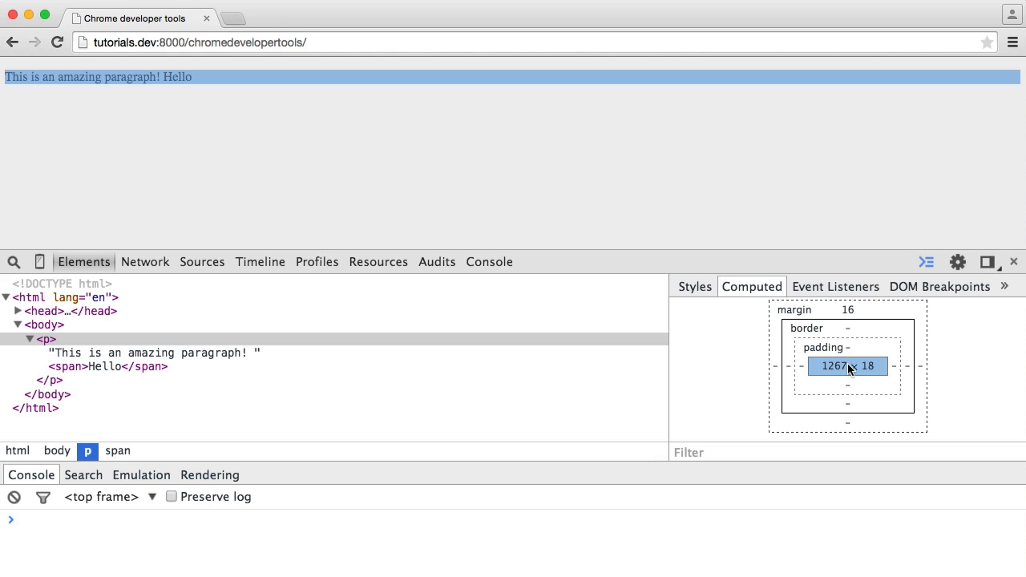
mouse_move(864, 370)
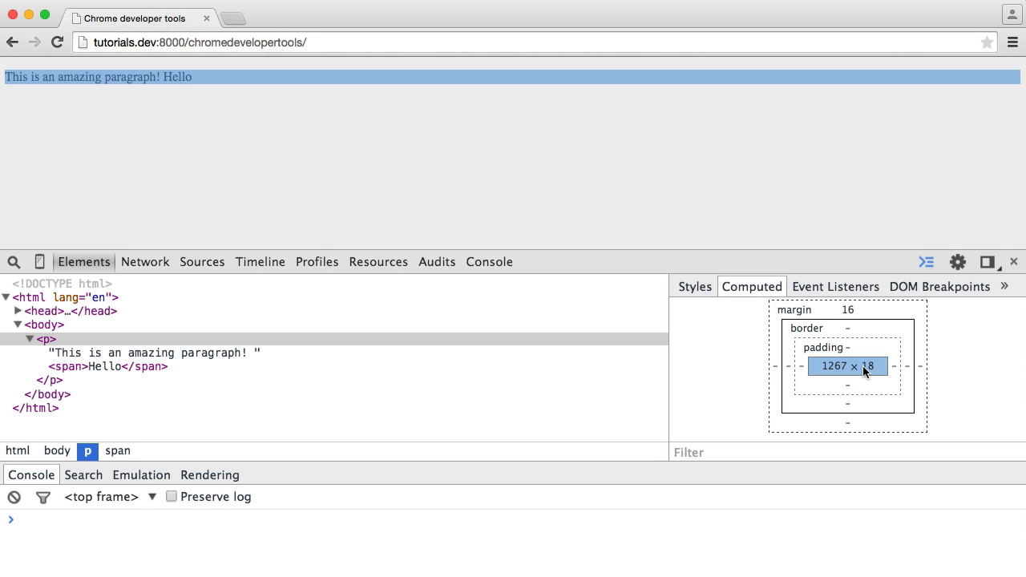
mouse_move(848, 357)
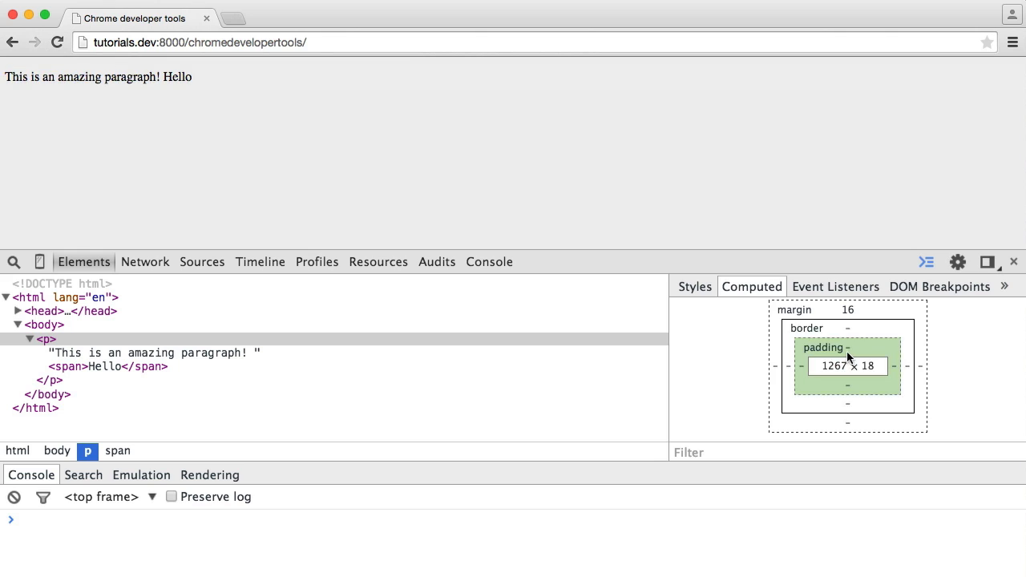
mouse_move(842, 357)
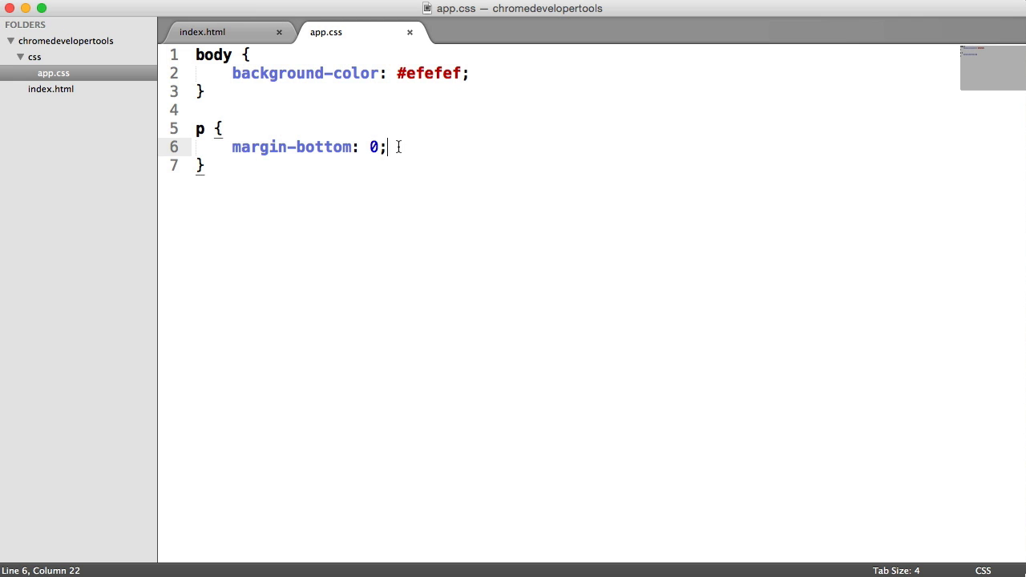
Step: Add padding-left: 20px; below margin-bottom in the app.css p rule
type("padding-lef")
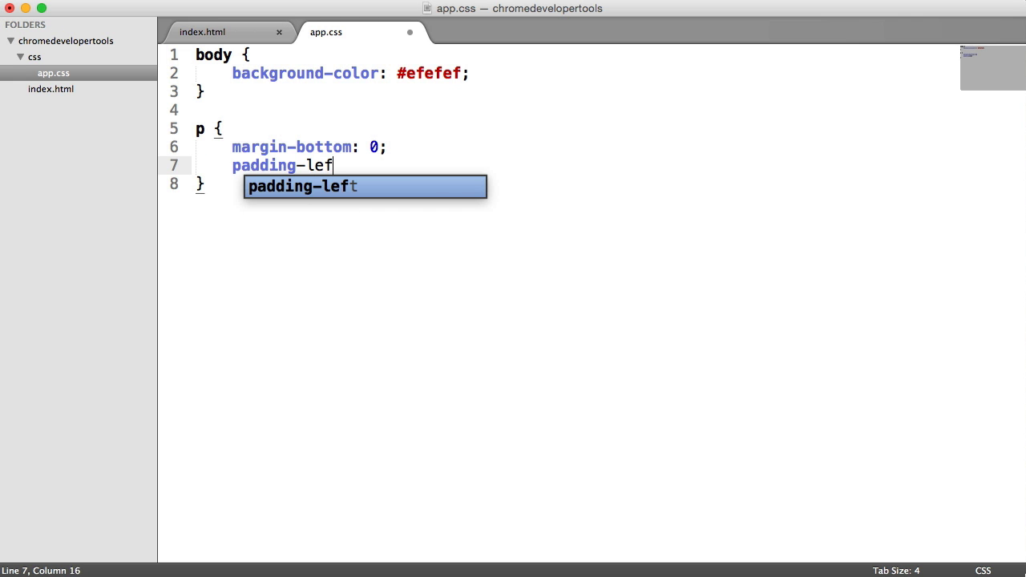
type("t: 20px;")
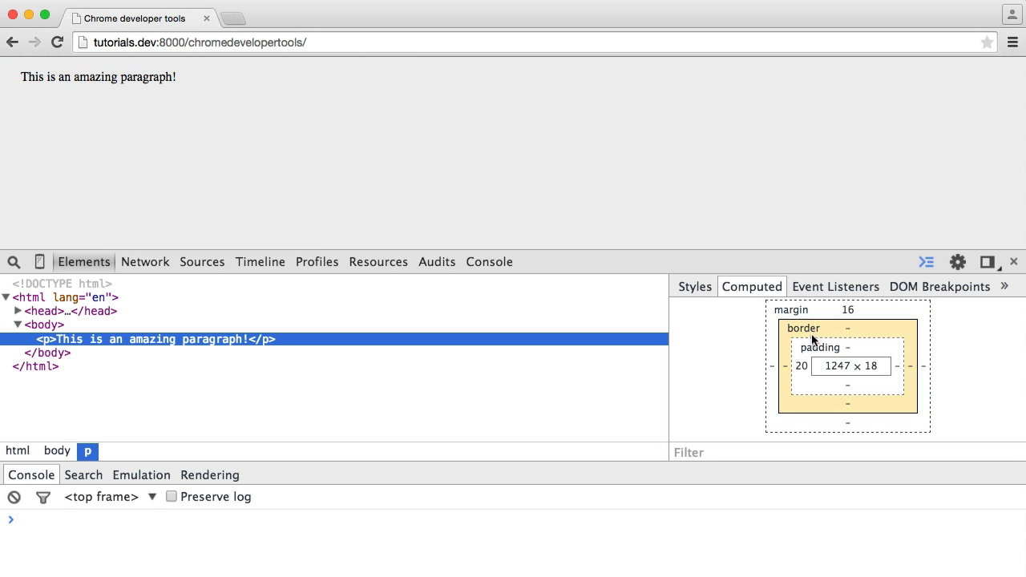
mouse_move(821, 347)
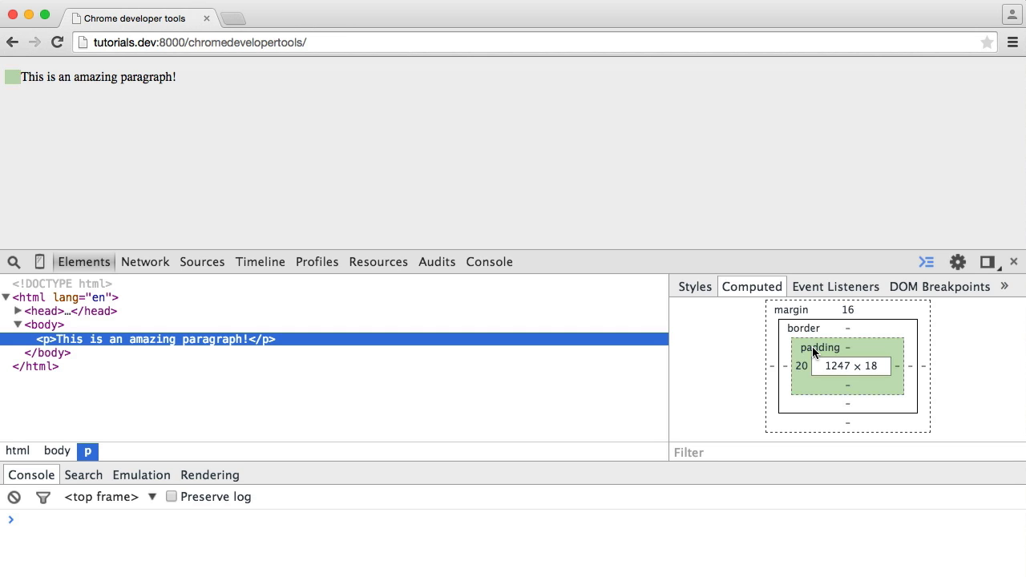
mouse_move(816, 327)
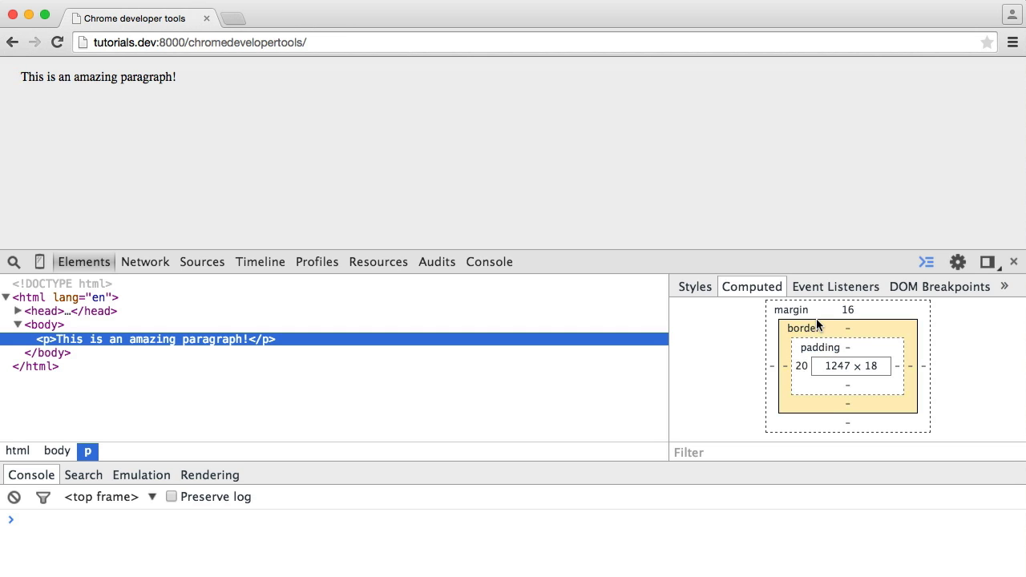
mouse_move(820, 327)
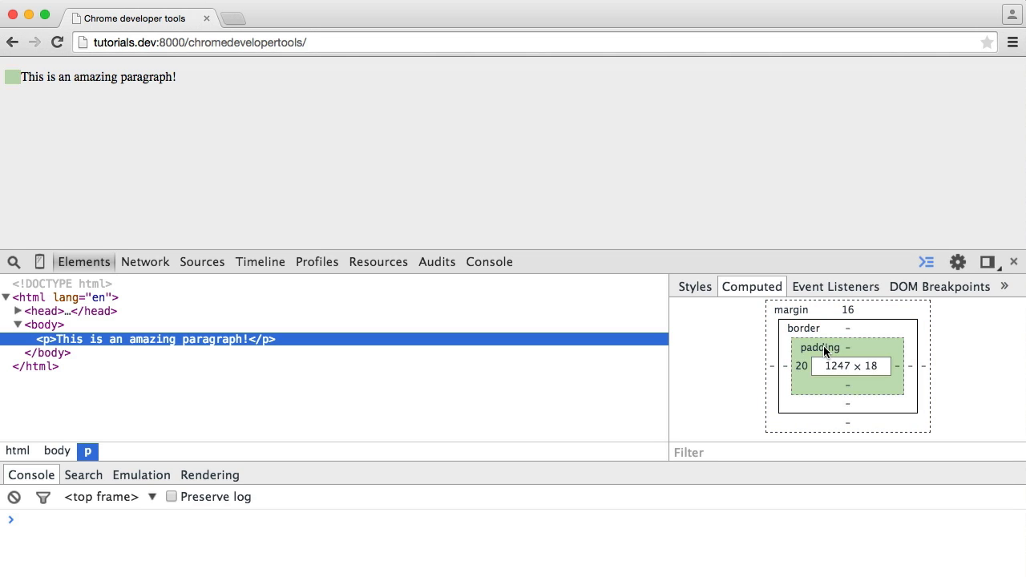
mouse_move(819, 329)
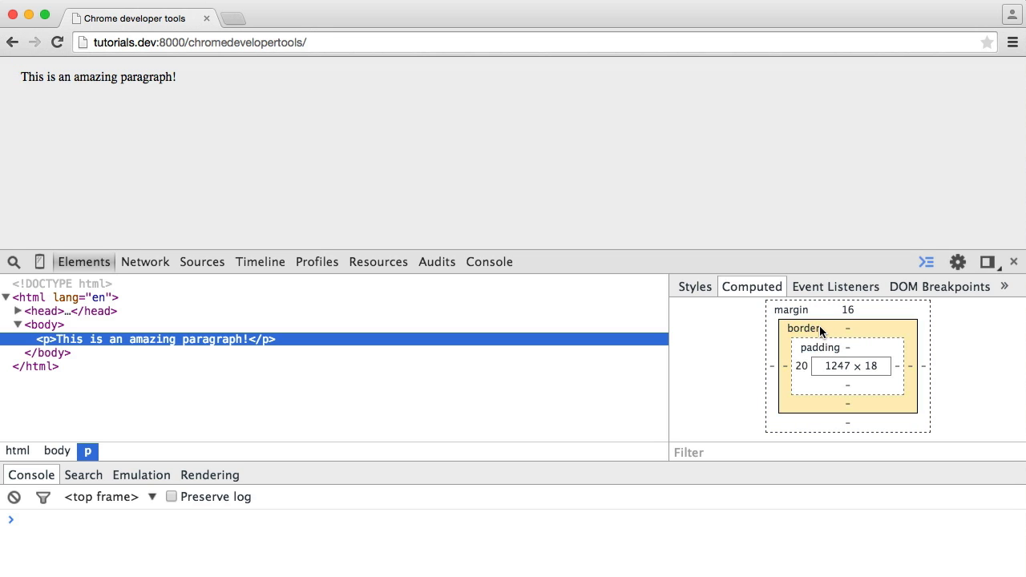
mouse_move(851, 327)
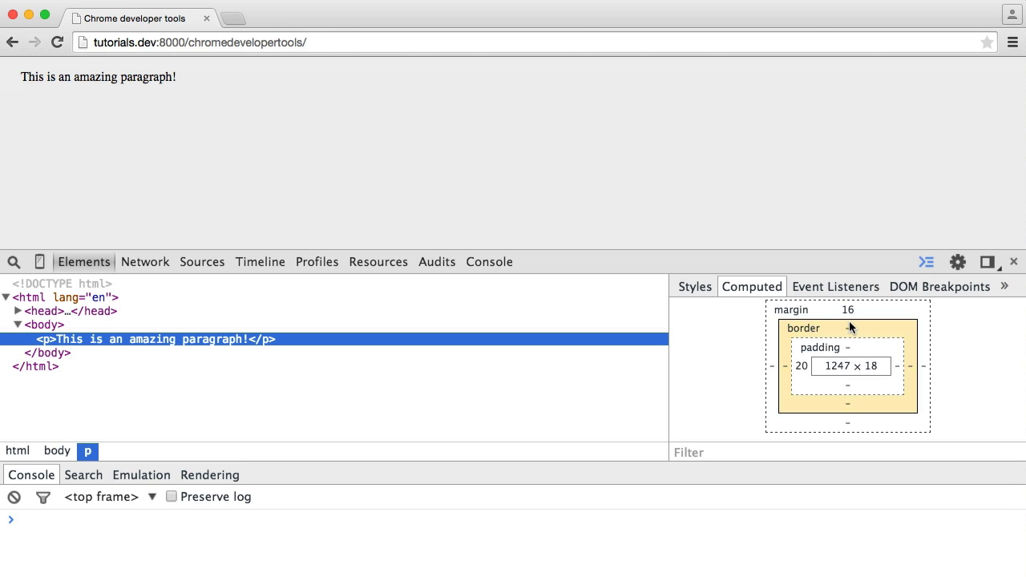
mouse_move(848, 346)
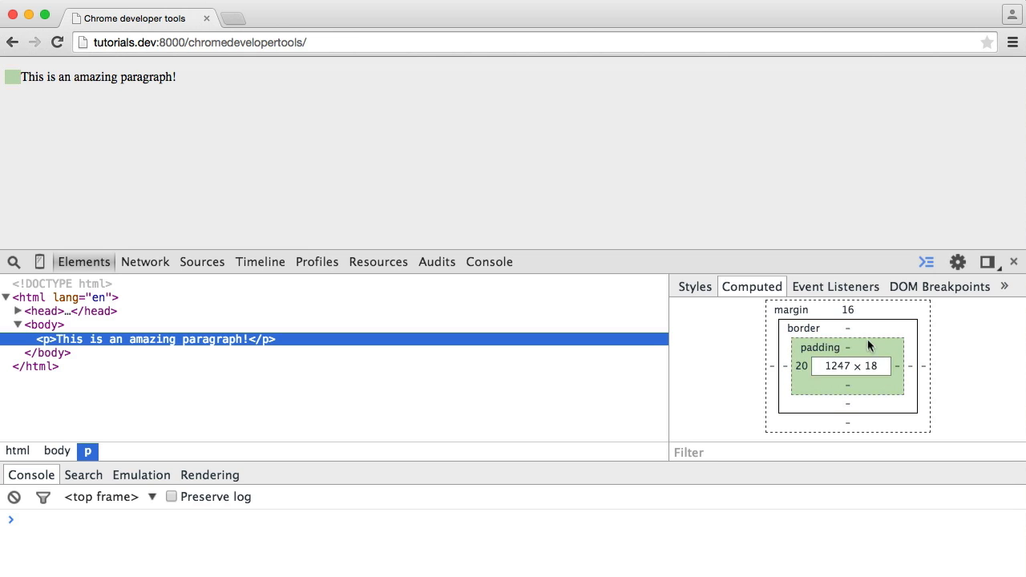
mouse_move(804, 367)
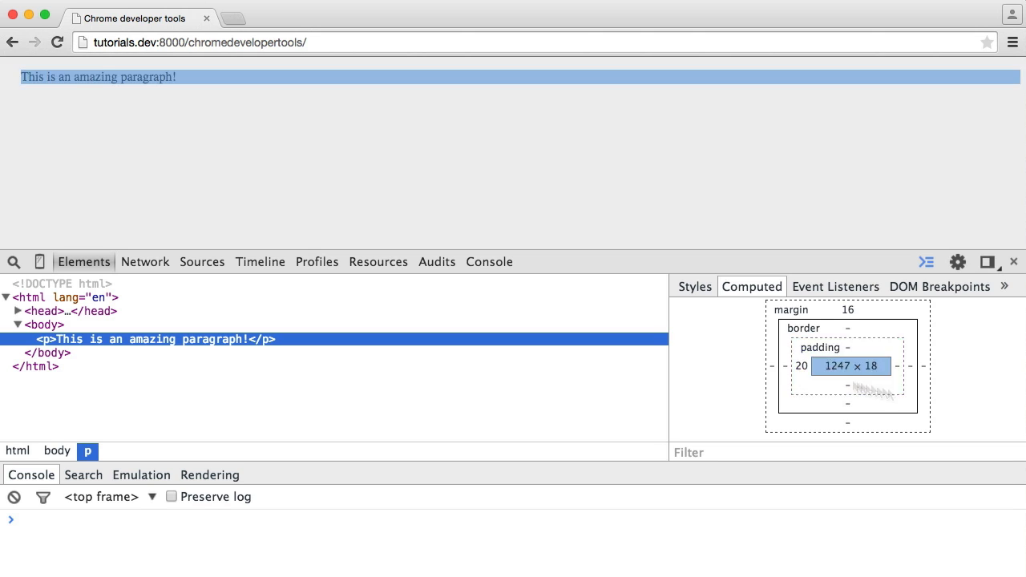
mouse_move(850, 334)
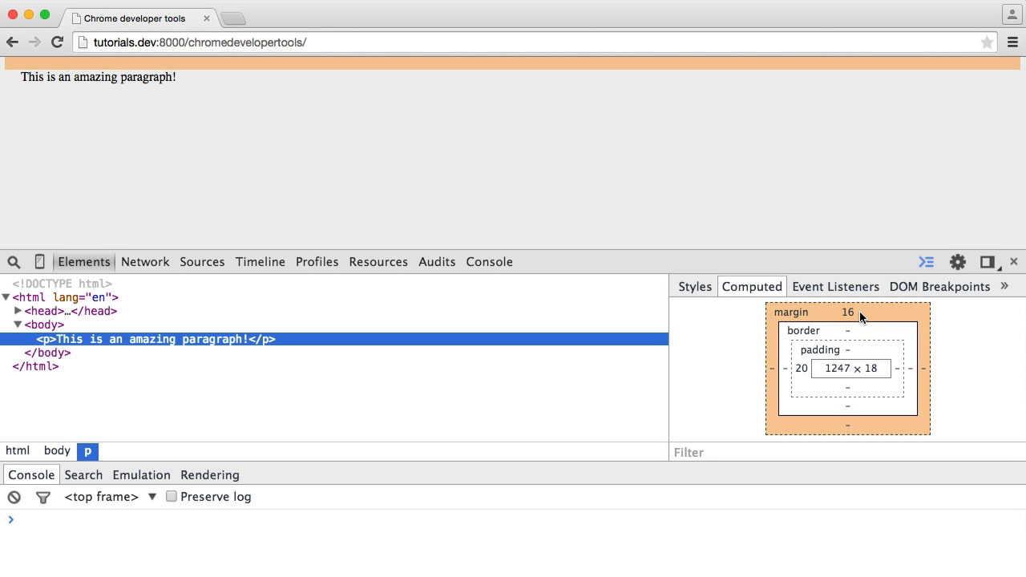
mouse_move(854, 316)
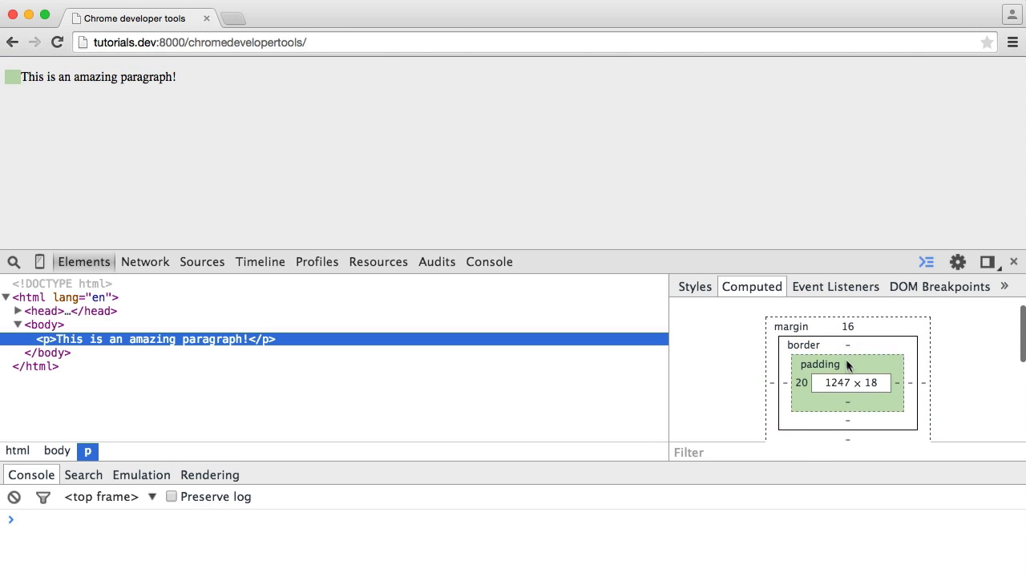
Step: Reselect the paragraph in the Styles pane and open its p rule source at app.css:5
left_click(695, 286)
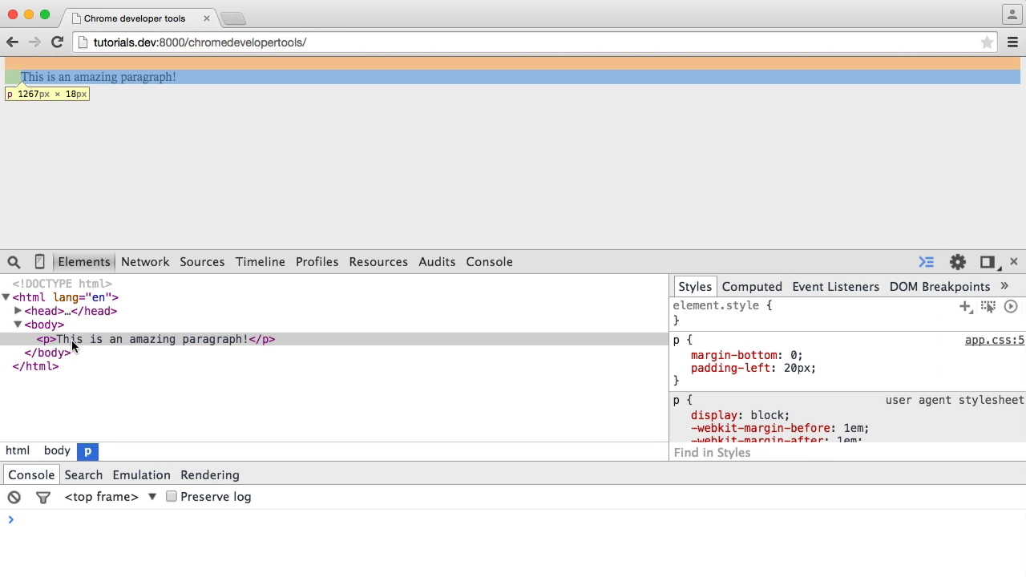
left_click(161, 339)
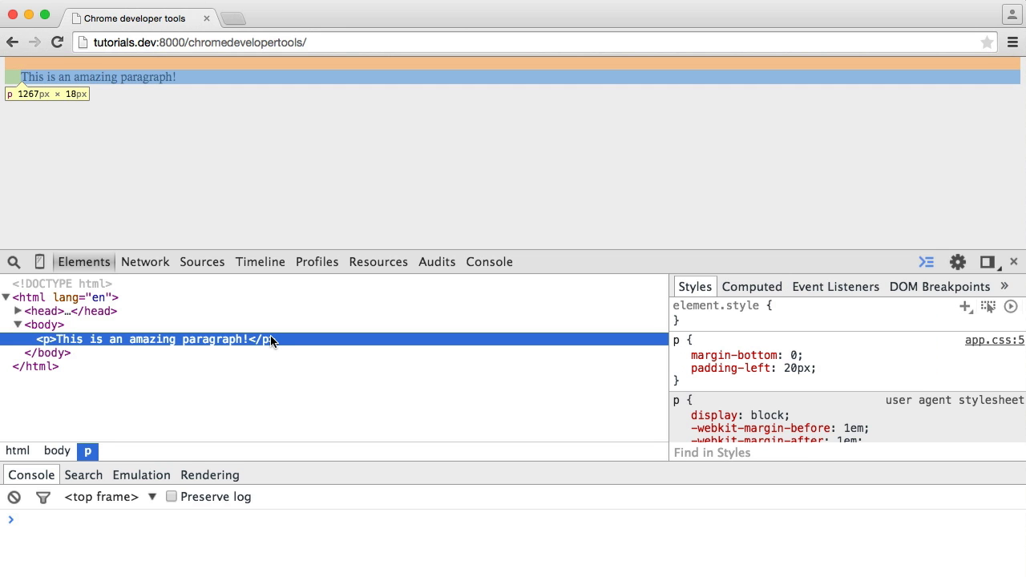
mouse_move(242, 343)
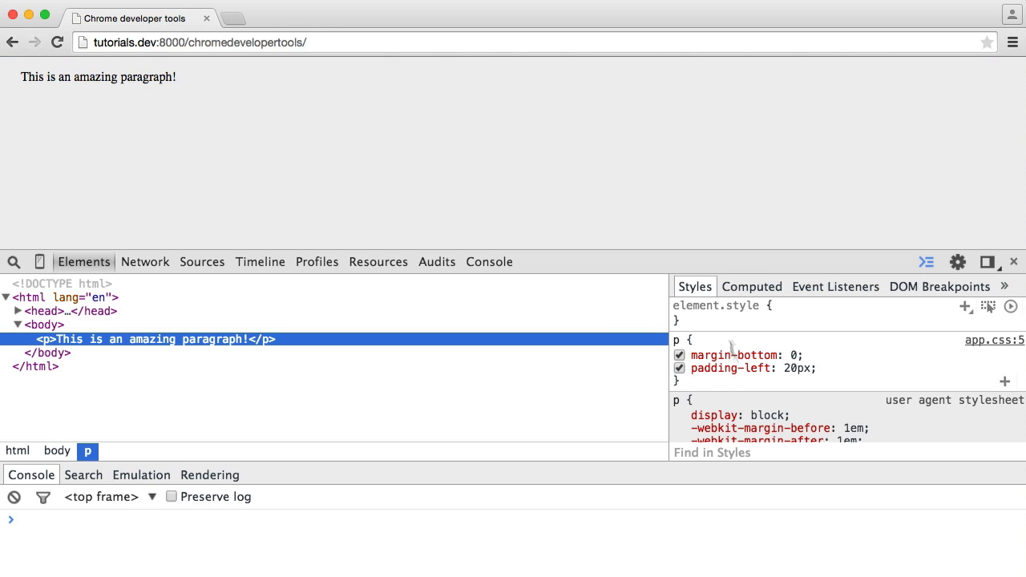
left_click(794, 368)
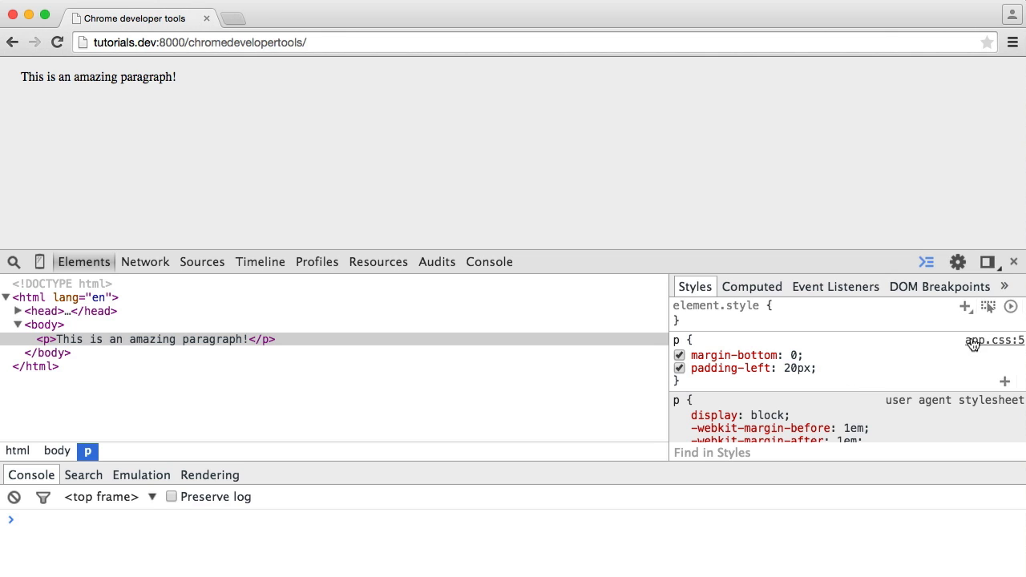
mouse_move(1000, 370)
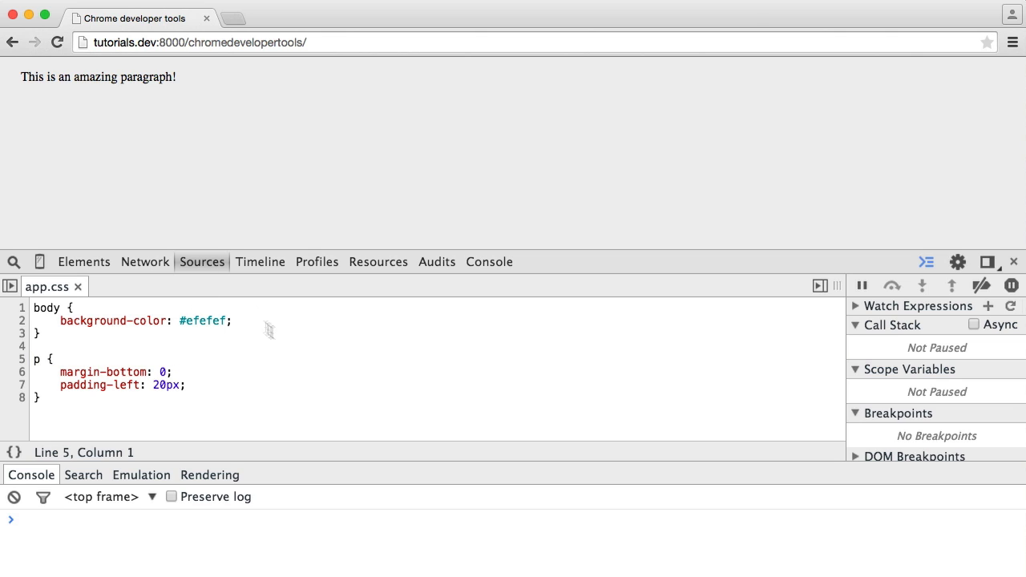
mouse_move(291, 349)
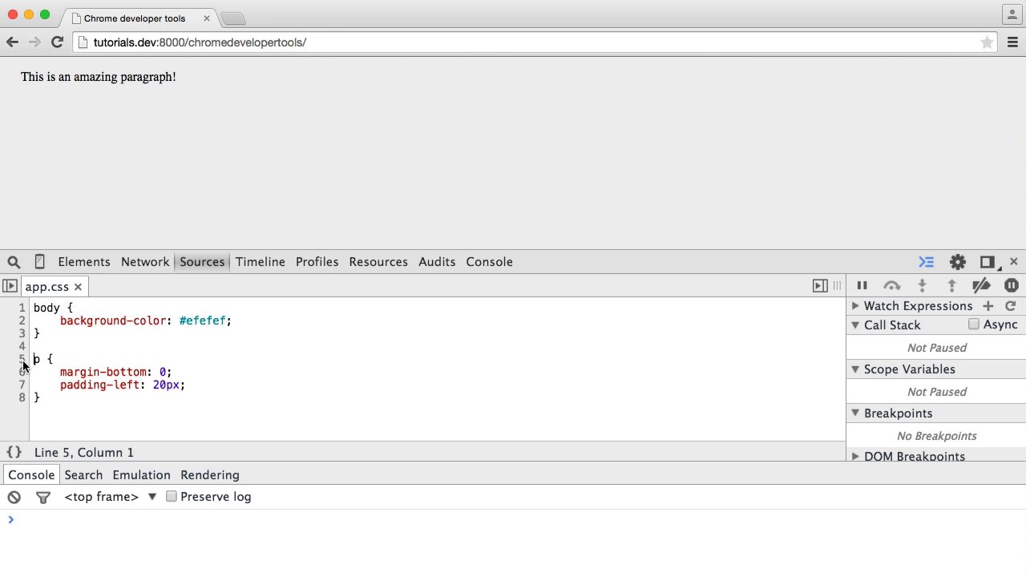
Step: Highlight the p rule's opening lines in Sources, then return to the Elements panel
left_click_drag(34, 358, 45, 397)
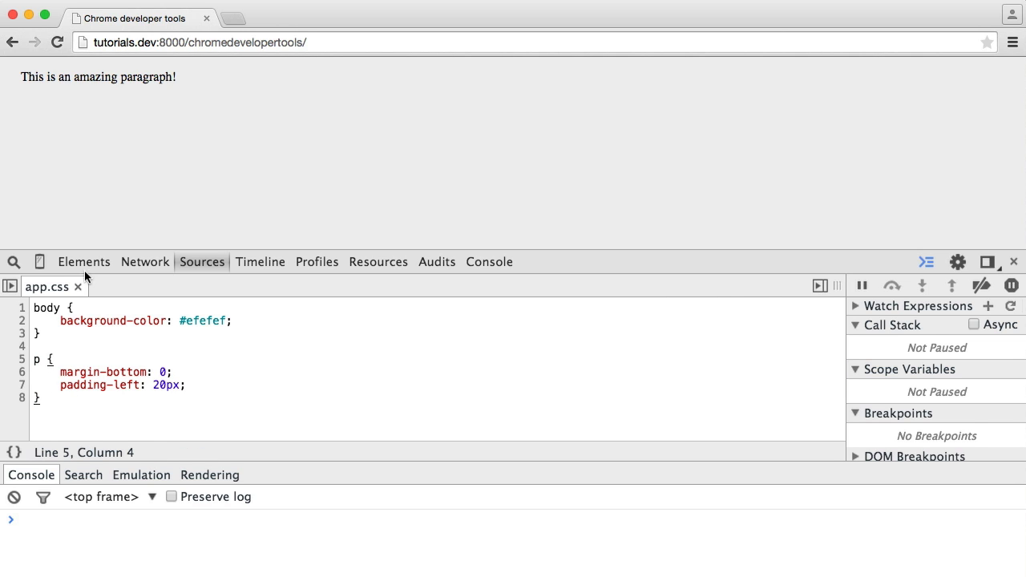
left_click(83, 261)
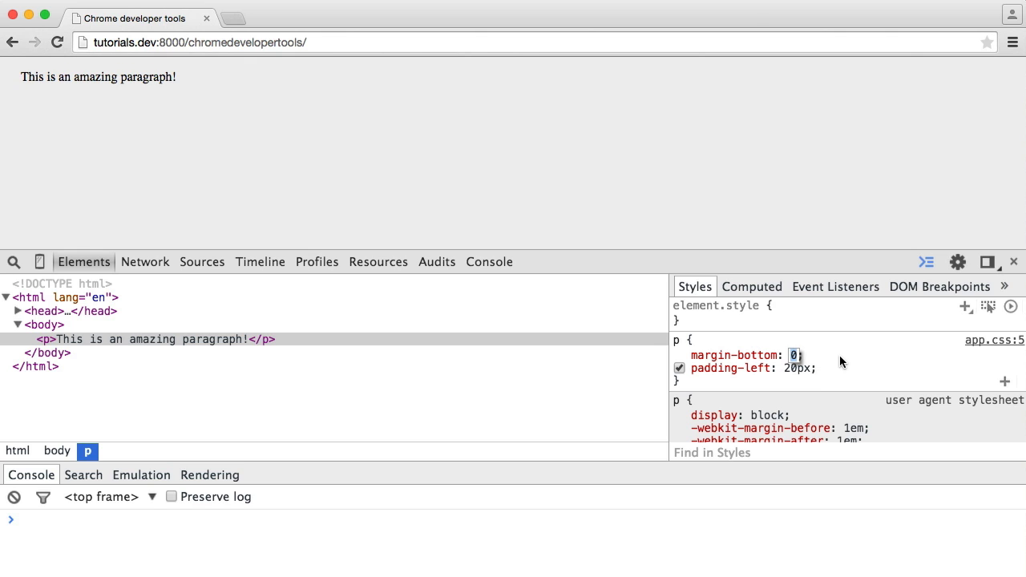
type("20px")
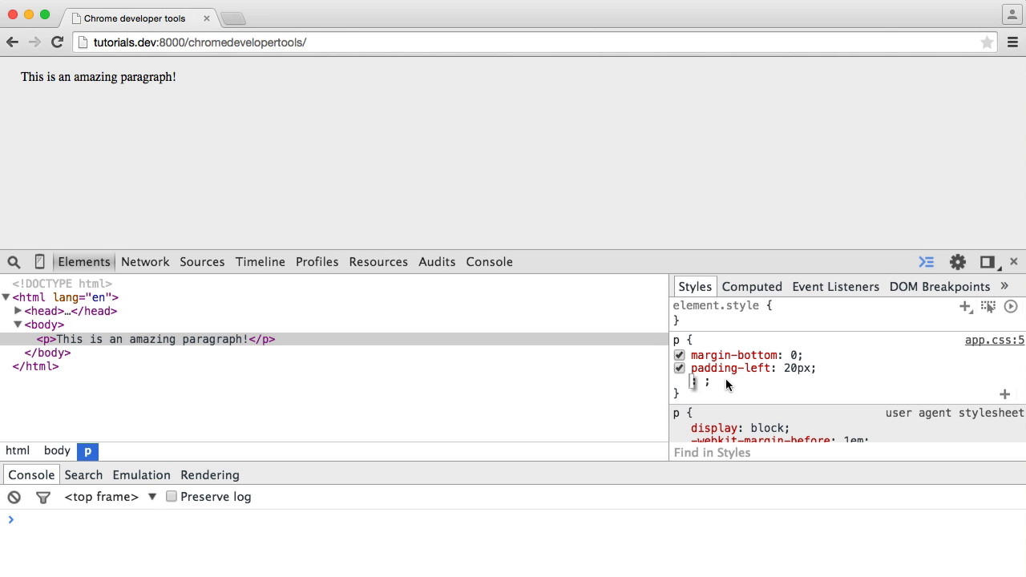
Step: Add width 50%, a 1px solid #000 border and red color to the p rule, then reload
type("width")
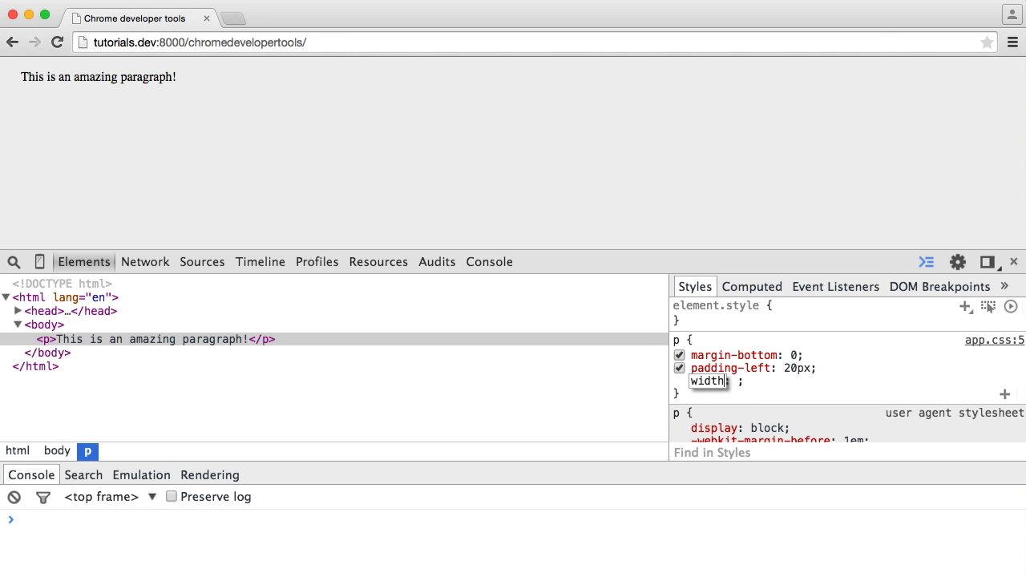
type("50%")
type("border: 1px solid #000;")
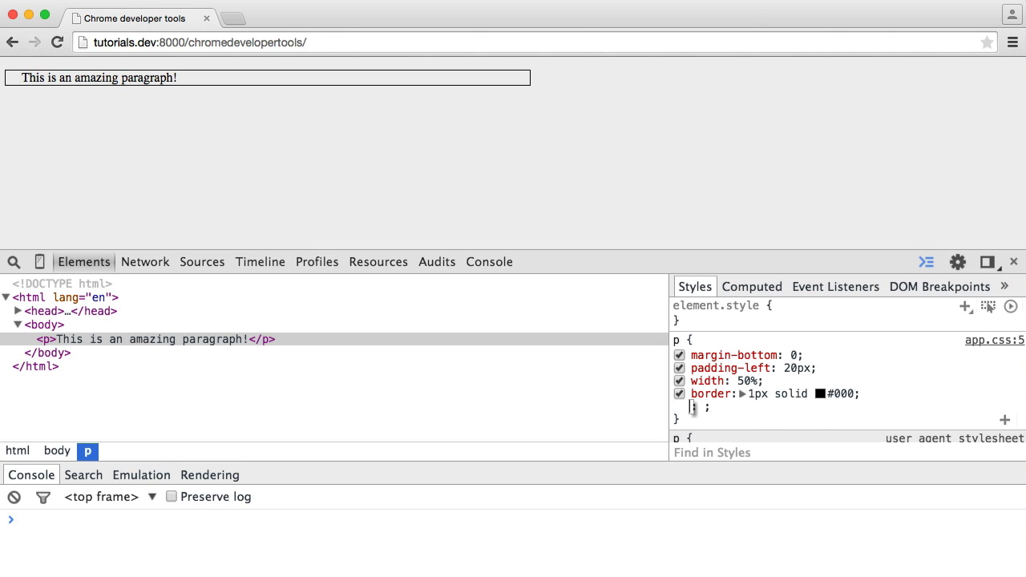
mouse_move(733, 418)
type("color: re")
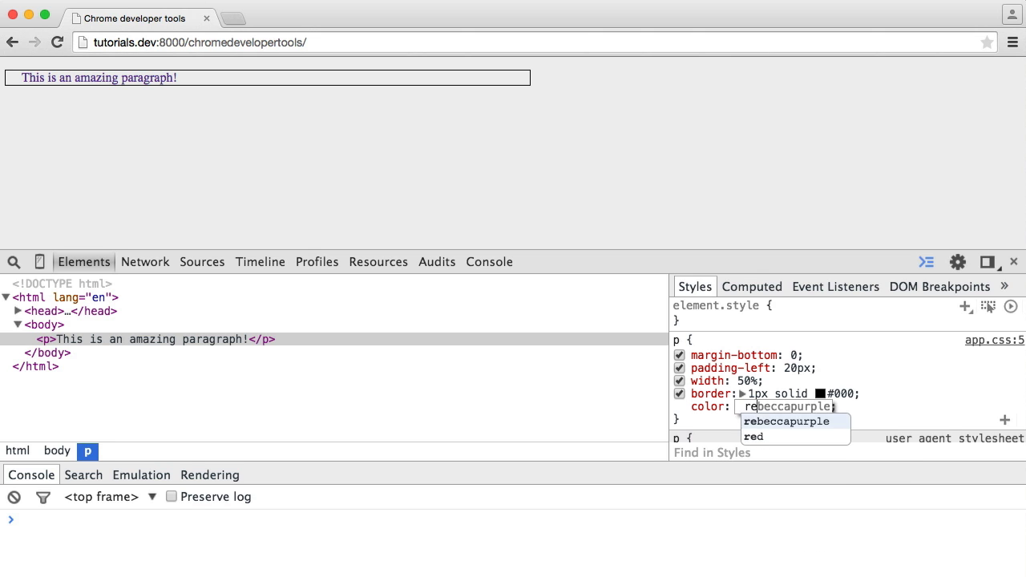
left_click(753, 436)
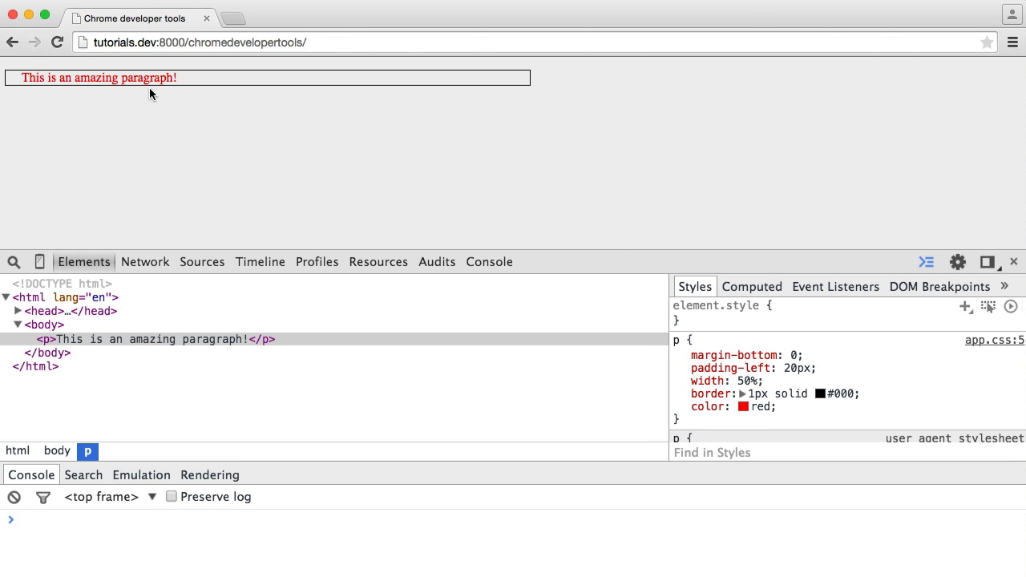
left_click(57, 42)
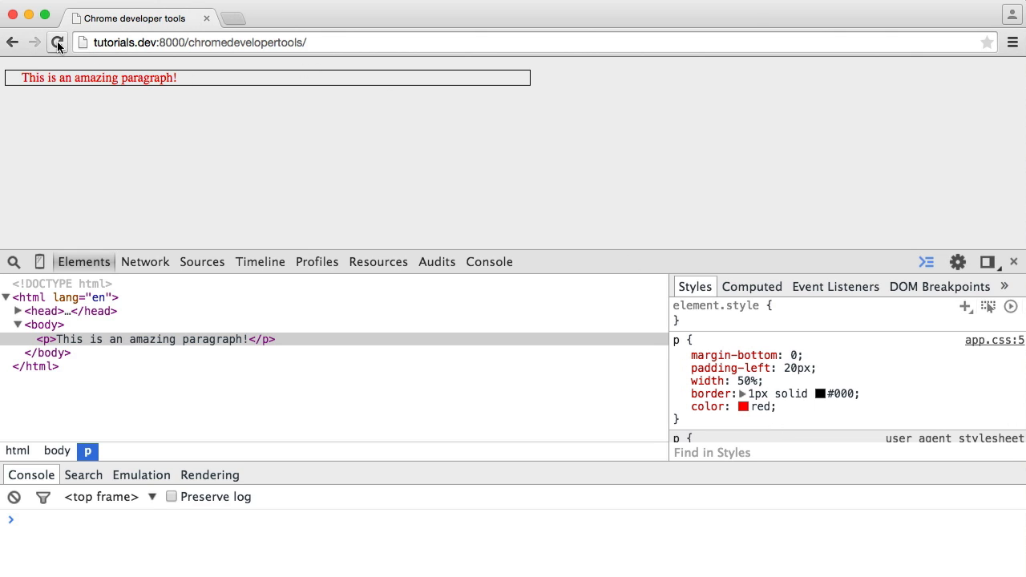
left_click(57, 43)
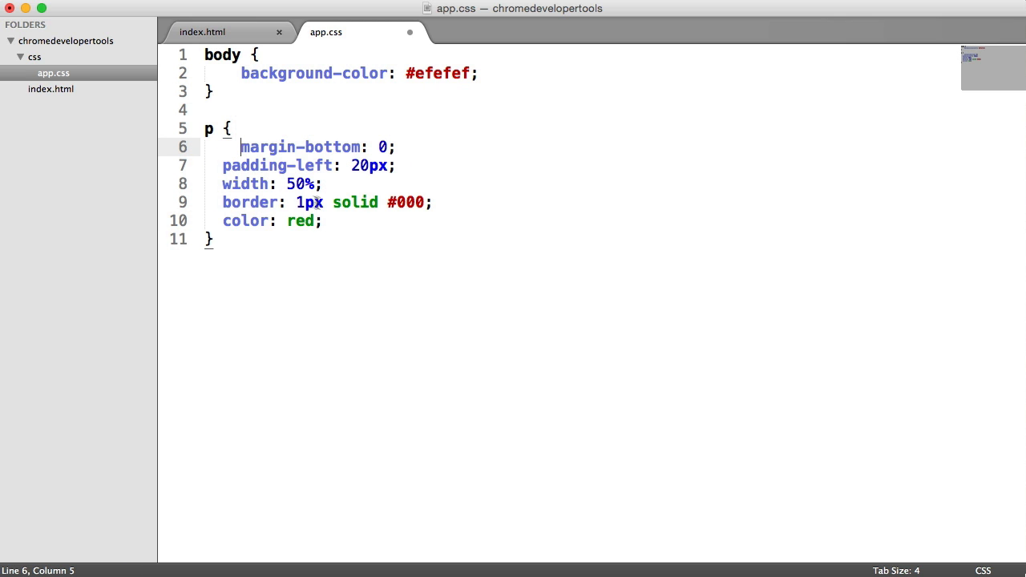
Step: Select the pasted width, border and color declarations in app.css's p rule
left_click_drag(240, 165, 376, 209)
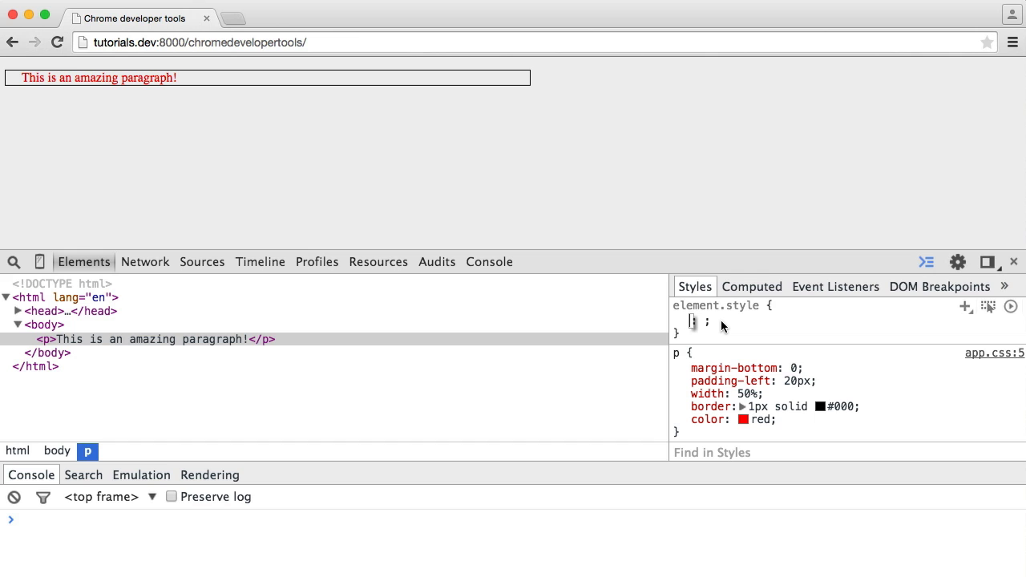
Step: Add inline height: 100px in element.style and inspect the paragraph's style attribute
type("height")
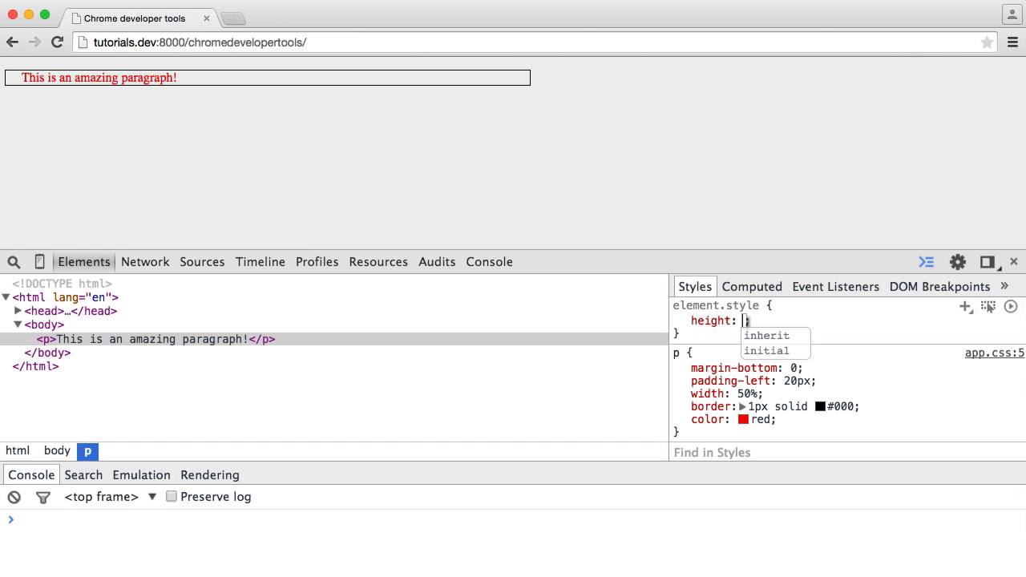
type("100px;")
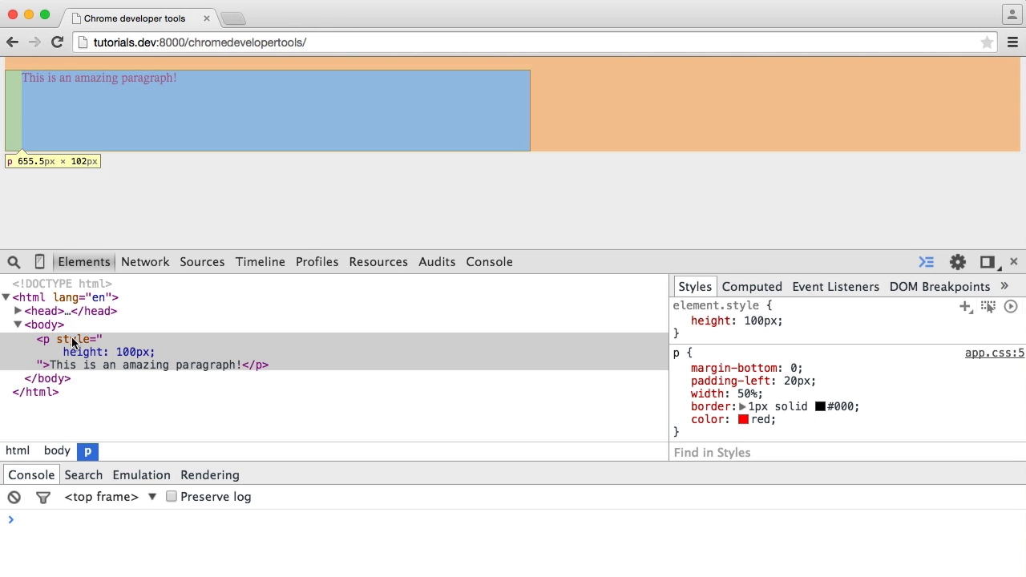
mouse_move(257, 365)
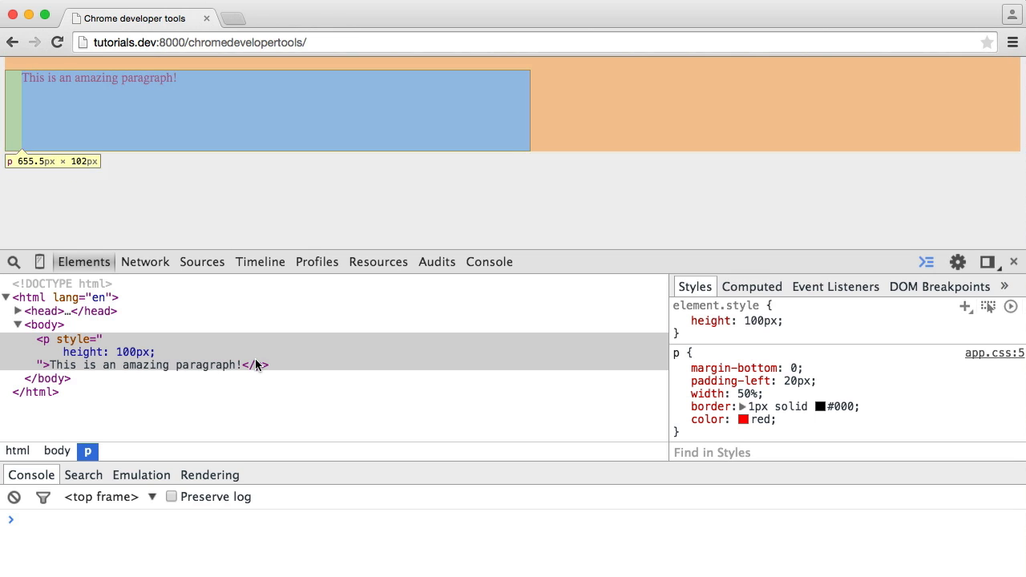
left_click(679, 321)
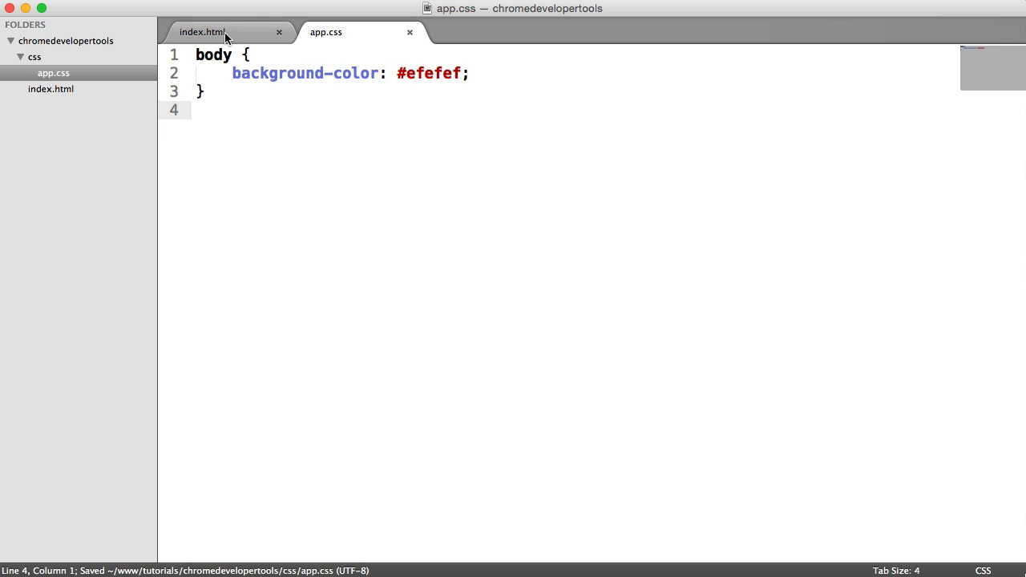
Step: Replace the paragraph in index.html with a 'Click me' link of class link, and save app.css
left_click(202, 32)
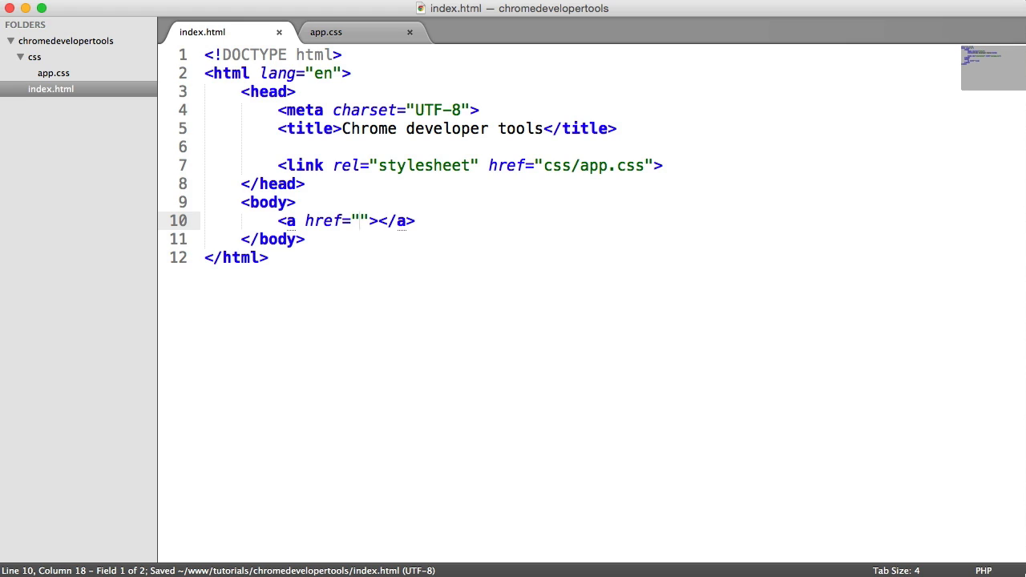
type("#")
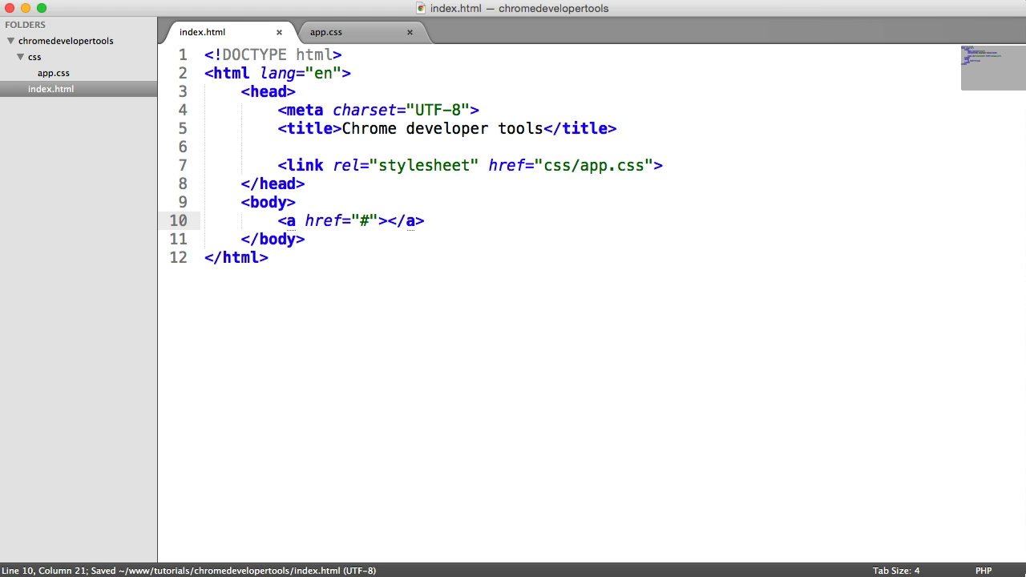
type("Cl")
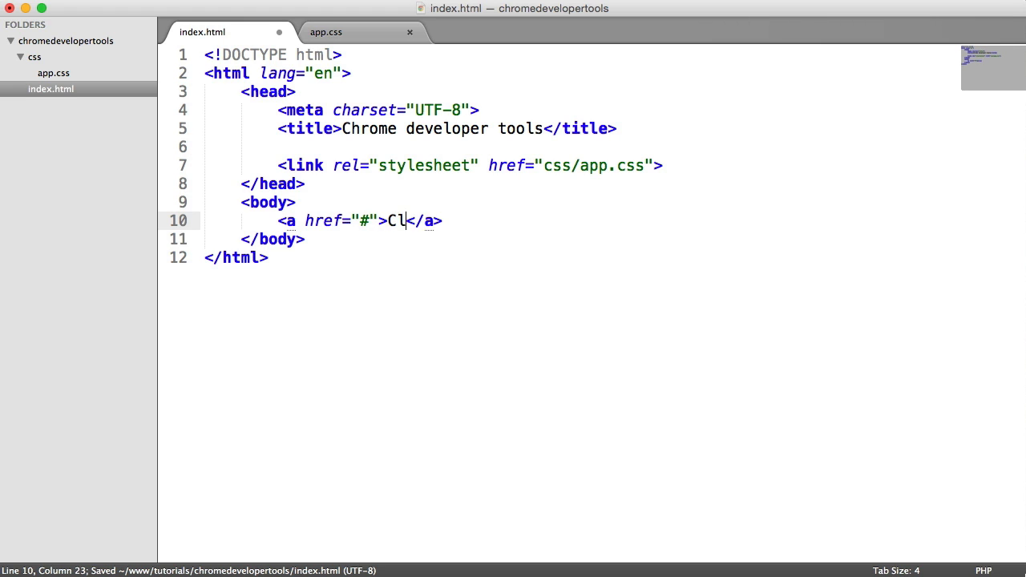
type("ick me")
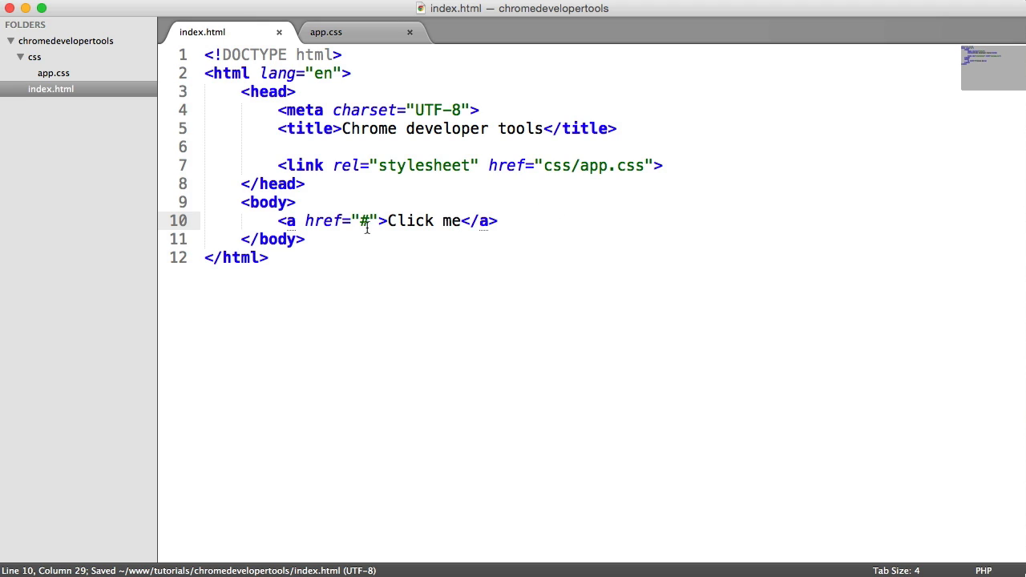
type("class=")
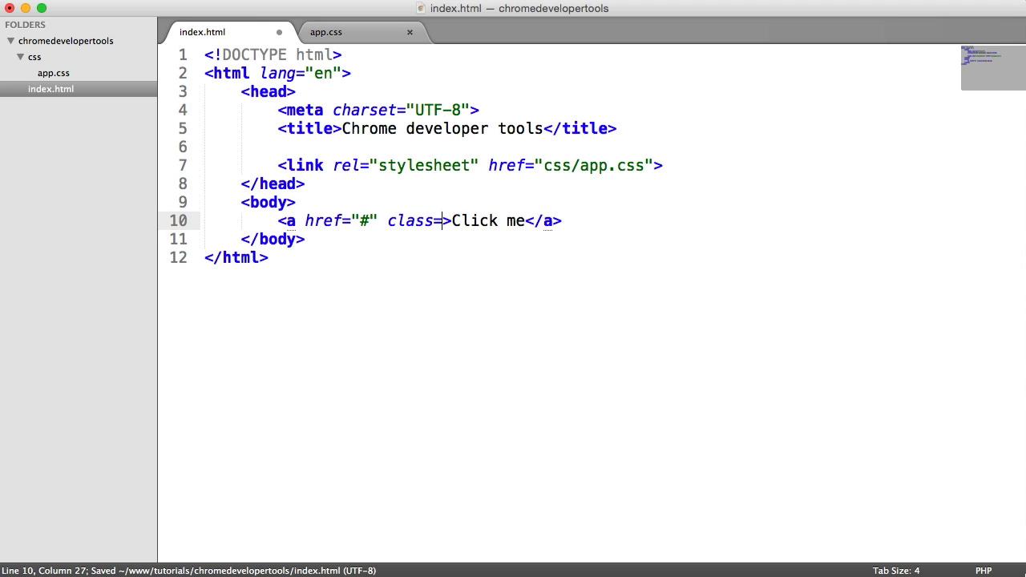
type("\"")
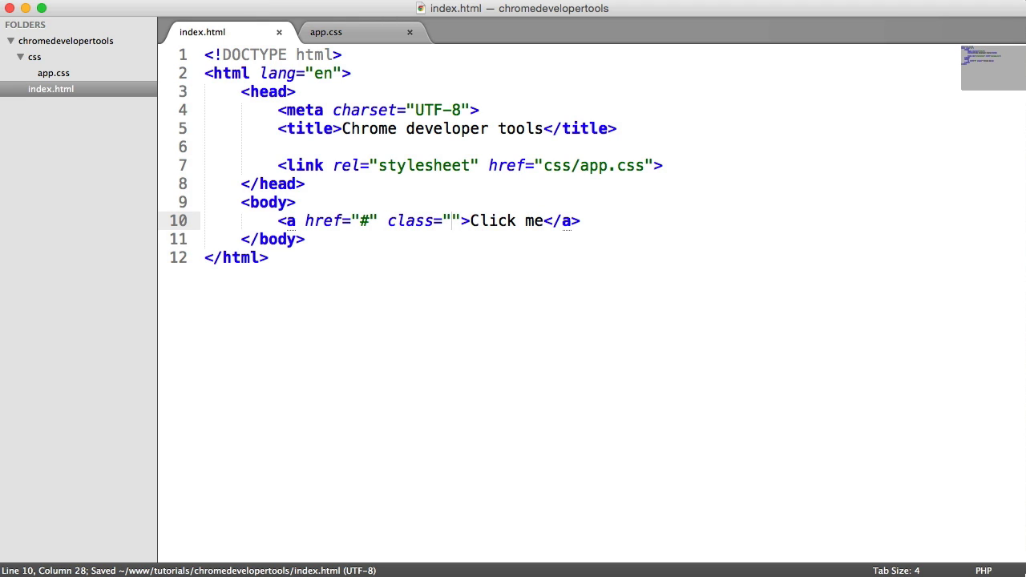
type("link")
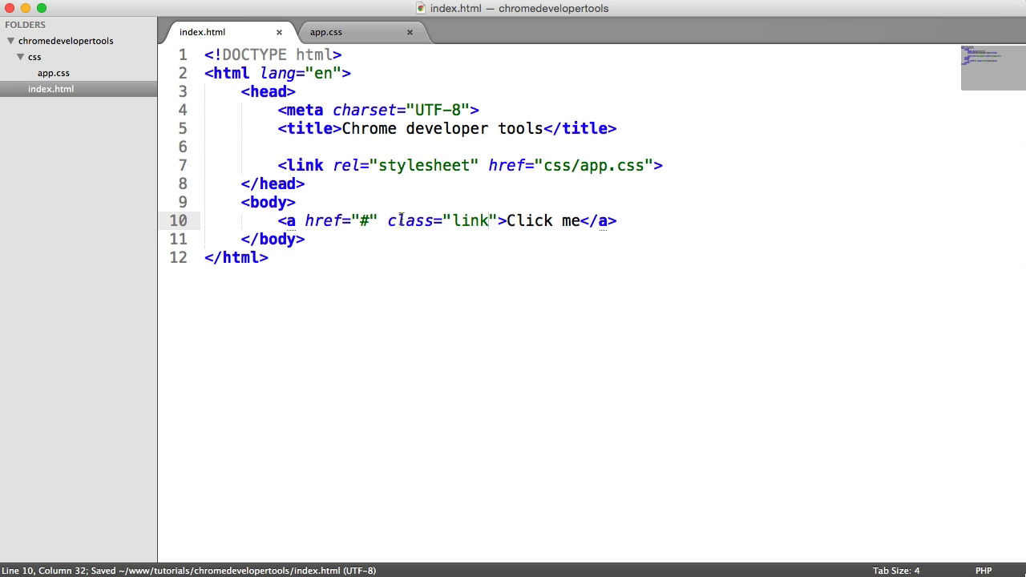
left_click(326, 32)
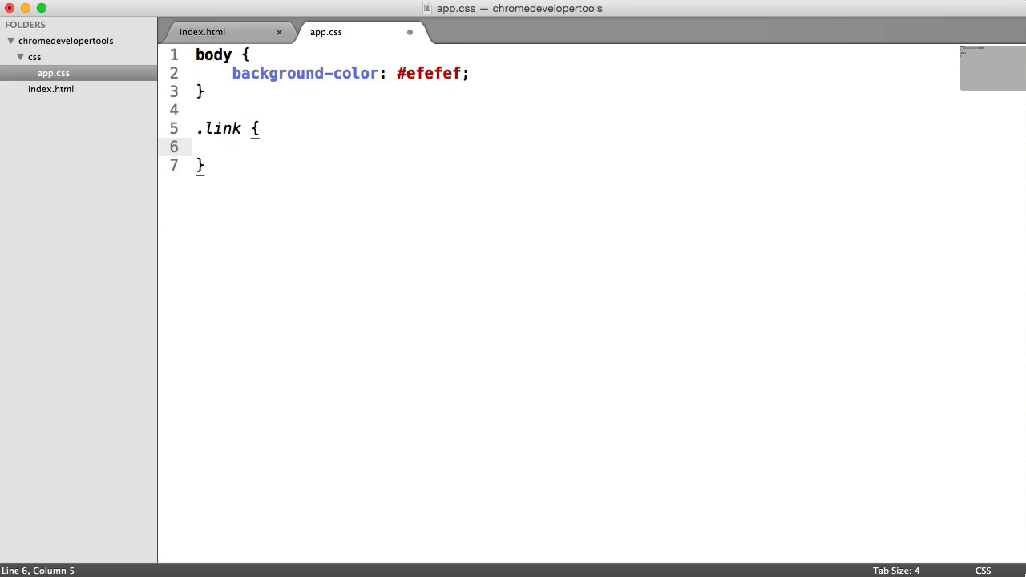
key("cmd+s")
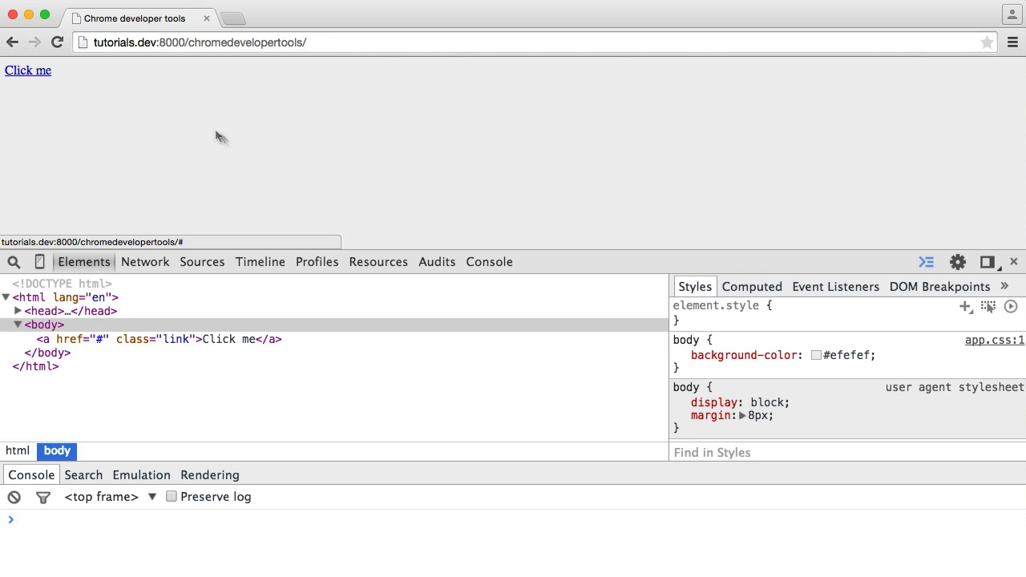
Step: Select the Click me link element and set color: red in its .link rule
left_click(161, 339)
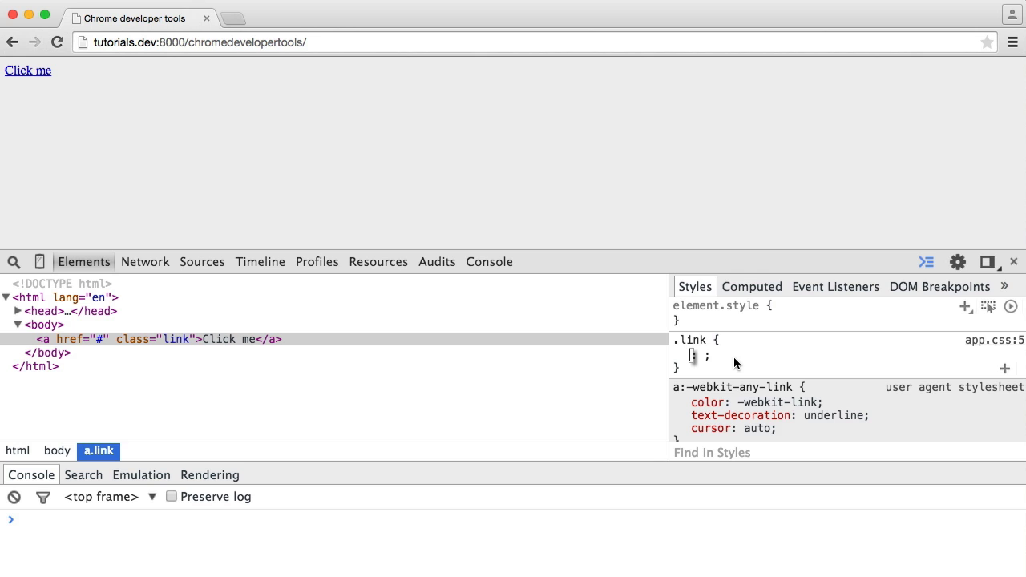
type("color: red;")
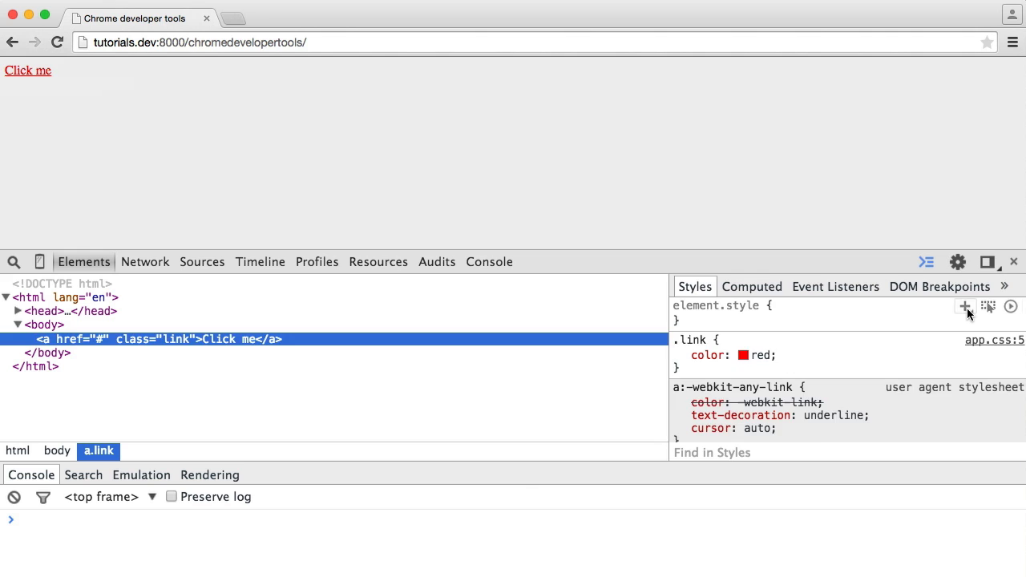
left_click(965, 306)
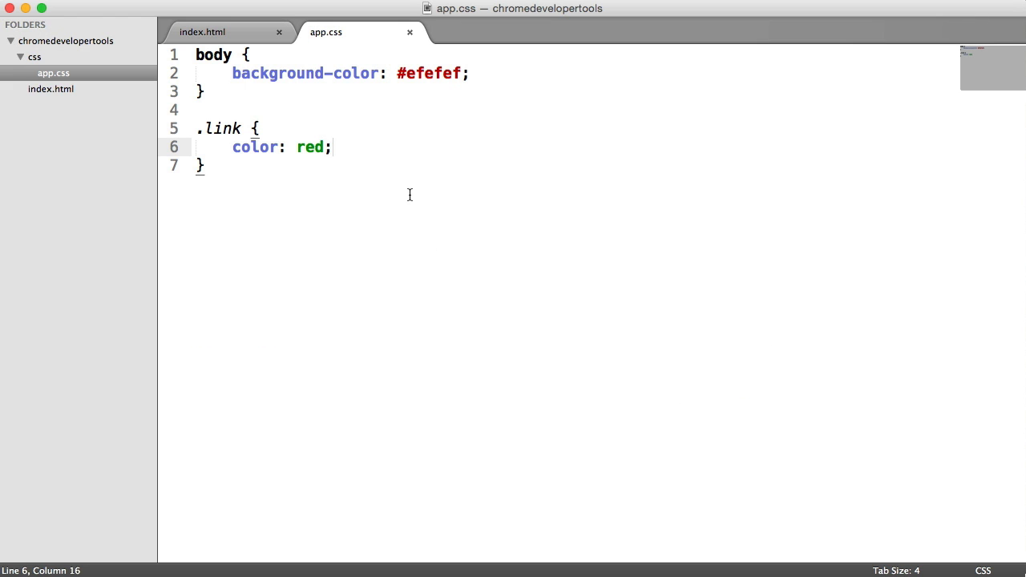
Step: Add class link to the anchor in index.html, save, and return to the browser
left_click(232, 147)
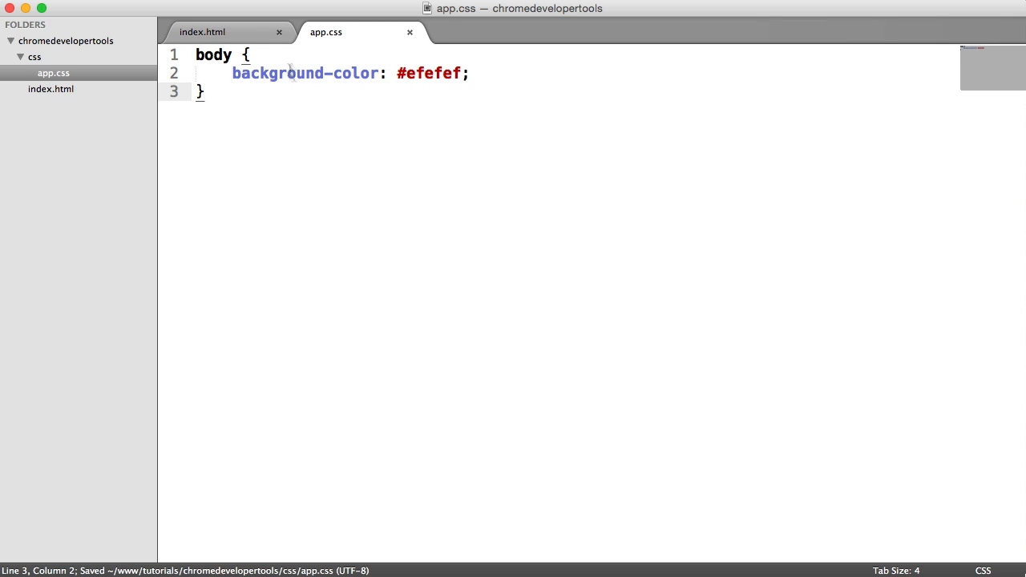
left_click(202, 33)
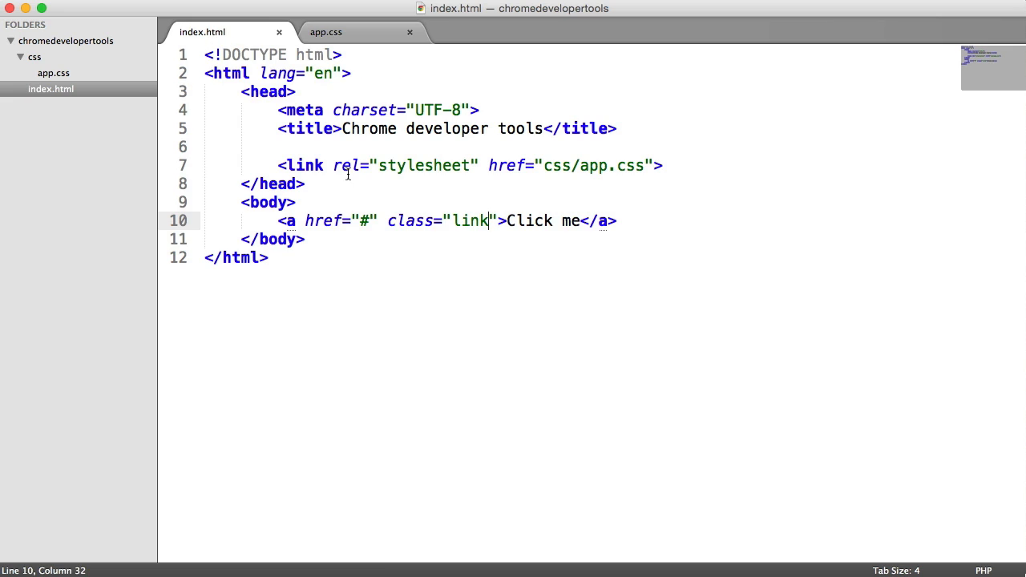
key("cmd+s")
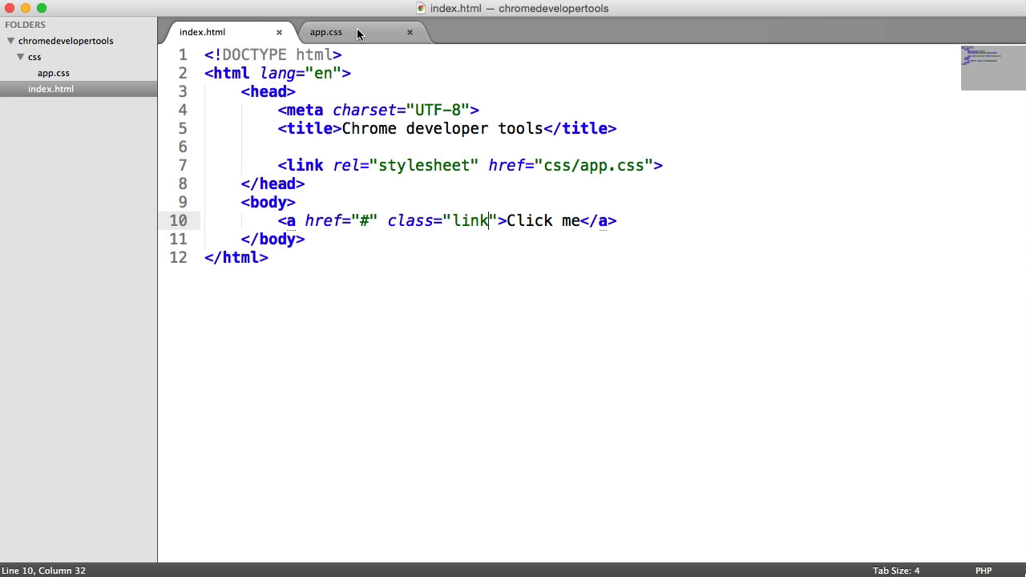
left_click(325, 32)
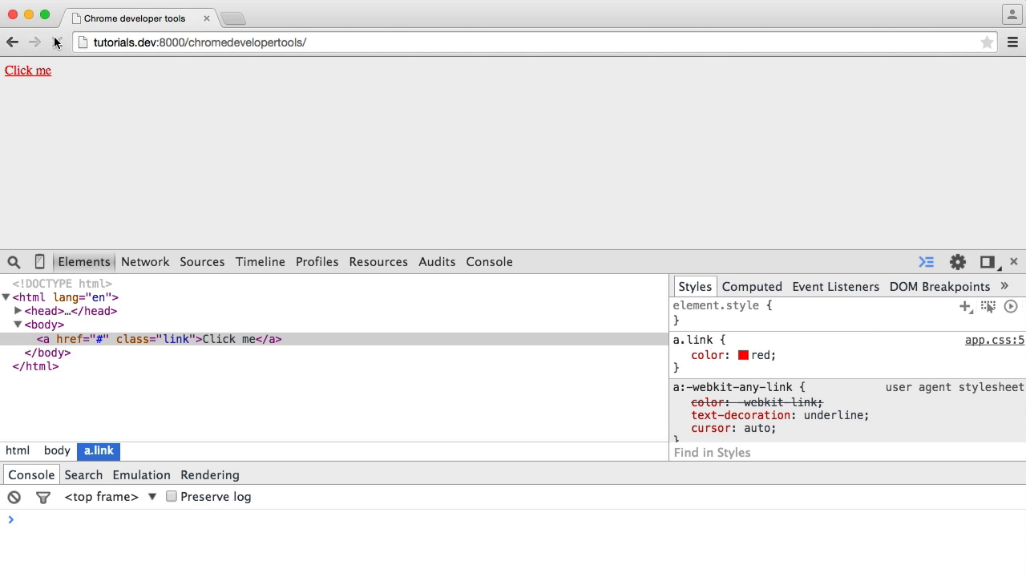
Step: Reload, select the a.link element, and show its :active, :focus, :hover and :visited states
left_click(60, 42)
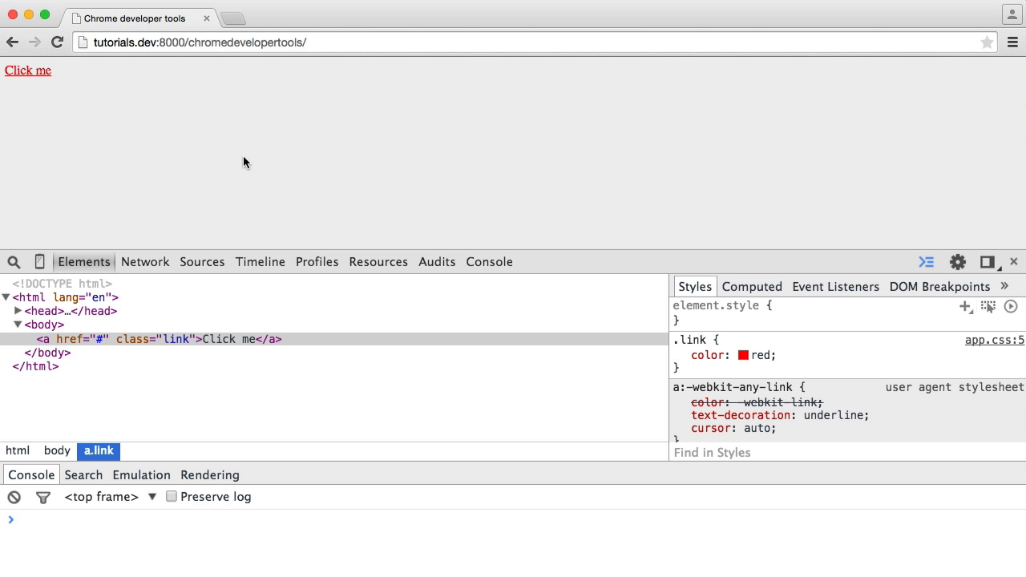
mouse_move(481, 154)
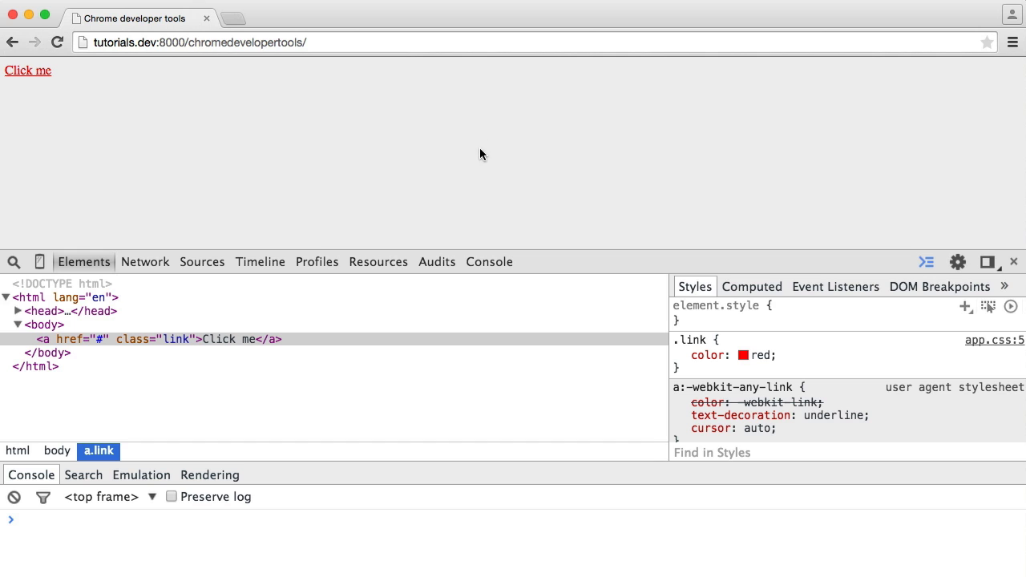
left_click(144, 339)
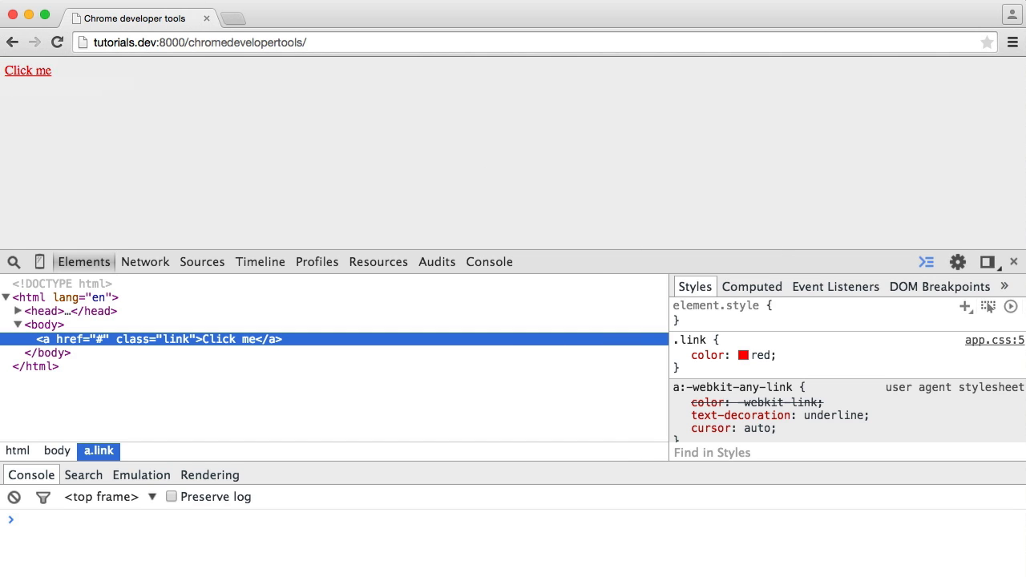
mouse_move(990, 307)
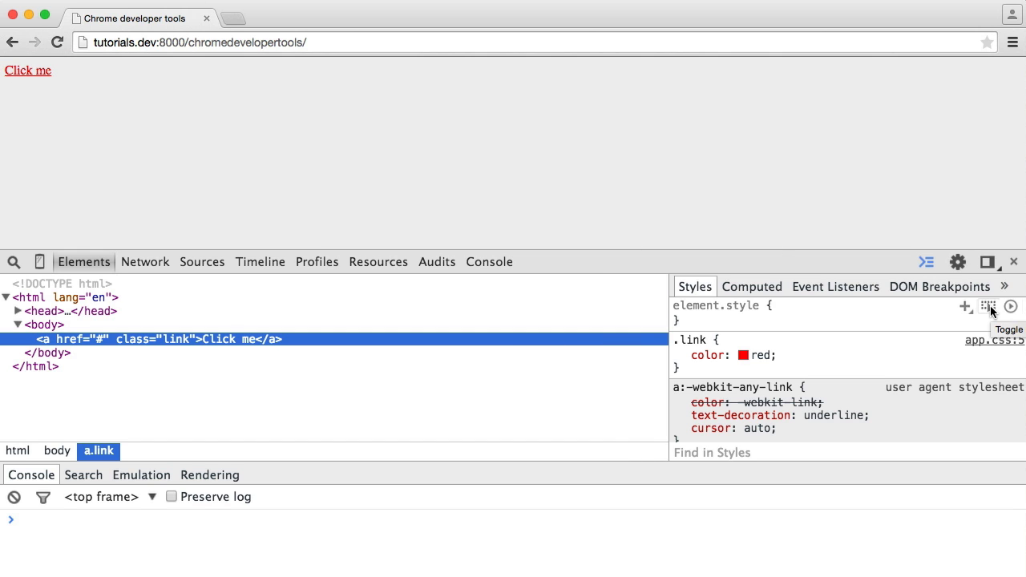
left_click(988, 306)
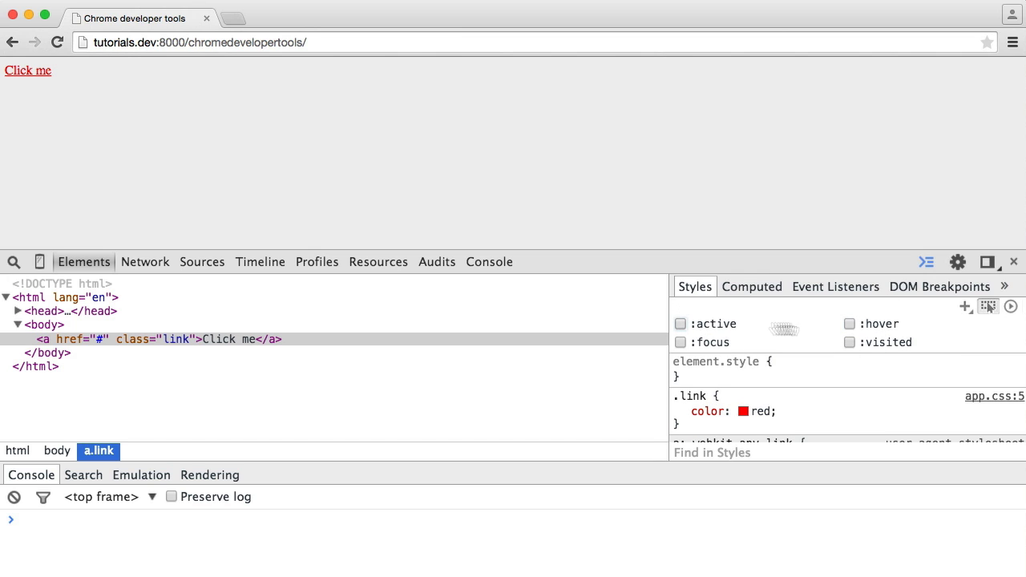
mouse_move(860, 329)
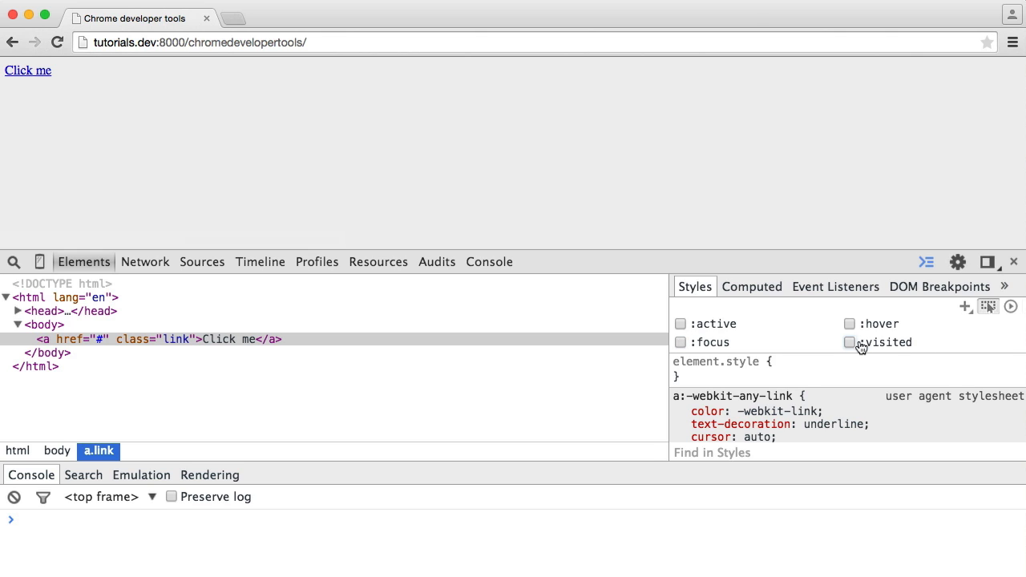
Step: Toggle the link's :visited state on and off, then force :hover
left_click(849, 343)
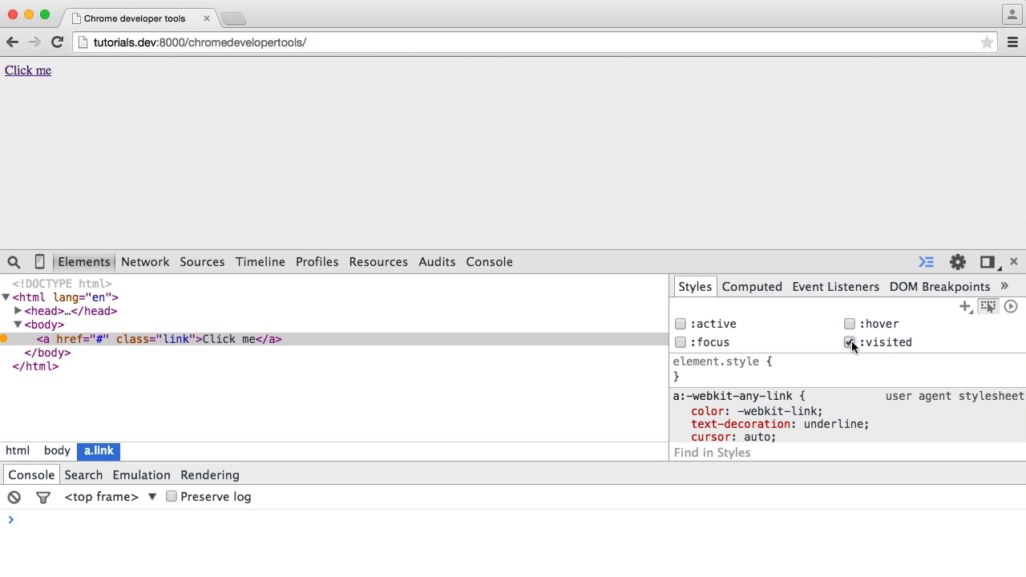
left_click(849, 342)
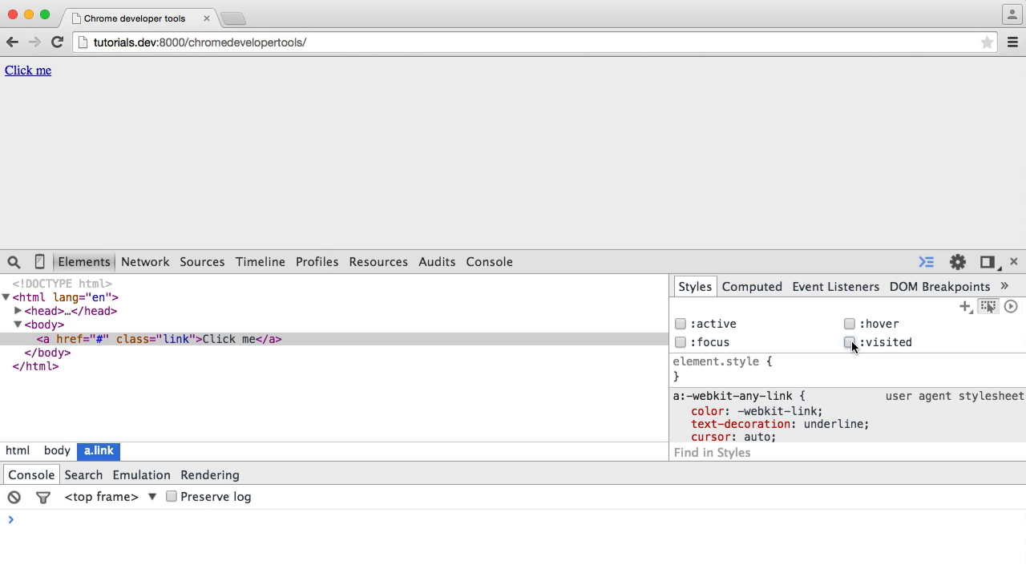
left_click(849, 343)
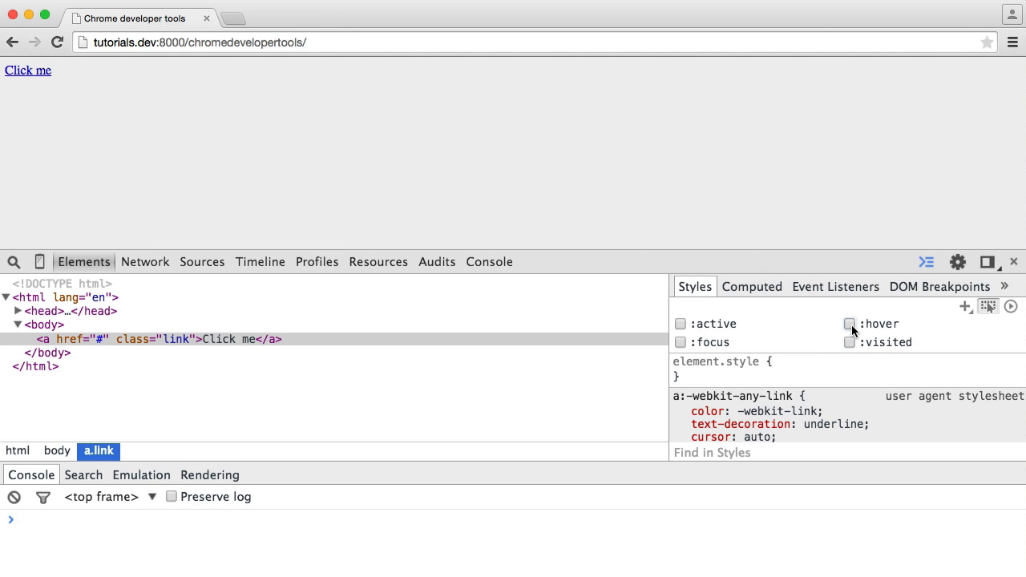
left_click(849, 324)
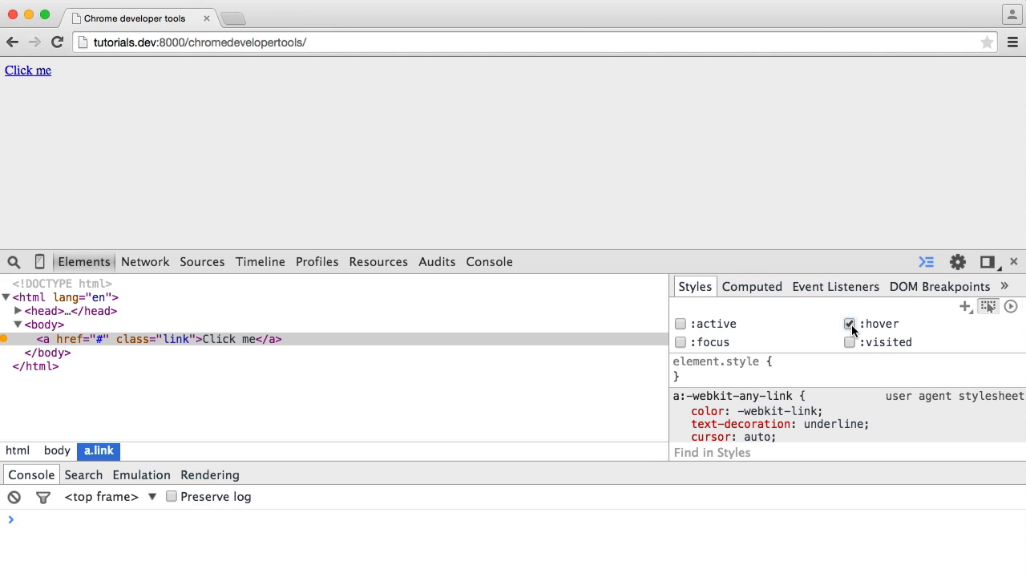
Step: Force and clear the link's :active and :focus states
left_click(681, 324)
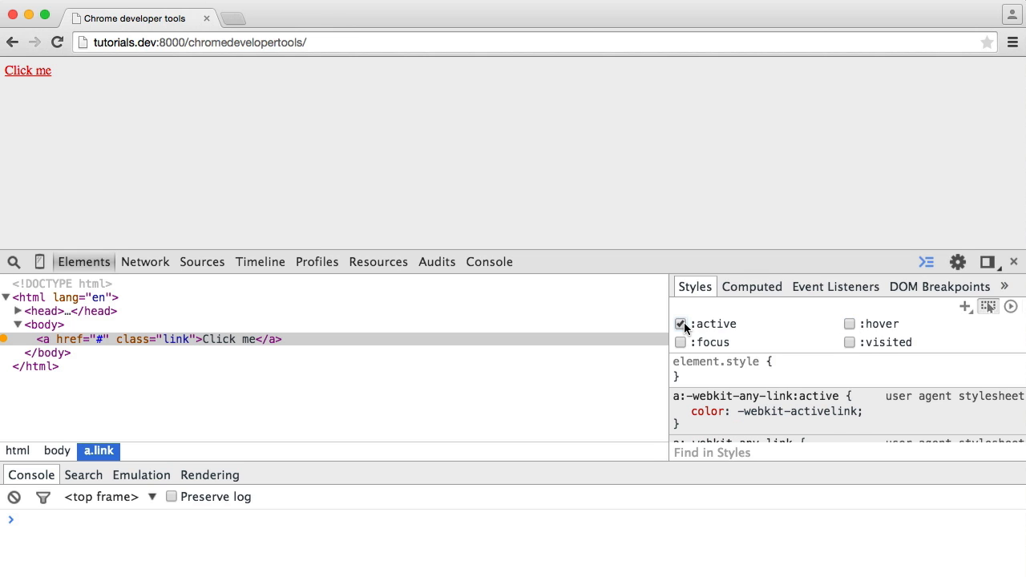
left_click(681, 324)
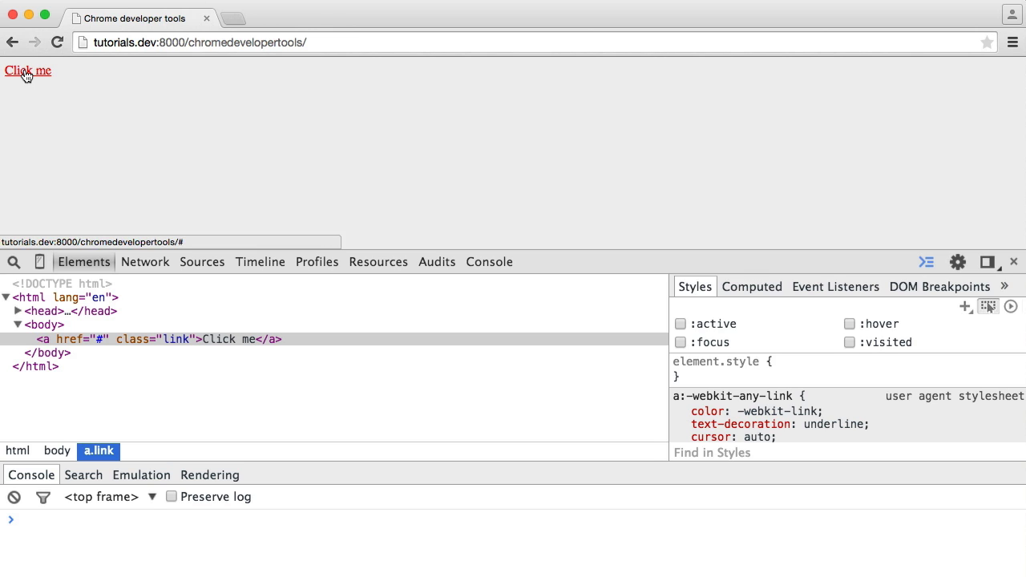
mouse_move(557, 200)
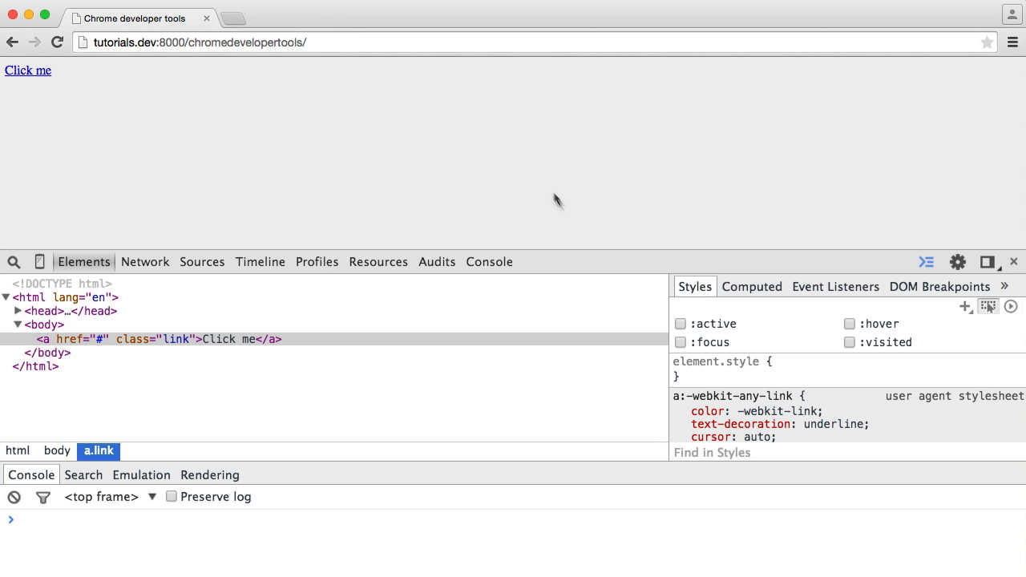
left_click(681, 343)
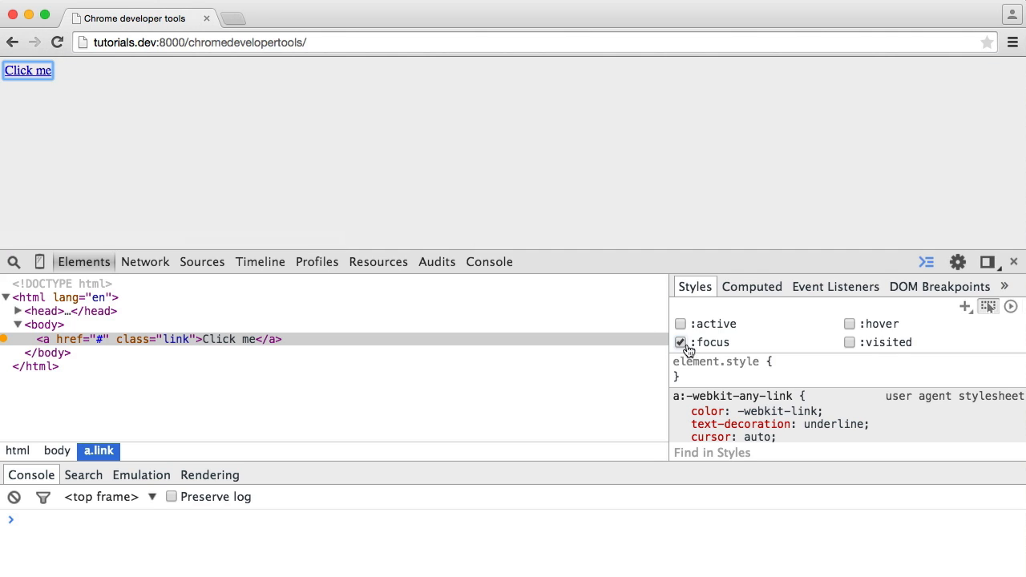
left_click(681, 342)
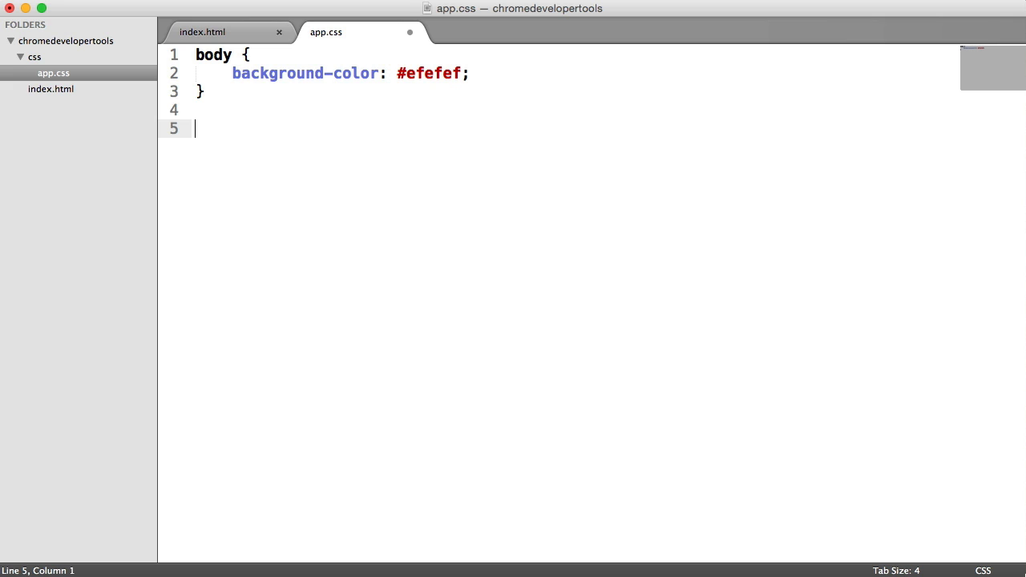
Step: Write a .link:hover rule containing font-weight: bold in app.css
type(".link:;")
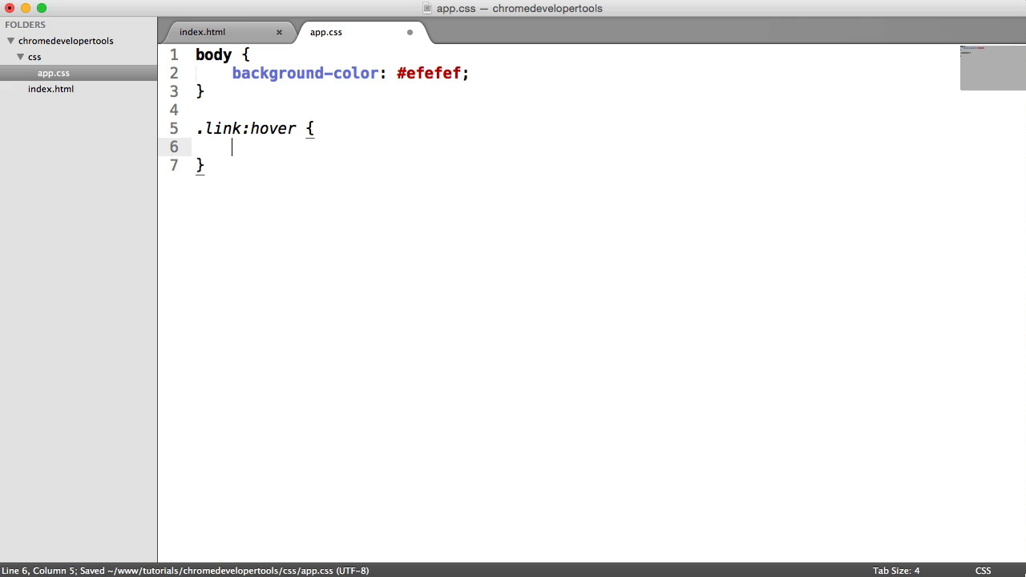
type("font-wei")
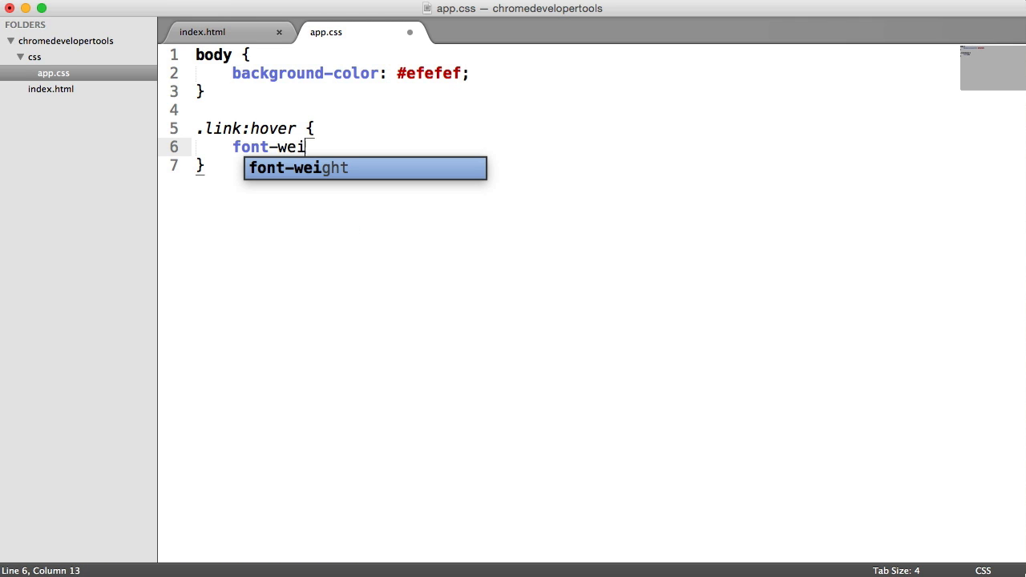
type("ght: bold;")
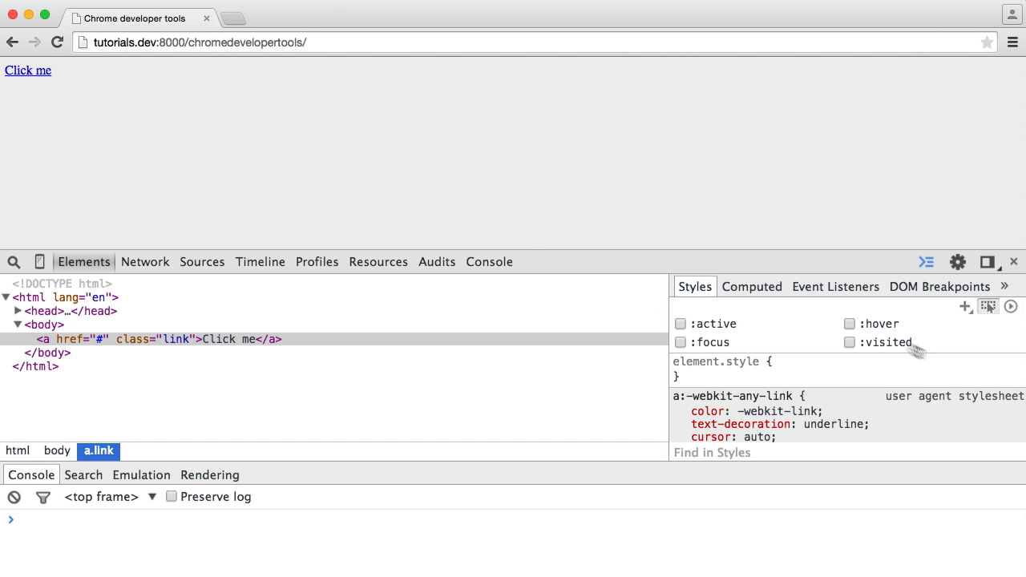
Step: Toggle :hover on the link to confirm the .link:hover rule makes it bold
left_click(850, 324)
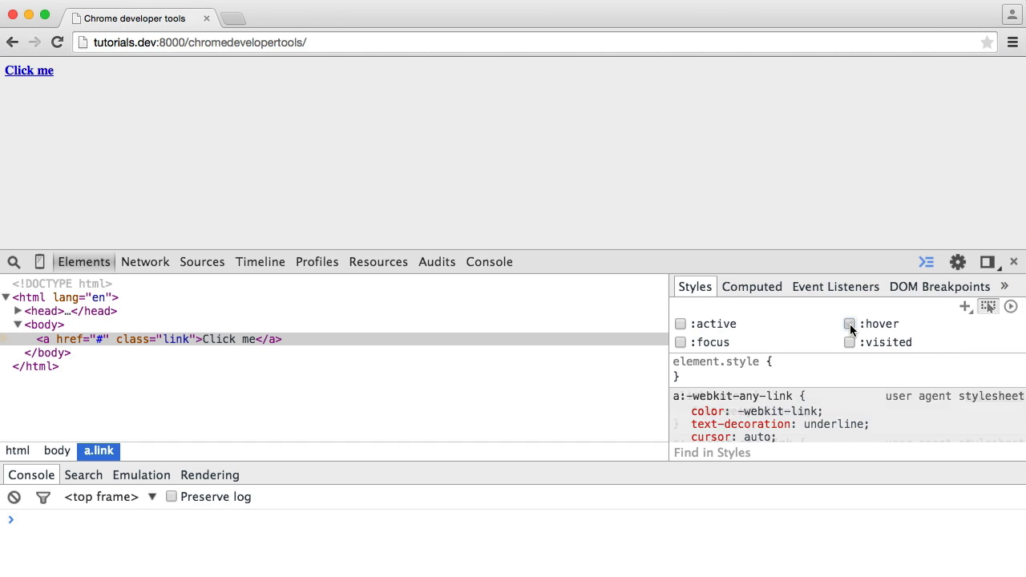
left_click(849, 324)
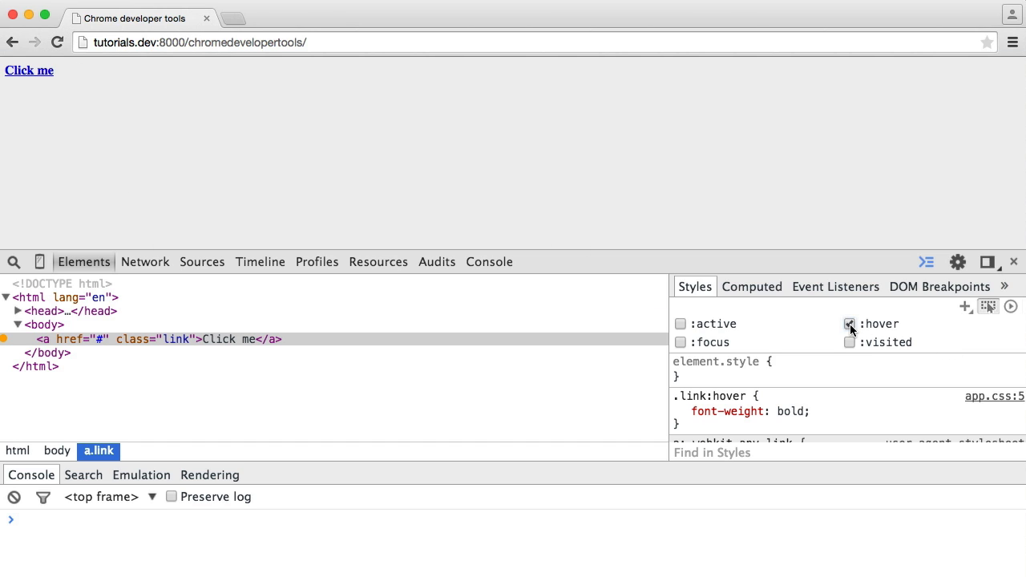
left_click(849, 324)
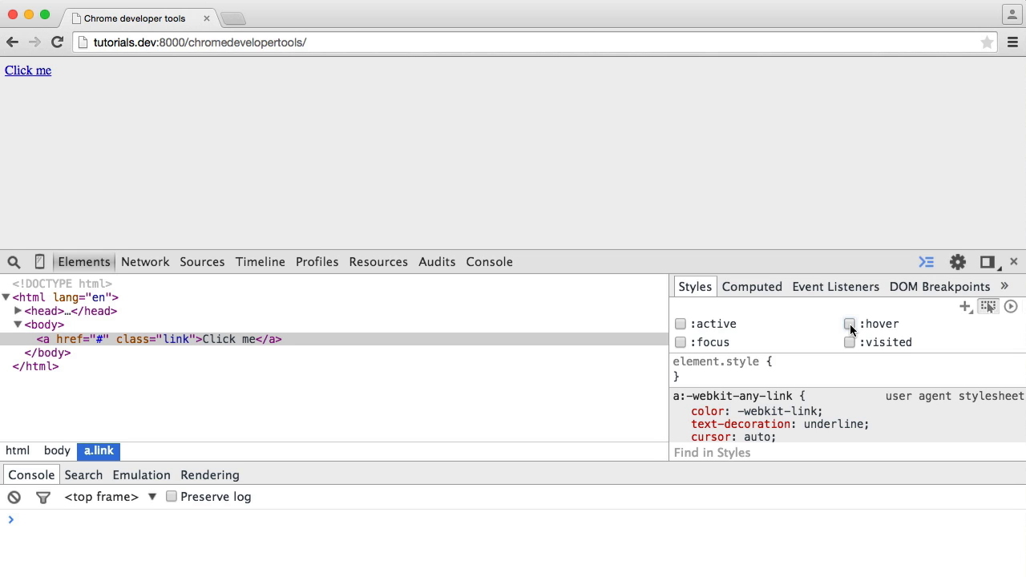
mouse_move(854, 327)
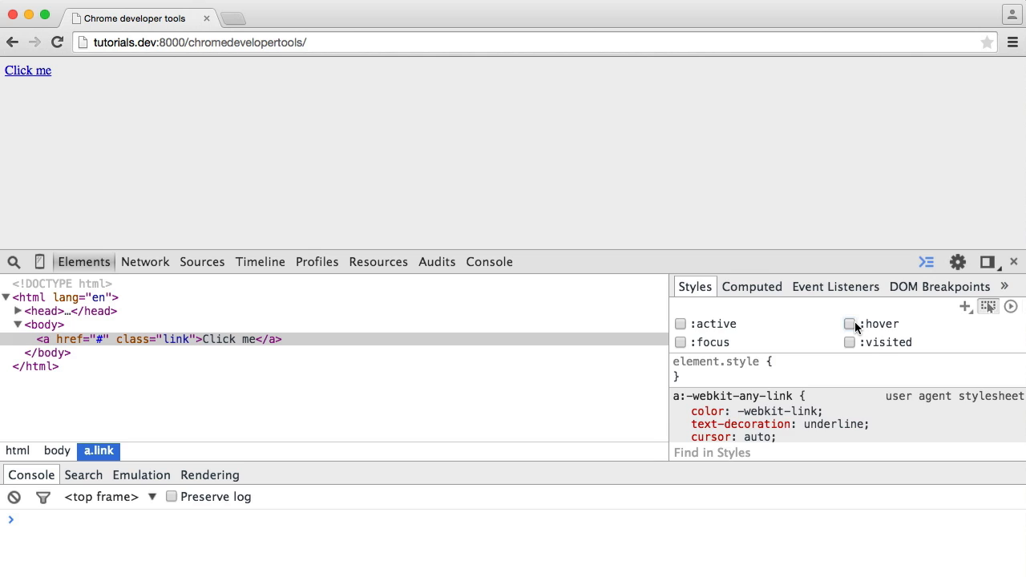
left_click(849, 324)
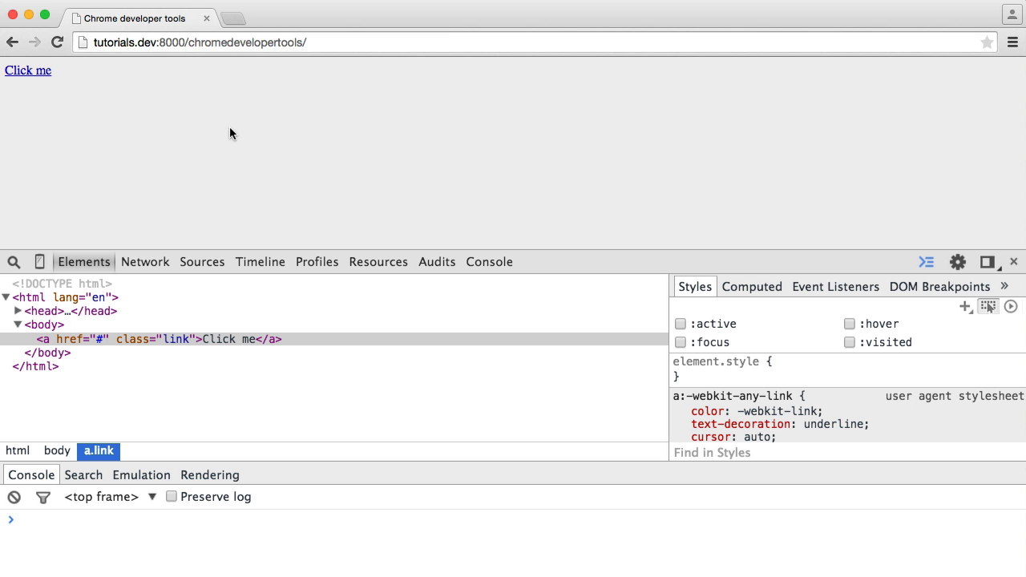
left_click(161, 339)
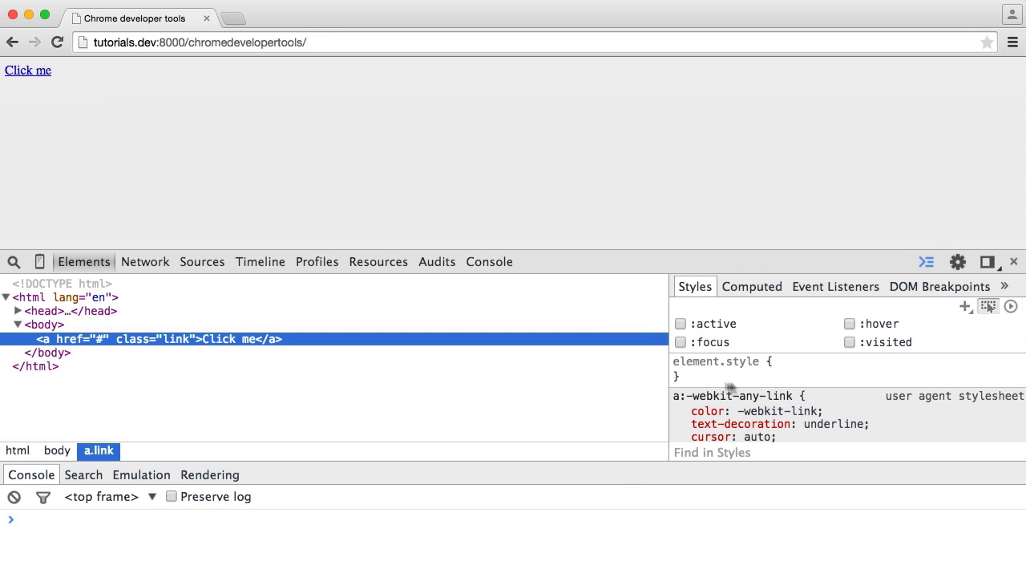
left_click(849, 324)
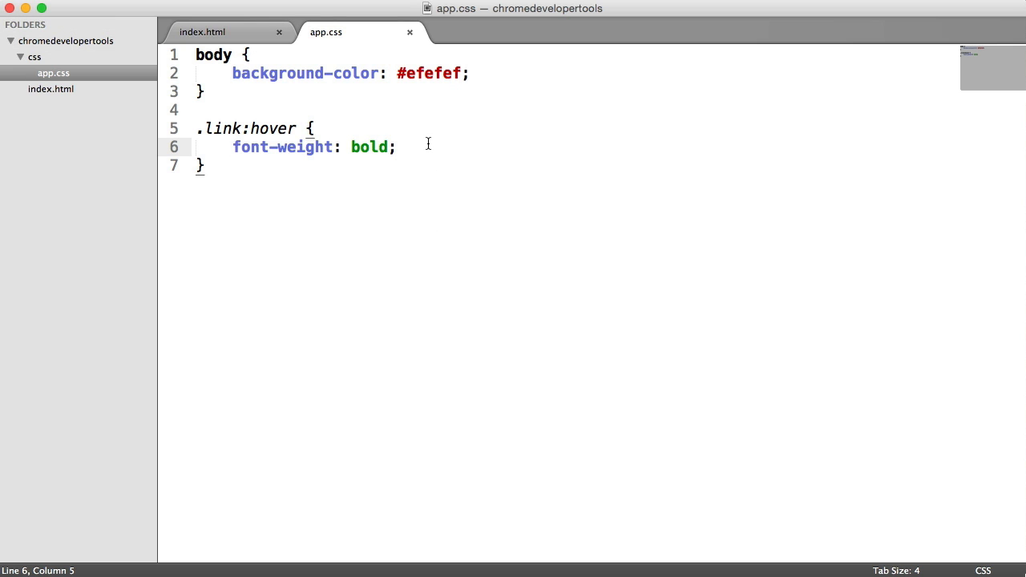
Step: Add color: red to the .link:hover rule, then reload to discard the live edit
type("color: red;")
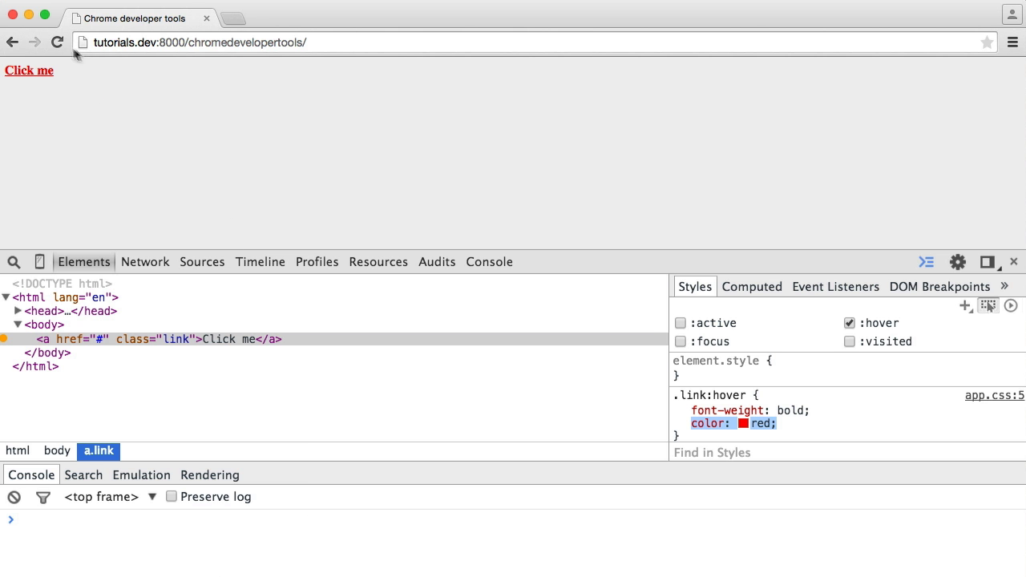
left_click(849, 342)
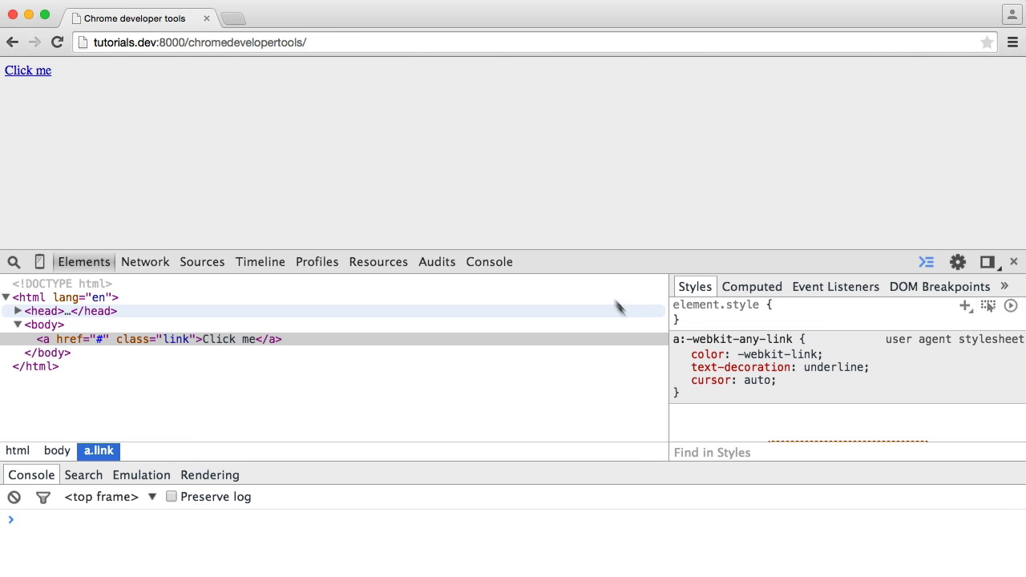
mouse_move(229, 163)
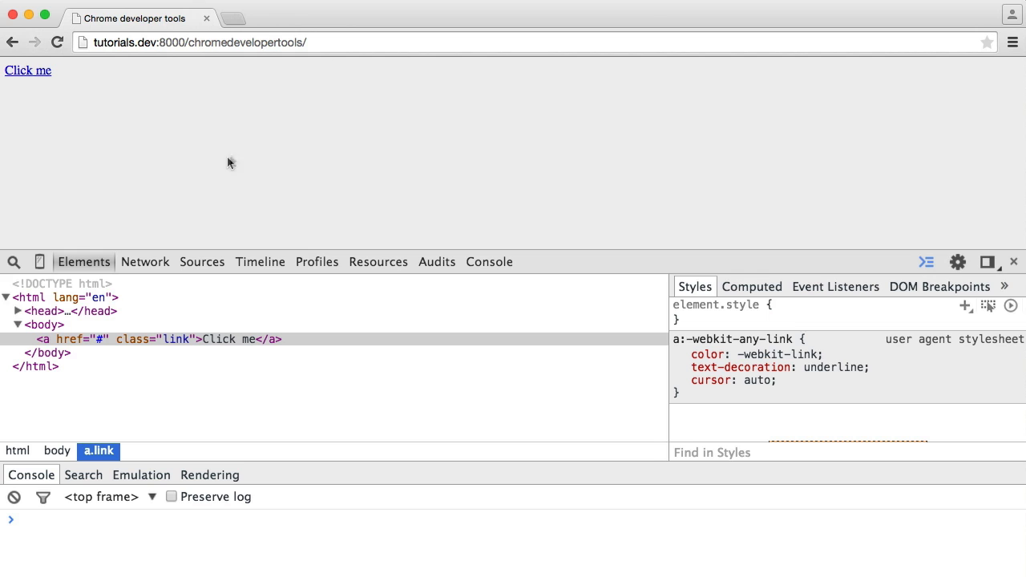
mouse_move(170, 339)
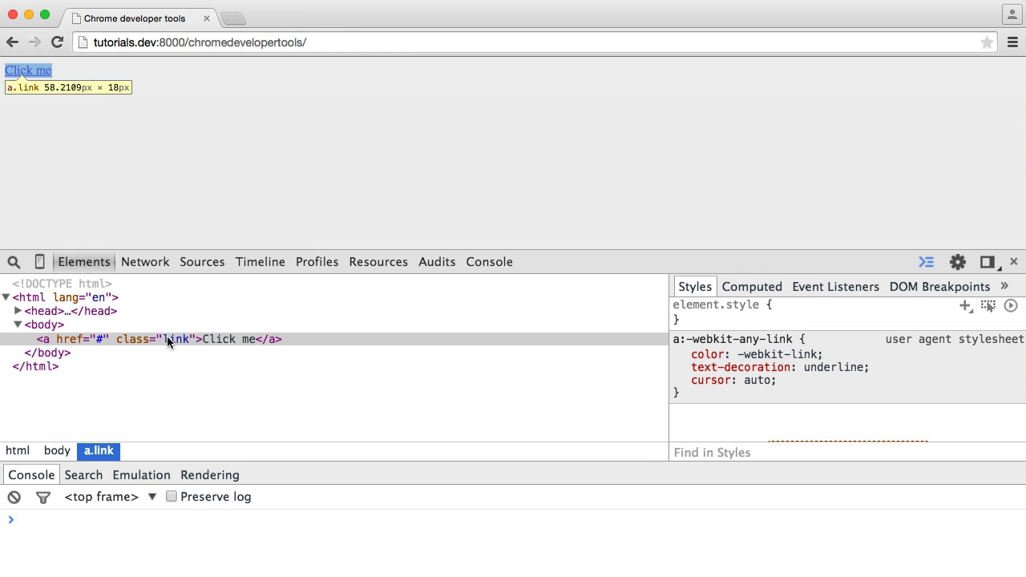